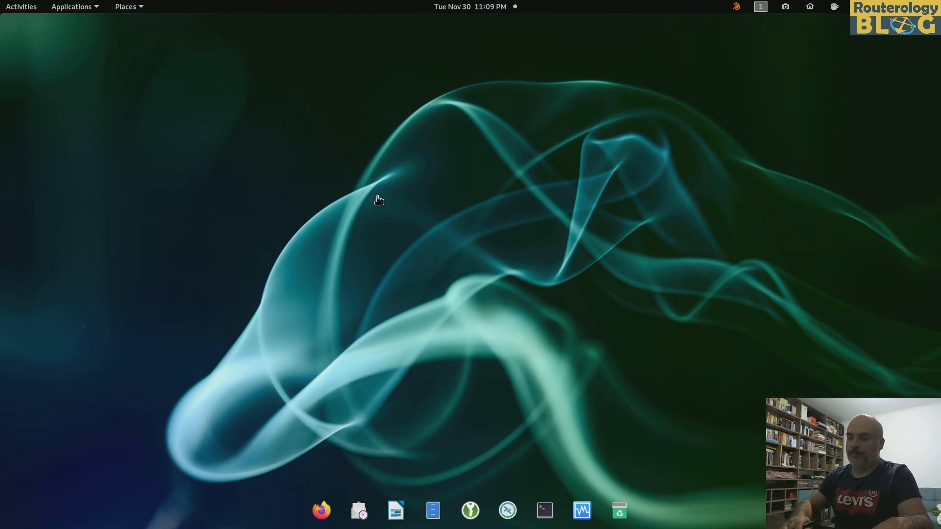
mouse_move(141, 186)
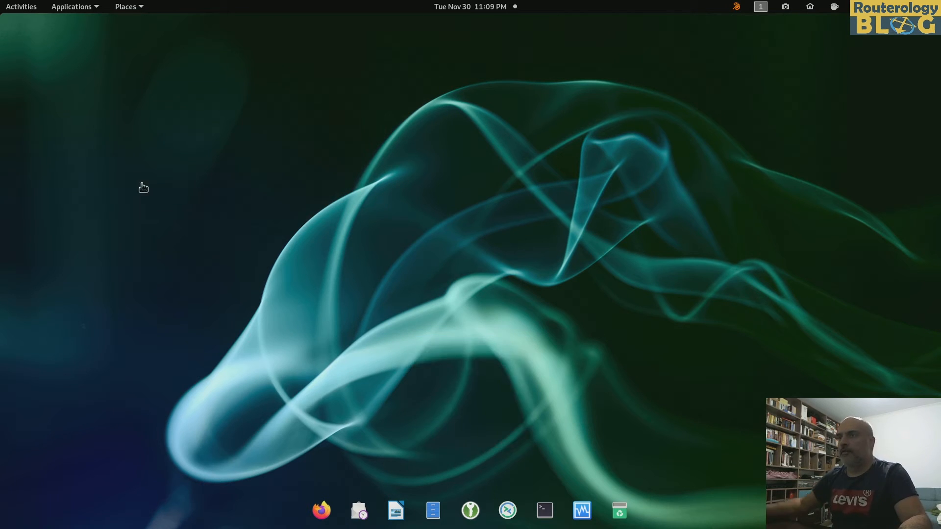
mouse_move(365, 197)
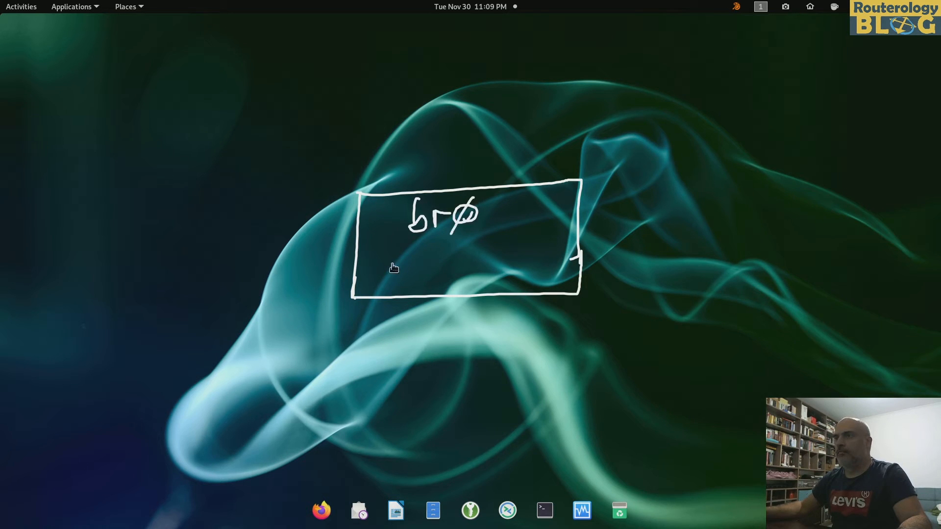
Draw a two-way arrow inside the br0 box and link lines out to vth_2 and vth_1.
left_click_drag(393, 247, 523, 247)
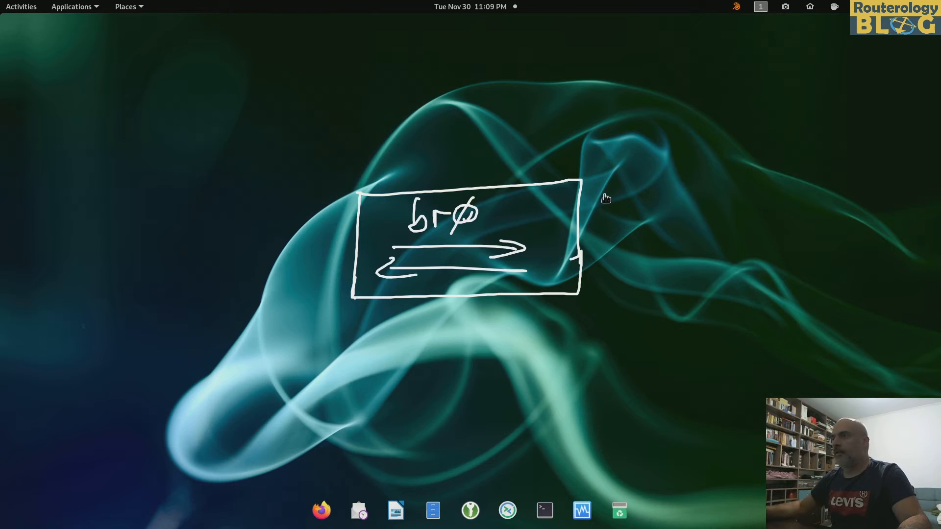
mouse_move(589, 198)
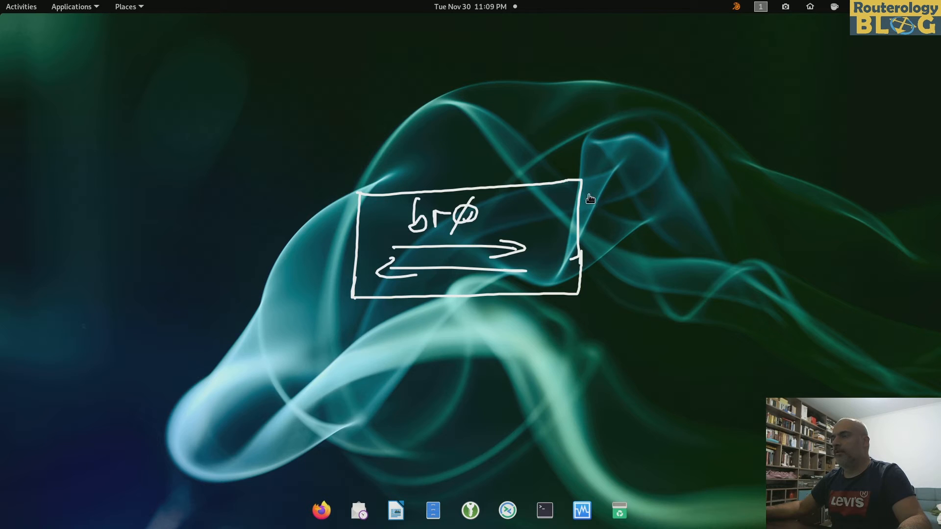
mouse_move(595, 212)
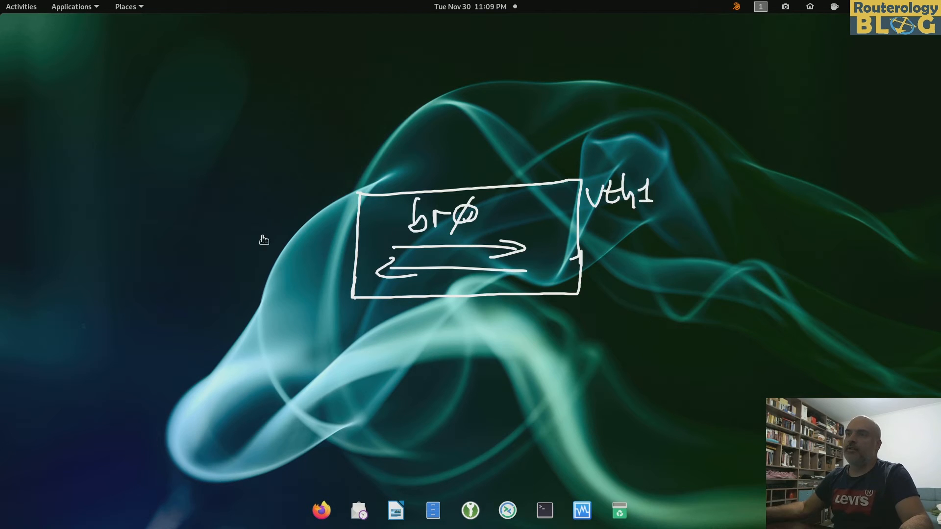
mouse_move(308, 209)
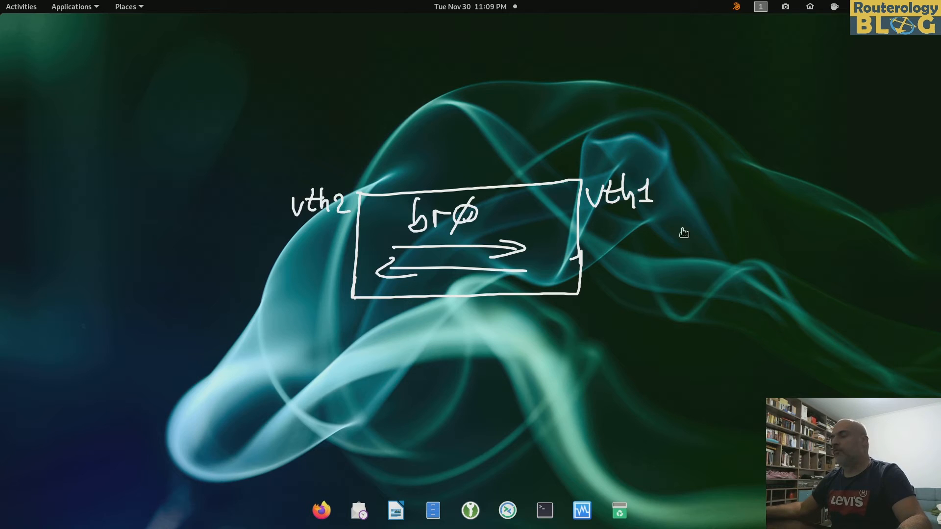
mouse_move(628, 233)
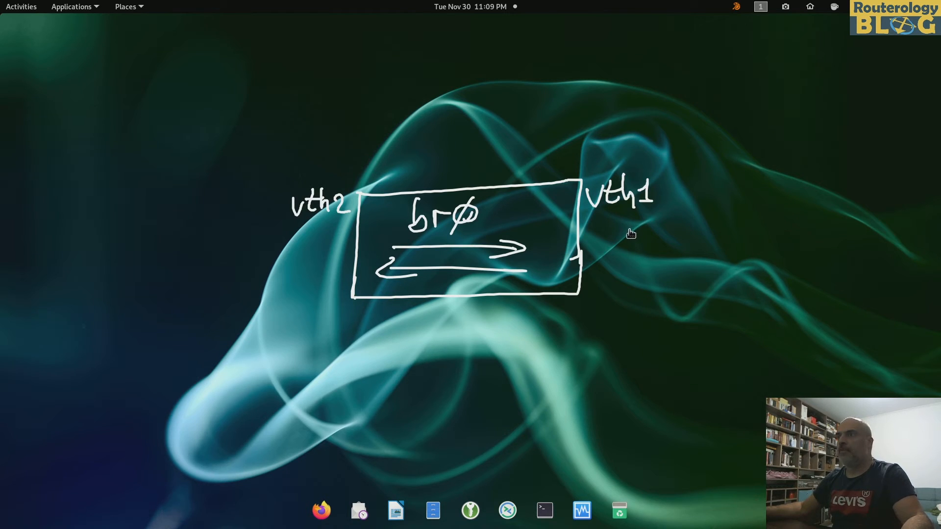
mouse_move(600, 232)
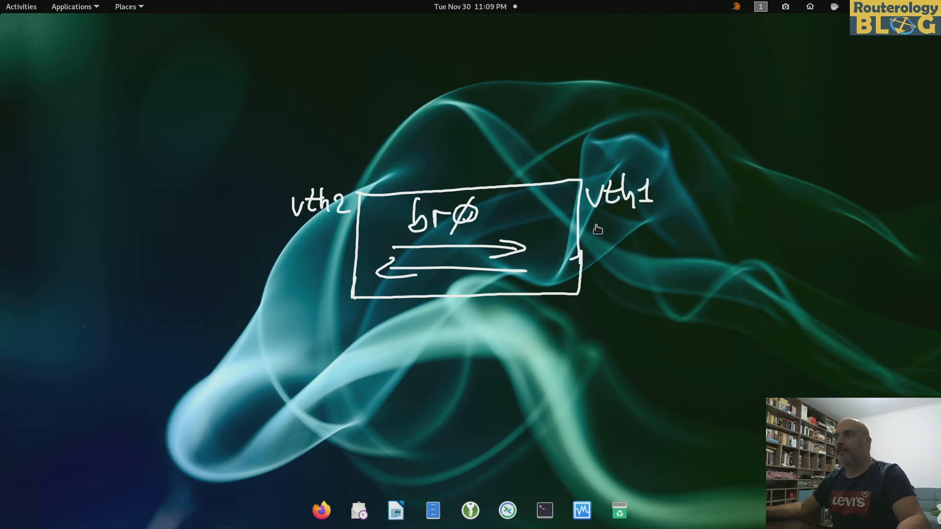
left_click_drag(588, 218, 783, 216)
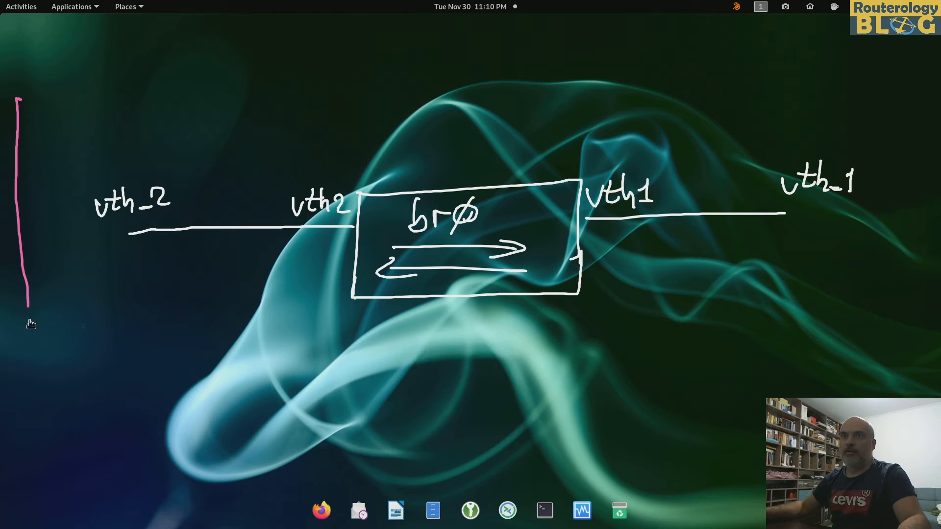
Draw a pink ns1 box around vth_2 and a cyan ns2 box around vth_1.
left_click_drag(29, 315, 230, 322)
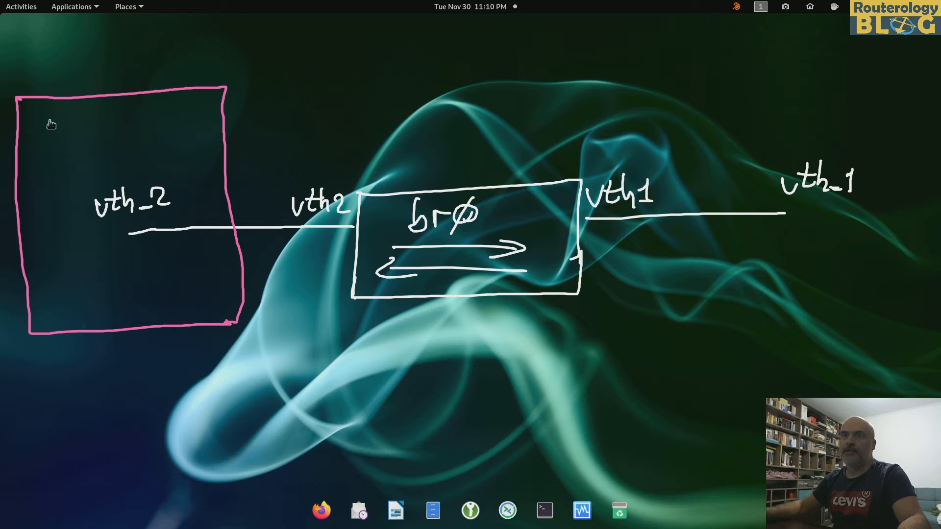
type("nS")
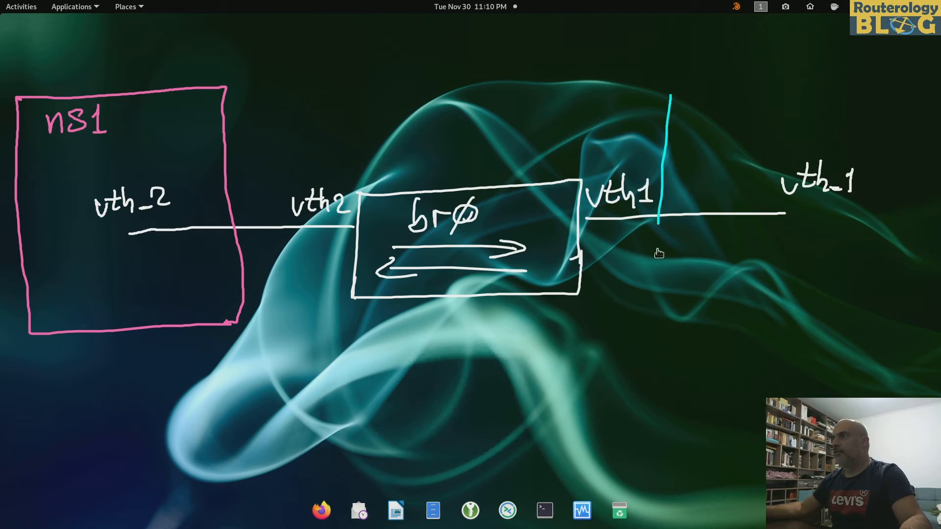
left_click_drag(669, 96, 840, 291)
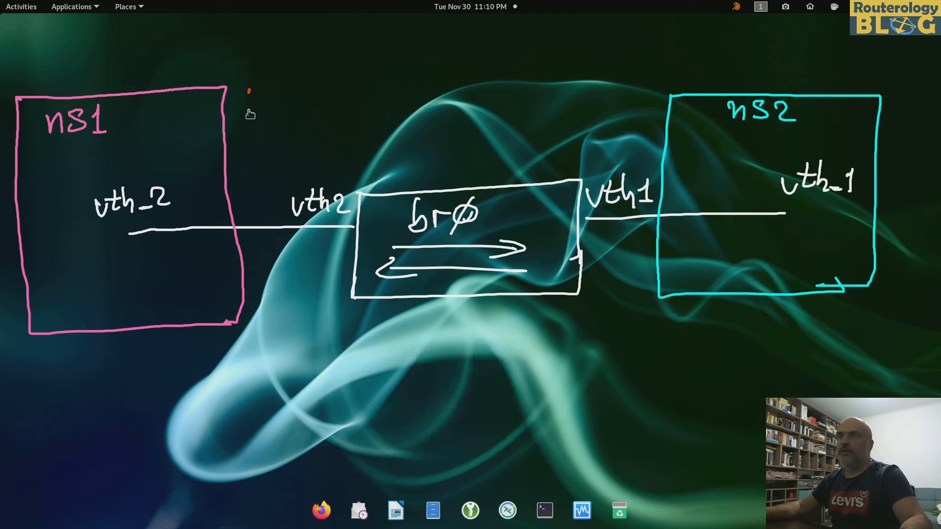
Draw an orange outline enclosing the br0 bridge.
left_click_drag(248, 90, 606, 311)
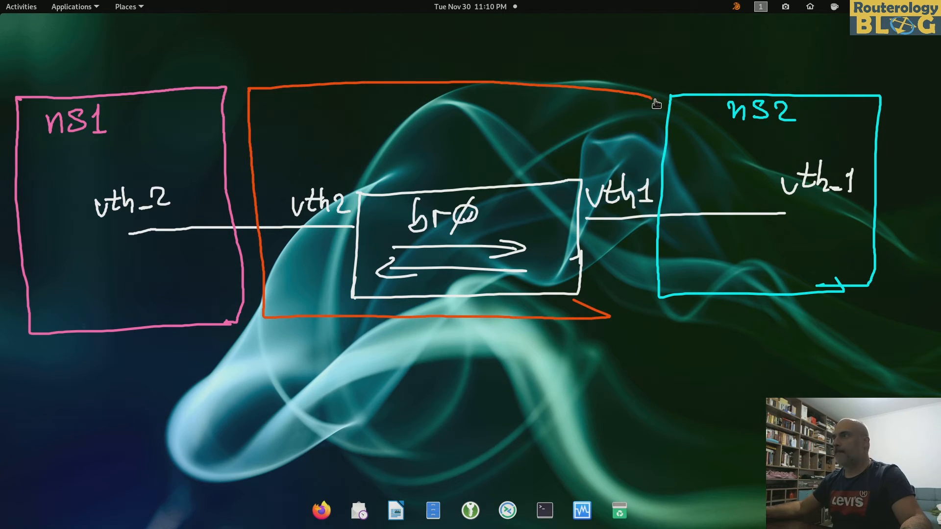
left_click_drag(654, 103, 653, 311)
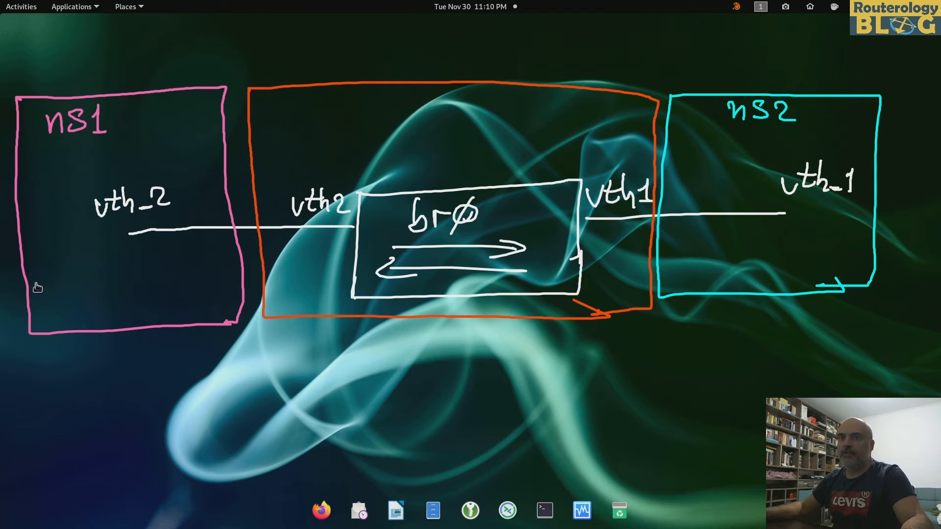
Write 192.168.10.2/24 in ns1 and 192.168.10.1/24 in ns2, then leave drawing mode.
left_click(41, 293)
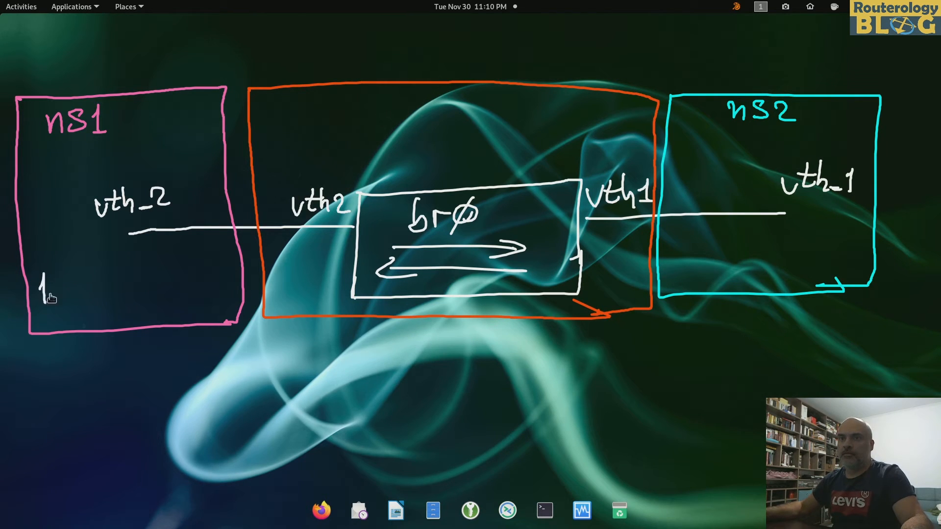
type("192.")
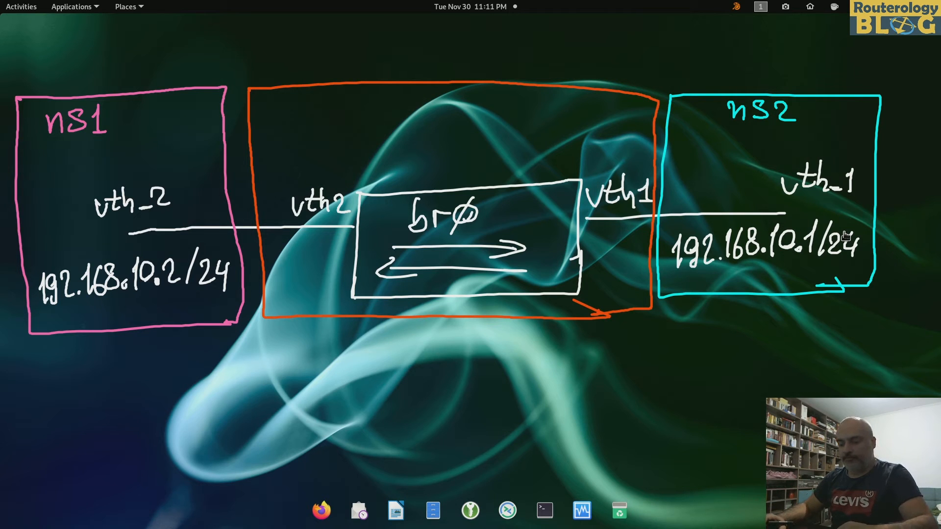
key("Escape")
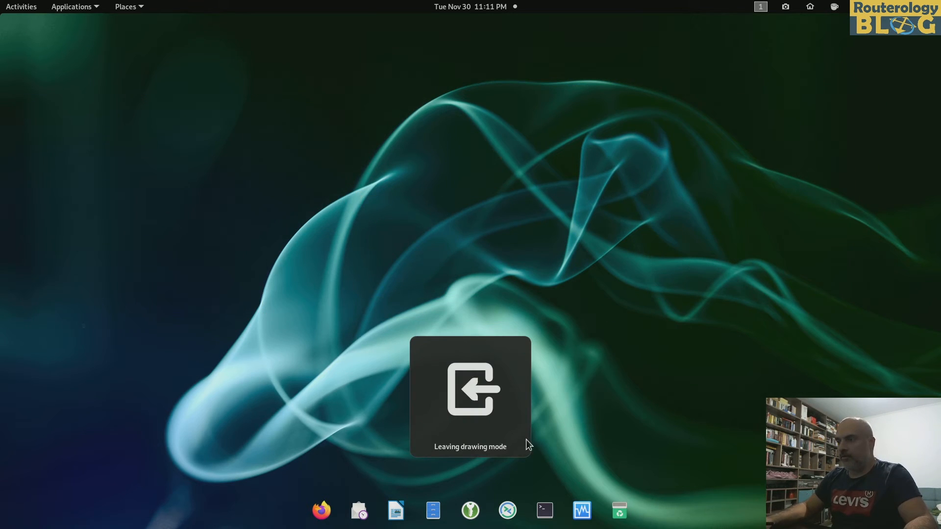
Start a terminal, note iproute2 (ip link, bridge) versus bridge-utils (brctl), then clear the note.
left_click(545, 510)
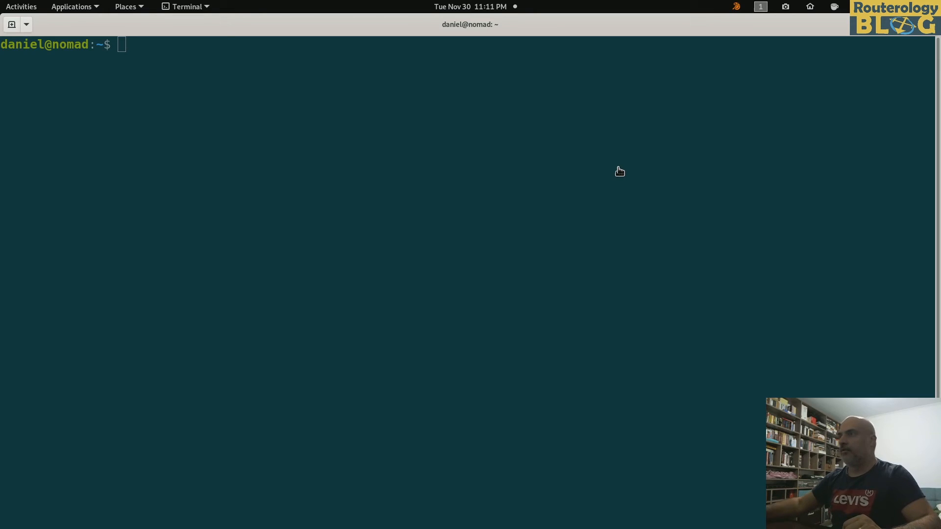
mouse_move(249, 147)
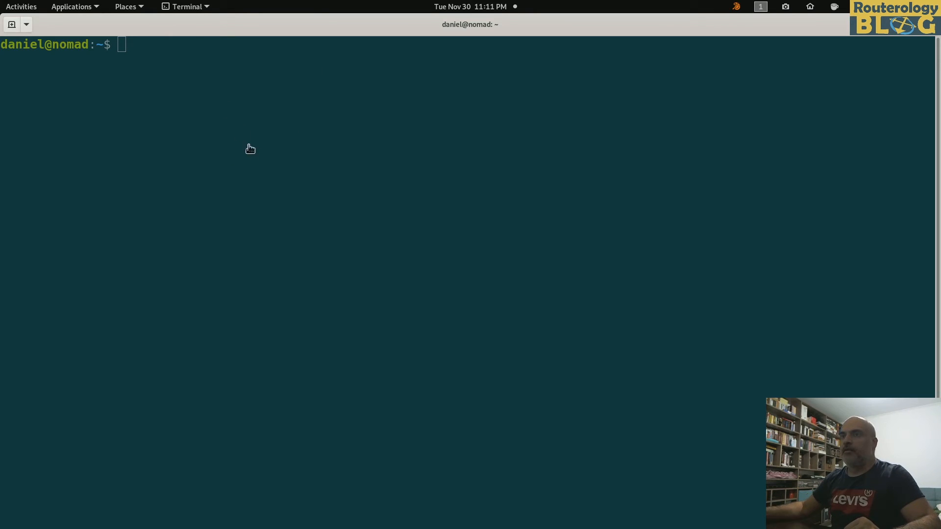
mouse_move(136, 126)
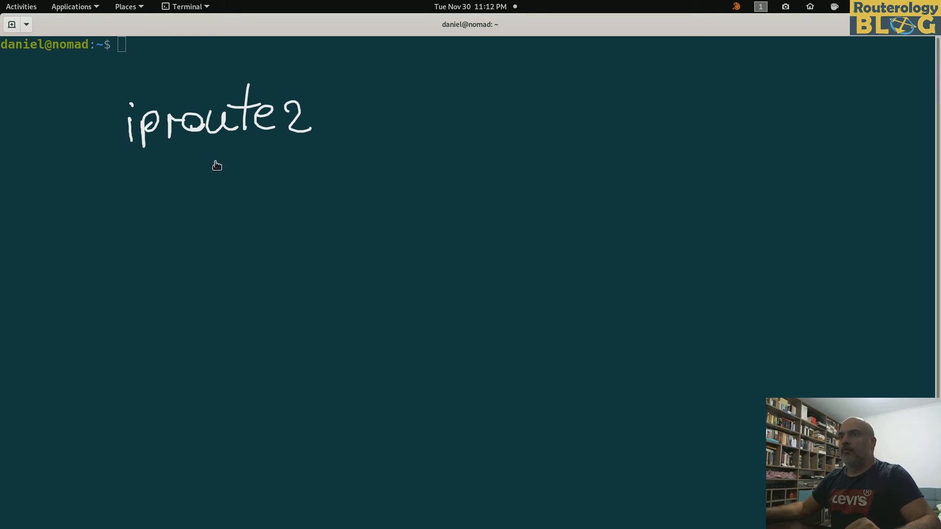
mouse_move(224, 163)
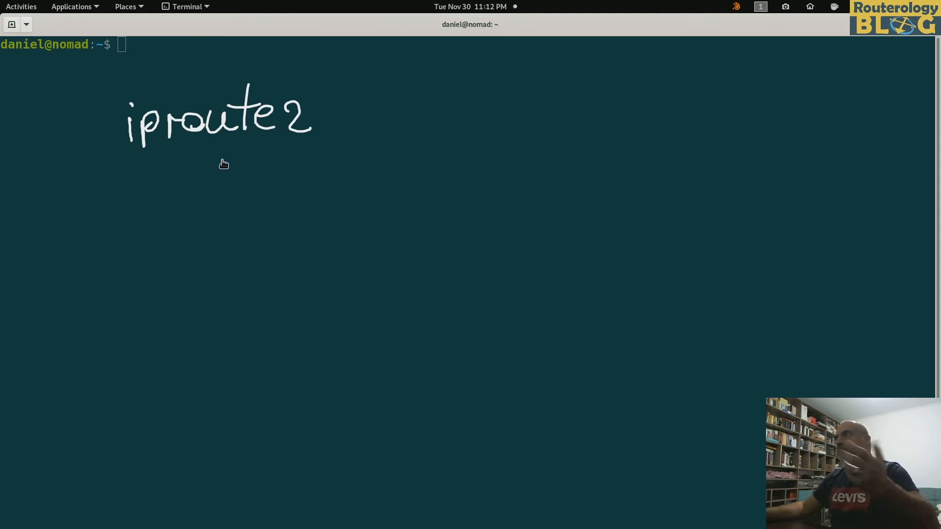
mouse_move(212, 171)
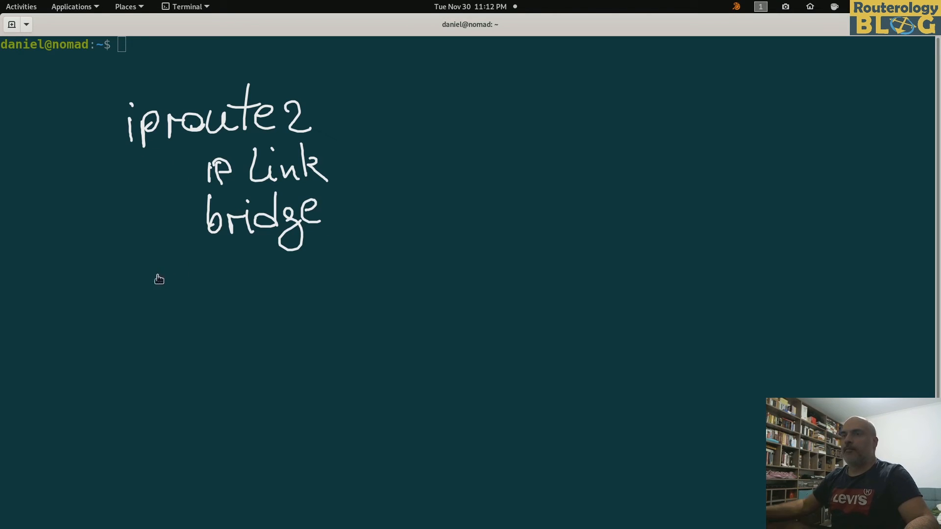
mouse_move(151, 310)
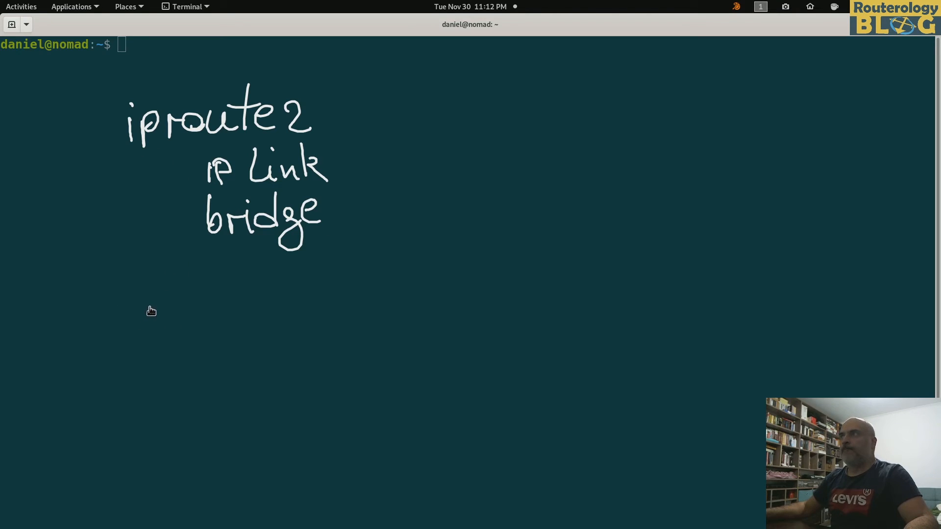
mouse_move(138, 332)
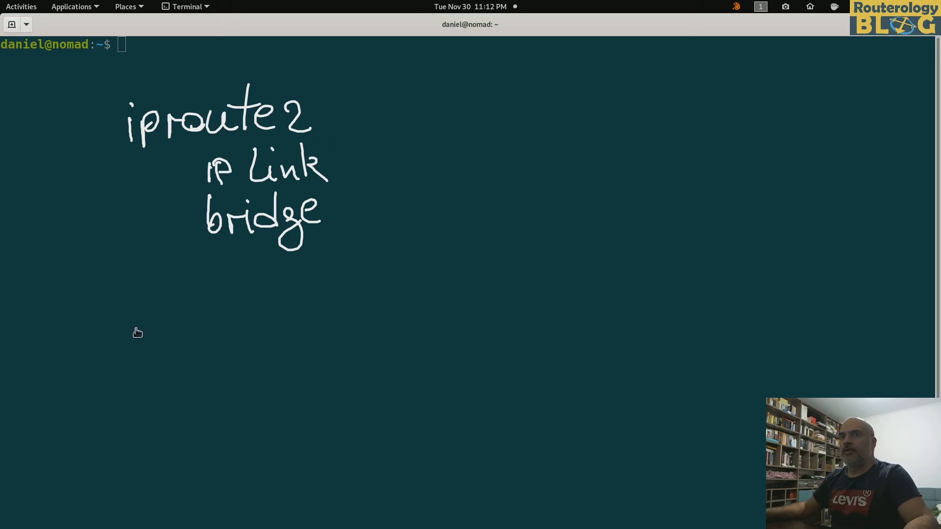
mouse_move(135, 318)
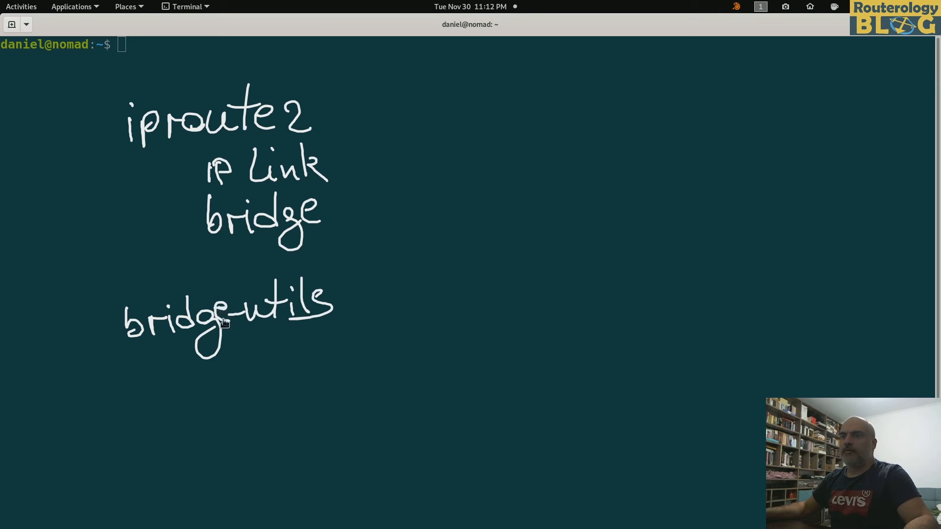
mouse_move(185, 385)
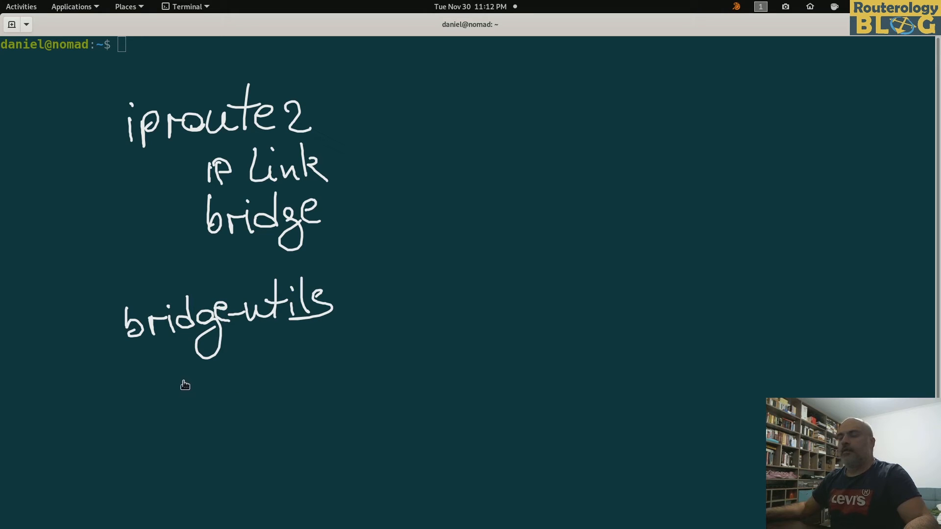
left_click_drag(180, 359, 184, 384)
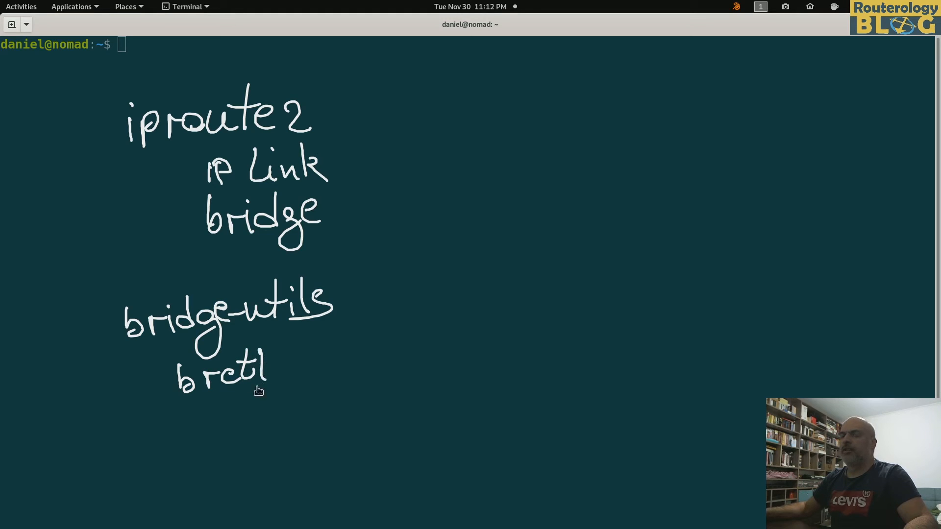
mouse_move(255, 349)
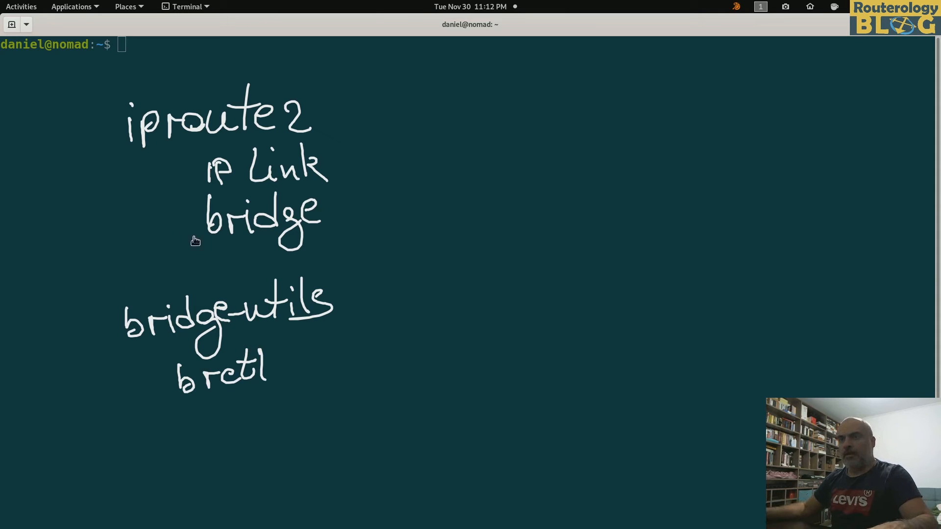
mouse_move(103, 116)
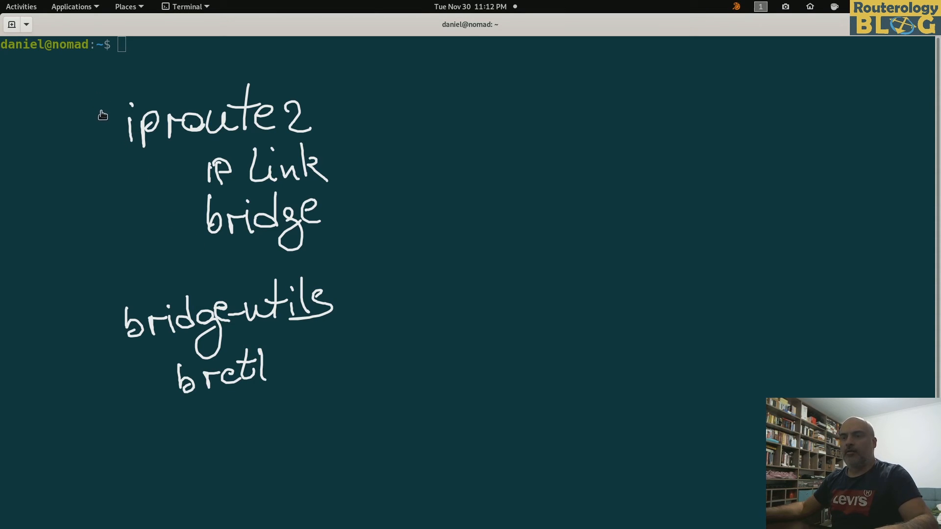
left_click_drag(96, 90, 181, 263)
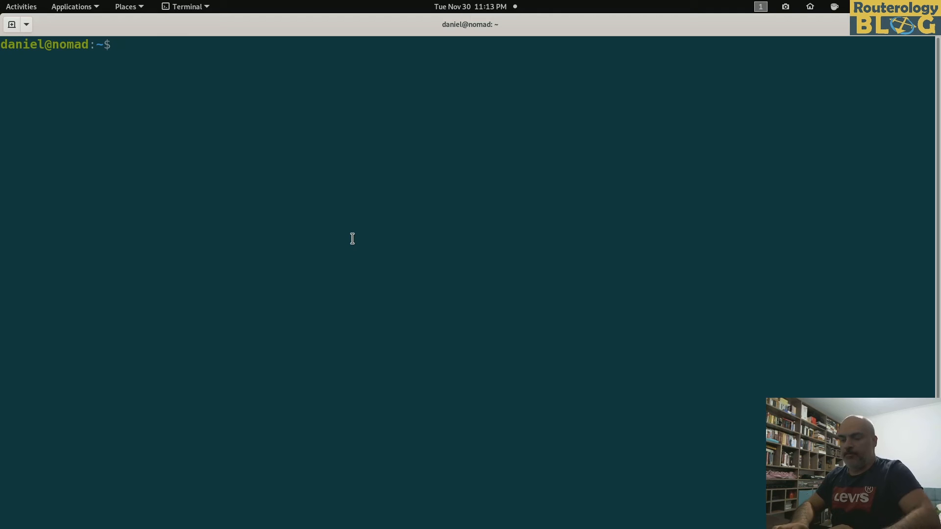
Become root with sudo su.
type("sudop")
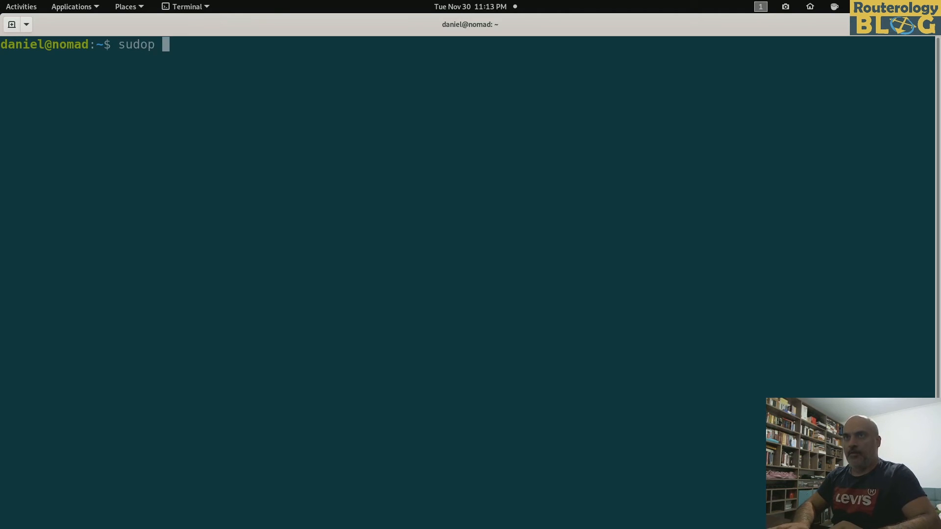
type(" su")
key("Return")
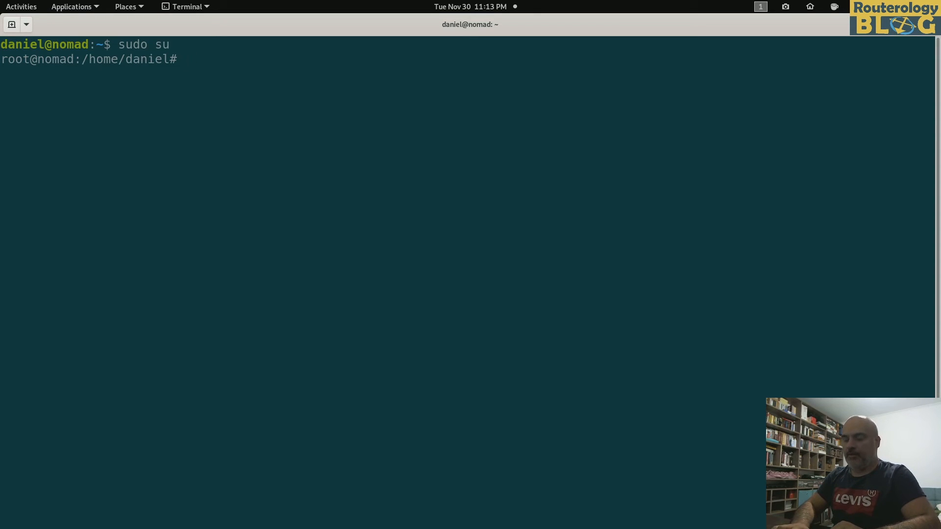
List interfaces briefly in colour with ip -c -br link show, showing lo and enp0s3.
type("ip link")
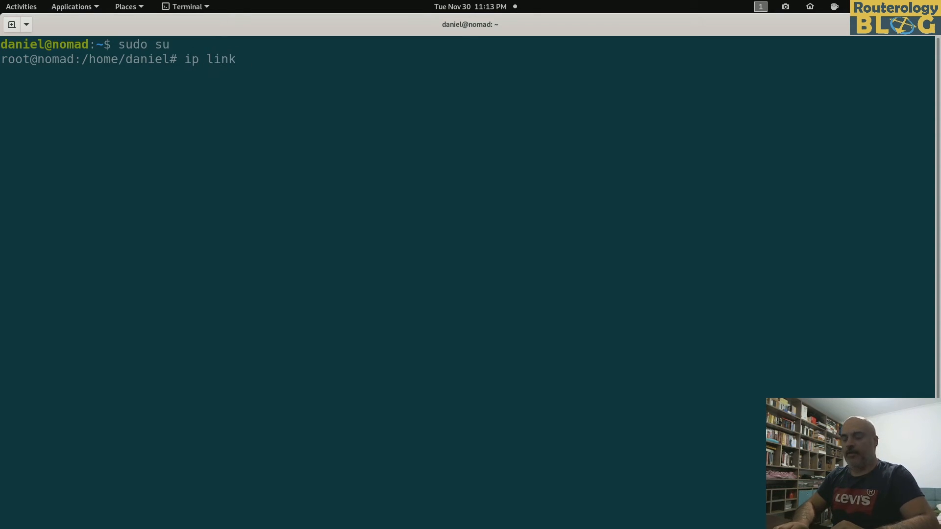
key("BackSpace")
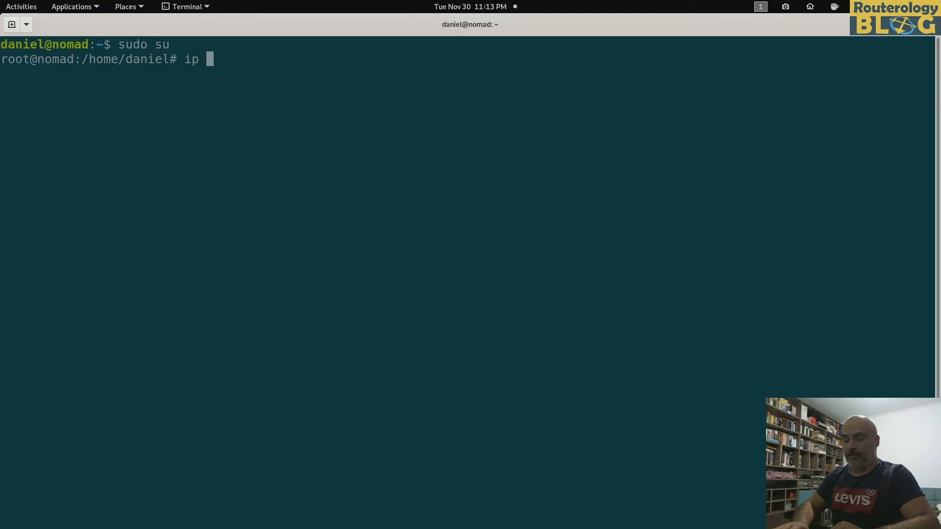
type("-c")
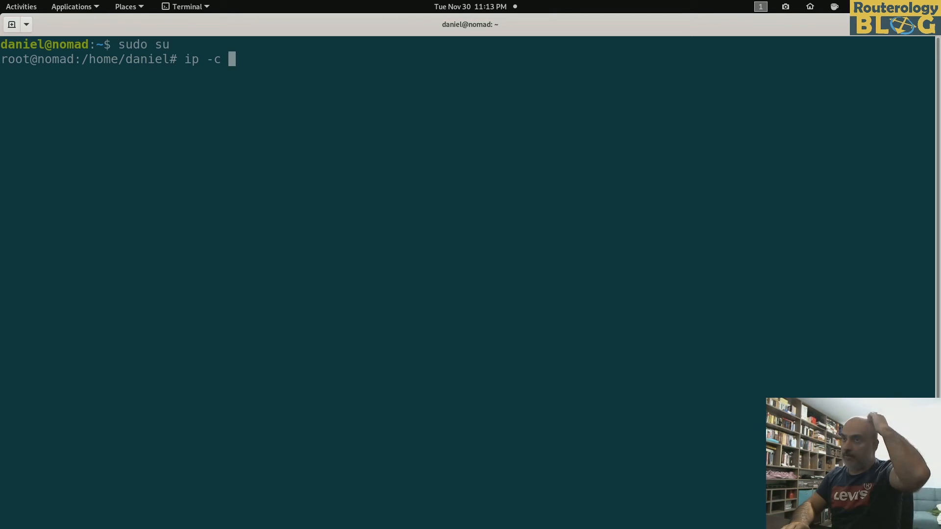
type("br")
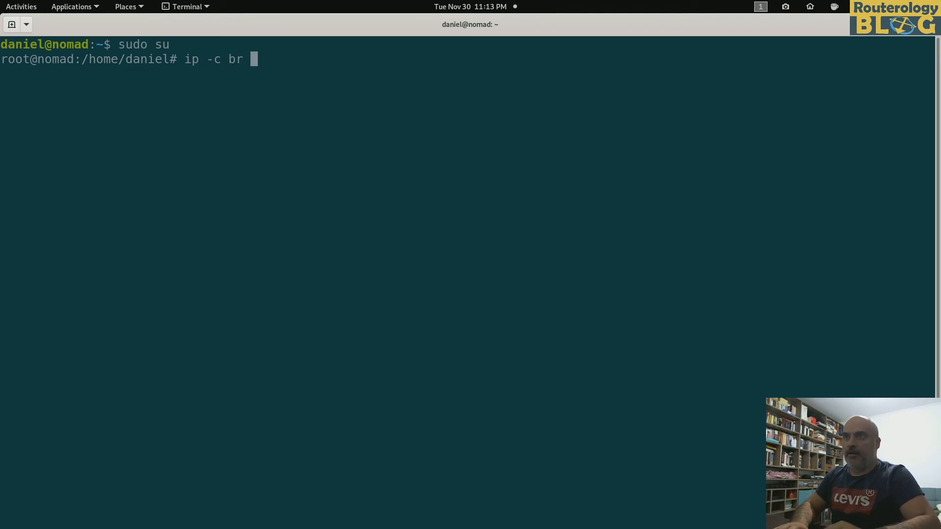
type("-br")
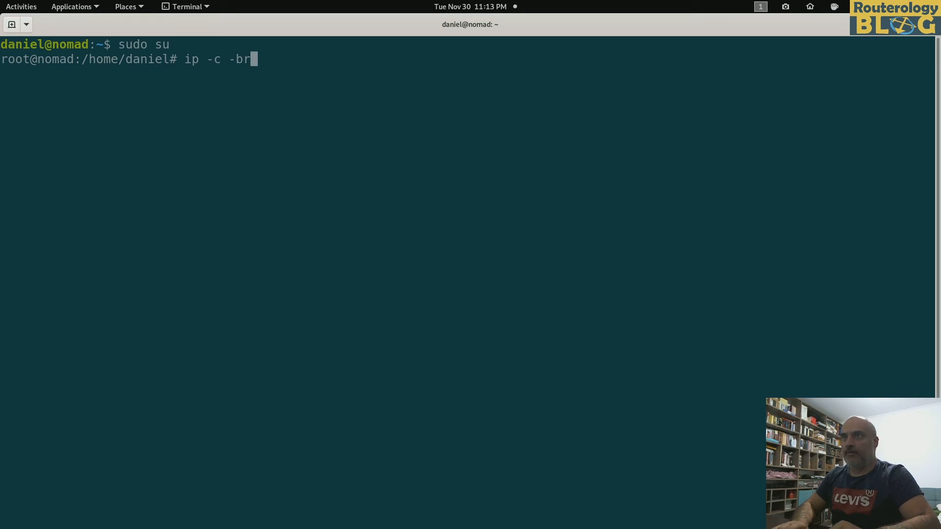
type("link show")
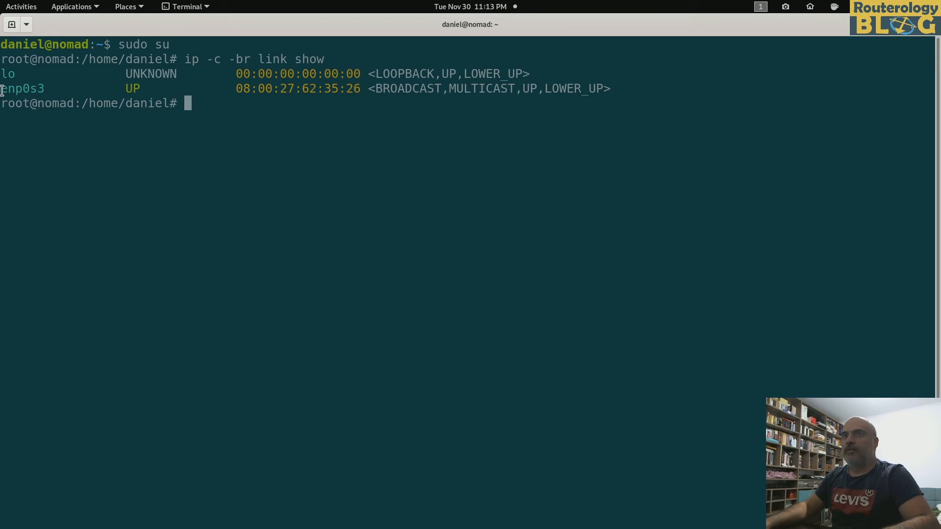
mouse_move(164, 167)
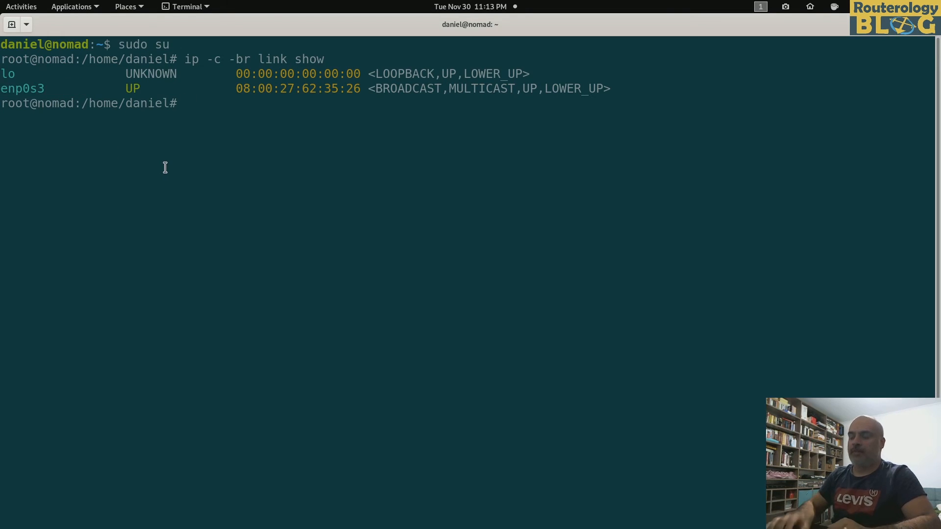
Create a bridge interface with ip link add name br0 type bridge.
type("ip link add")
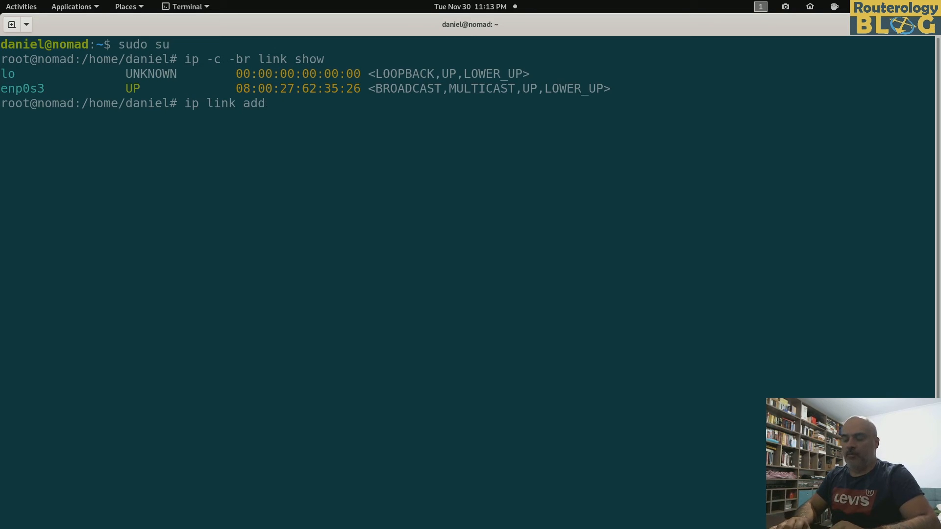
type("name br0 type bridg")
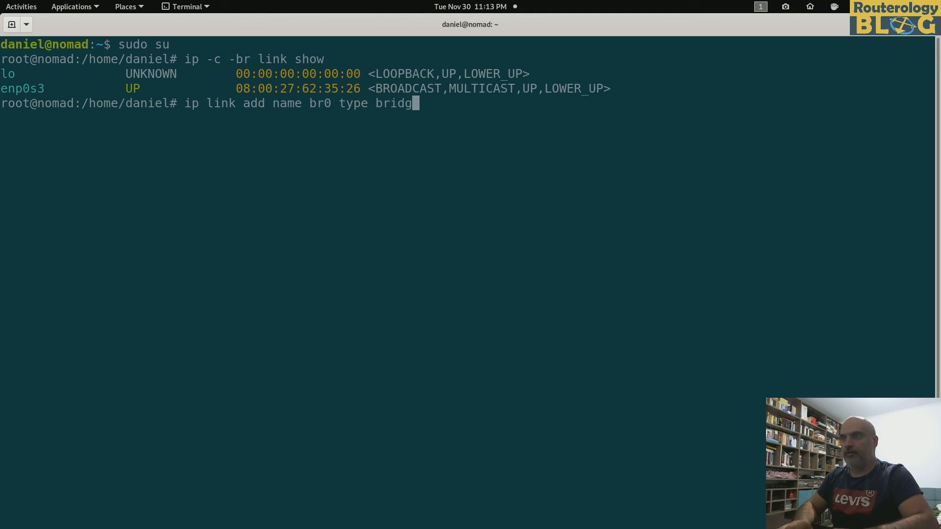
type("e")
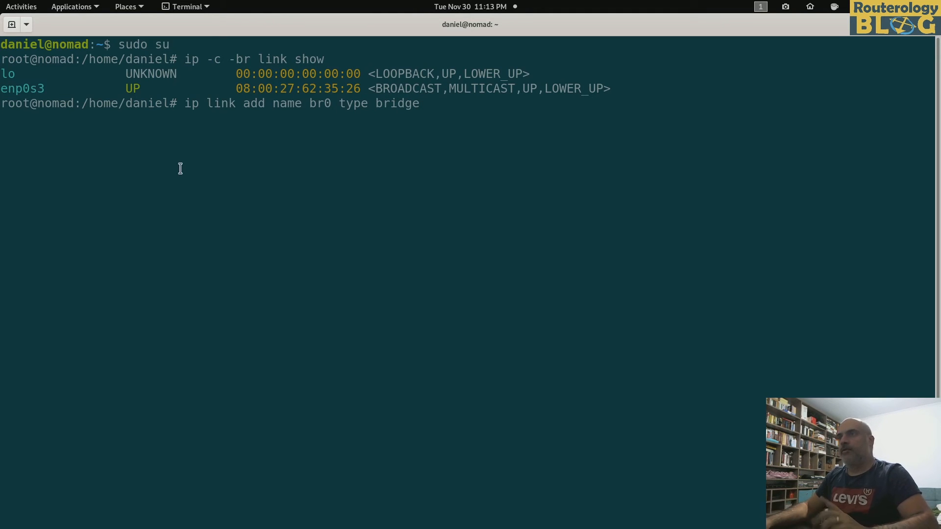
mouse_move(294, 110)
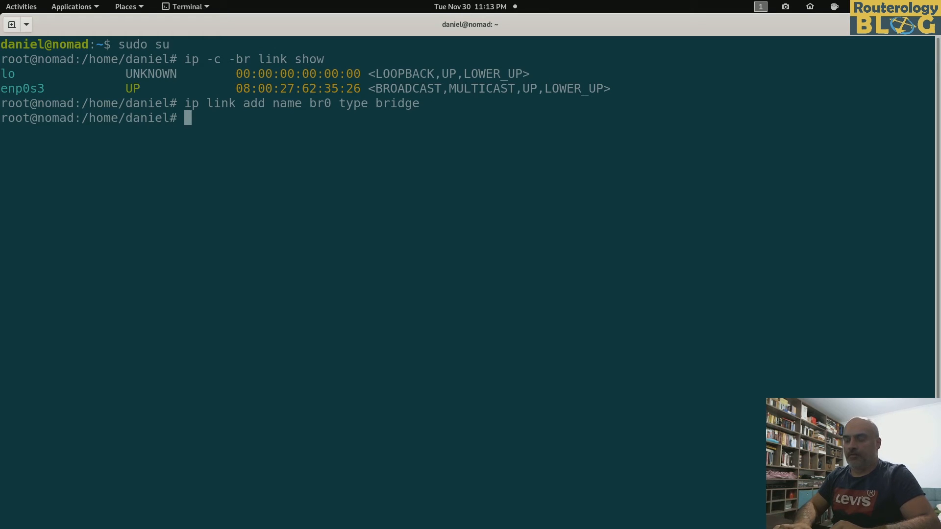
Confirm br0 exists in DOWN state with ip -br -c link show br0.
type("ip")
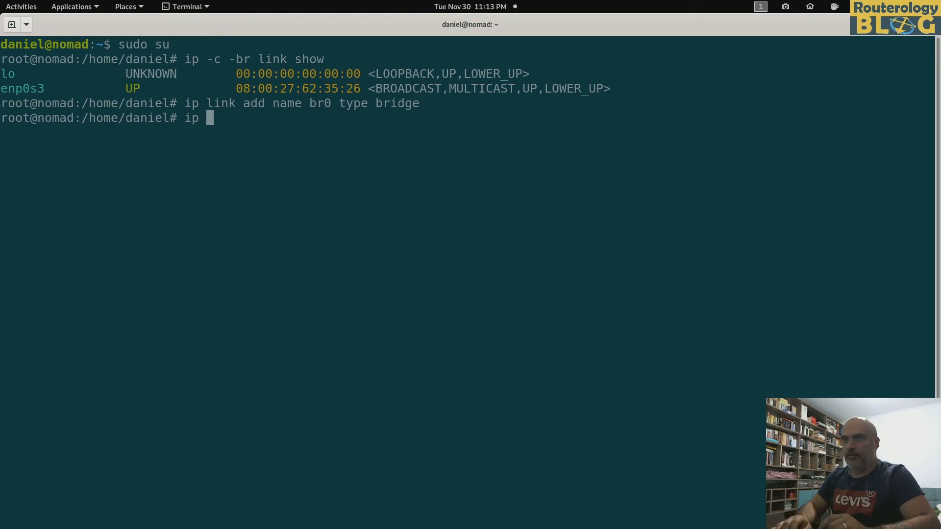
type("-br")
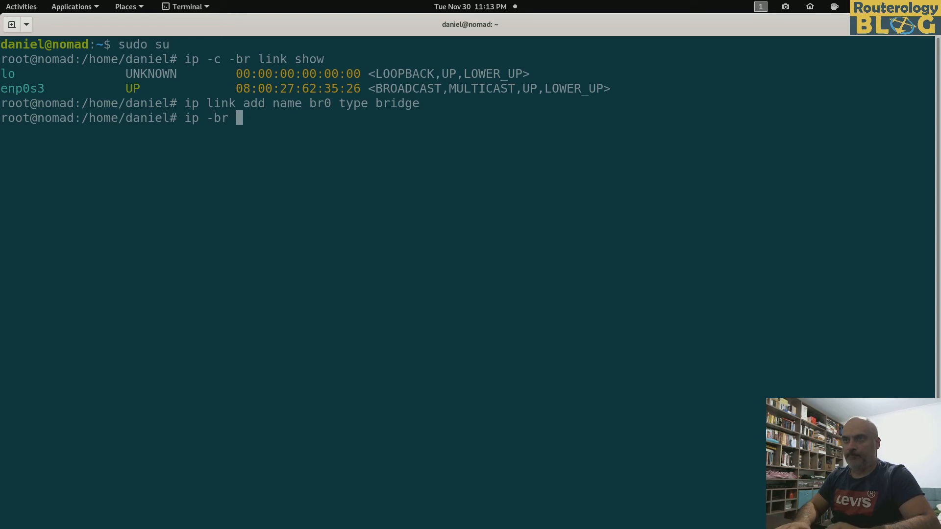
type("-c link show br0")
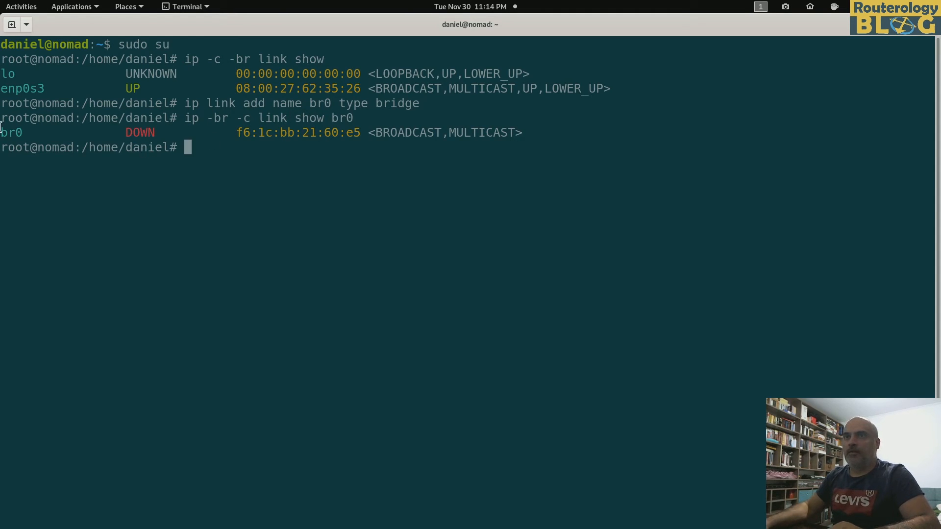
type("ip -br -c link show br0")
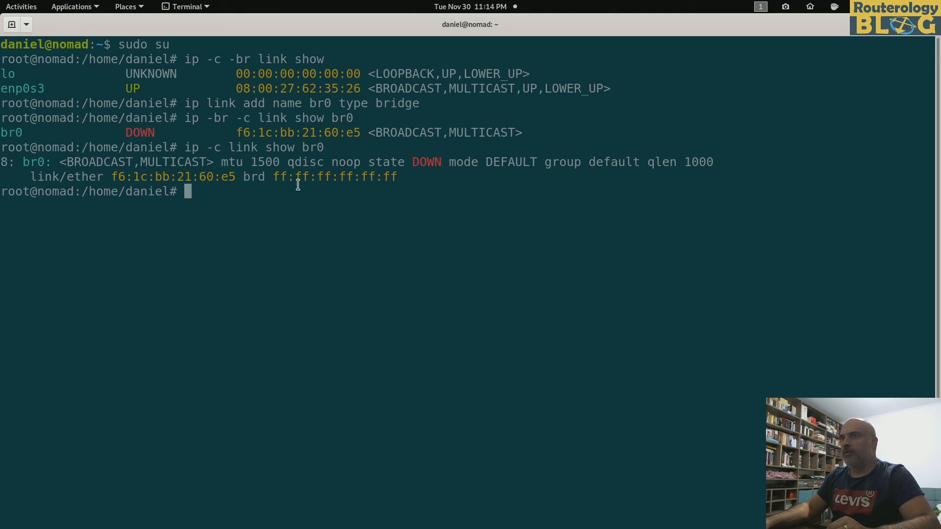
Show br0's detailed bridge settings and highlight the 802.1Q VLAN protocol value.
type("ip -c link show br0")
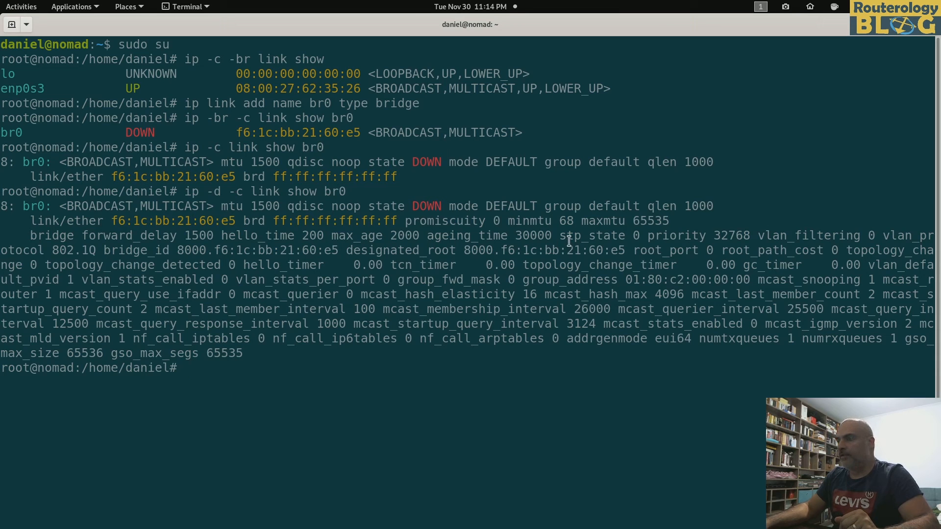
double_click(593, 235)
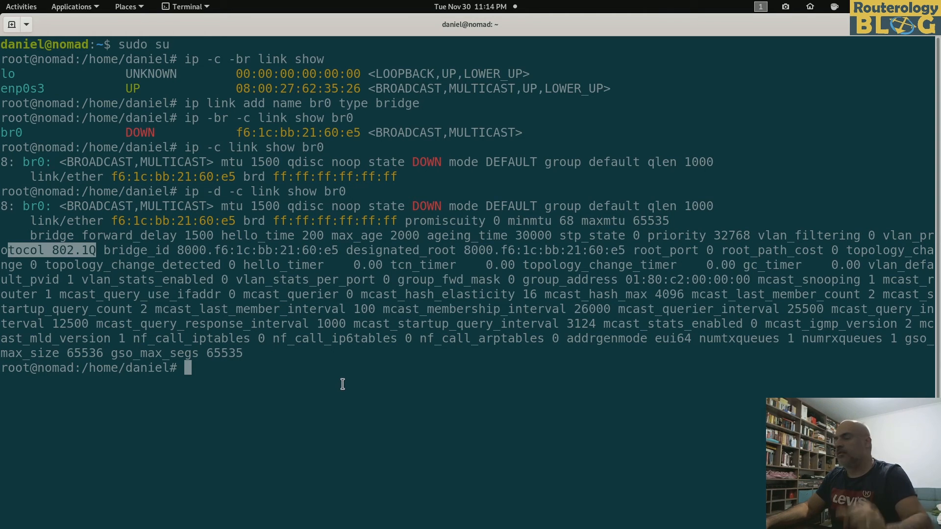
mouse_move(343, 378)
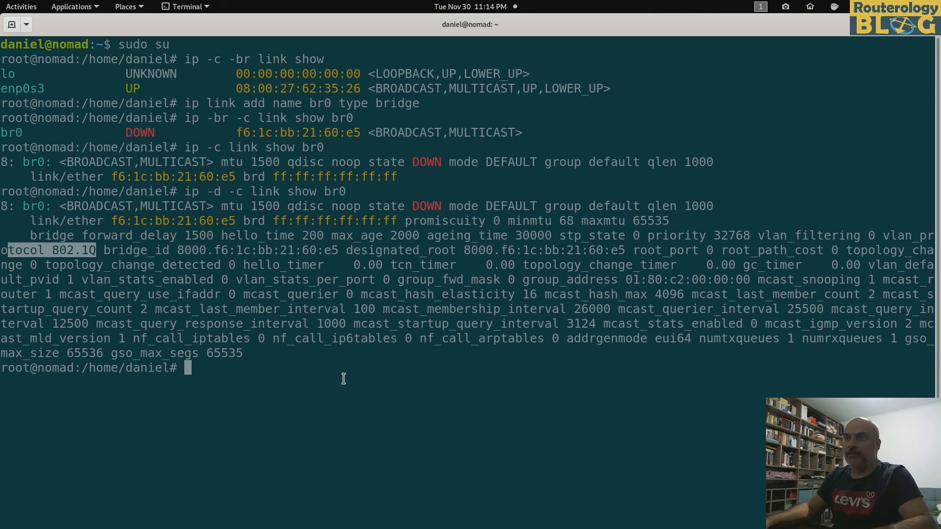
mouse_move(360, 356)
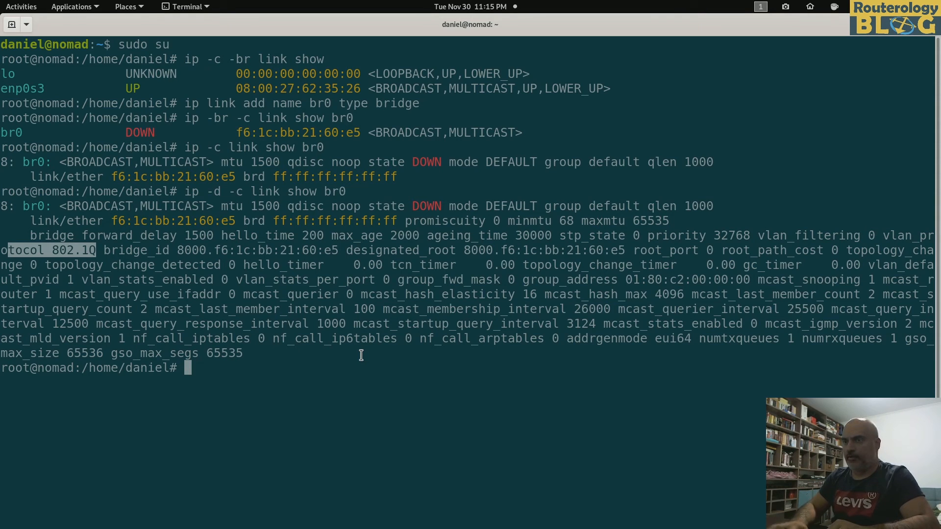
Create the veth pair vth1 with peer vth_1.
type("ip link")
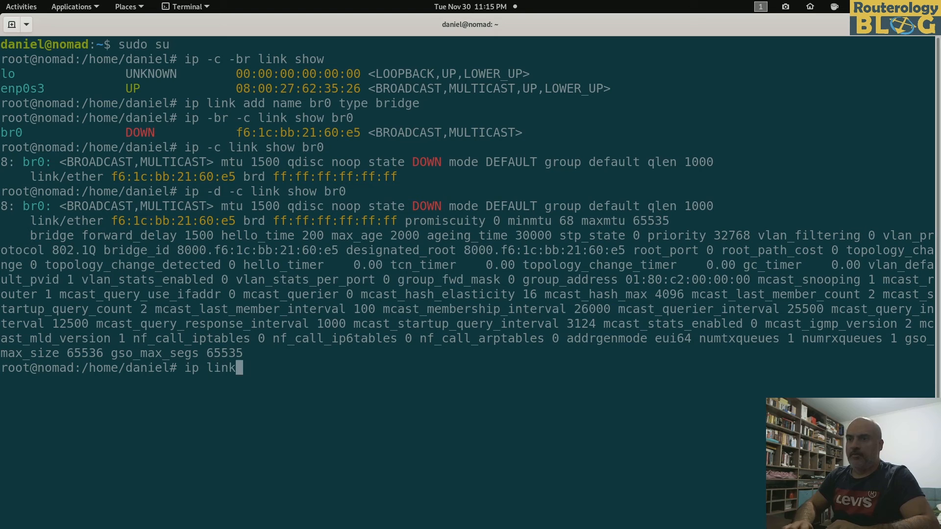
type("add name v")
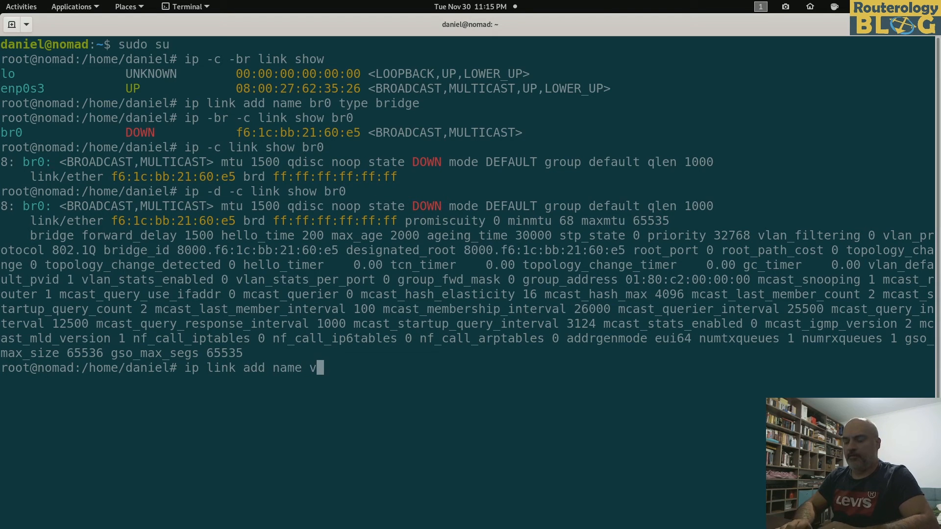
type("th1")
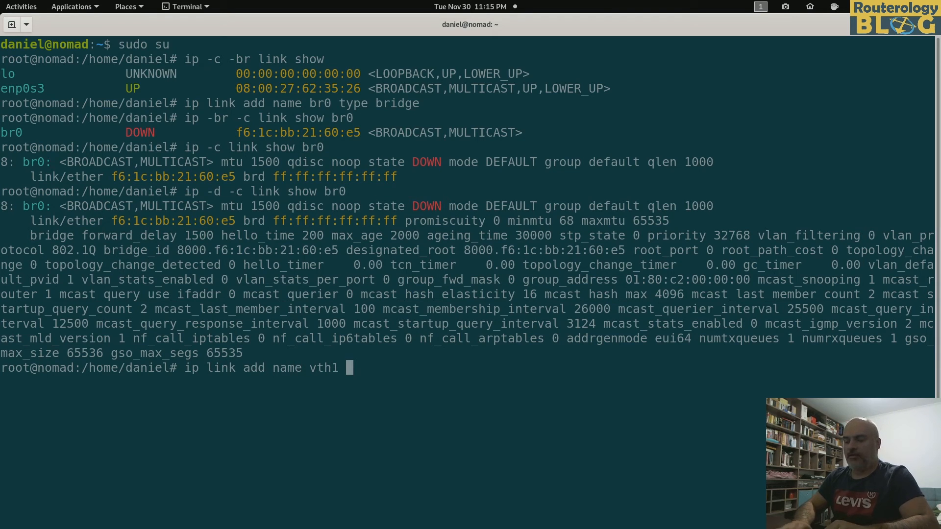
type("type veth")
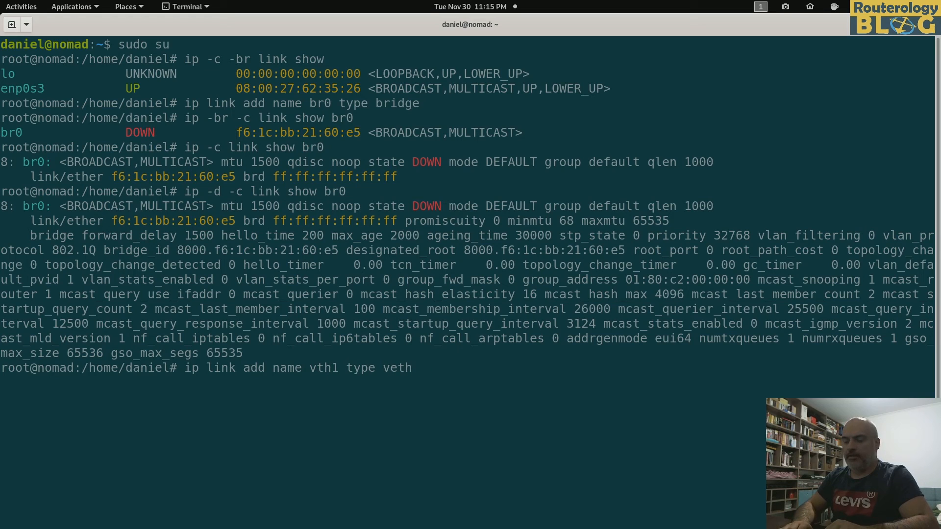
type("peer")
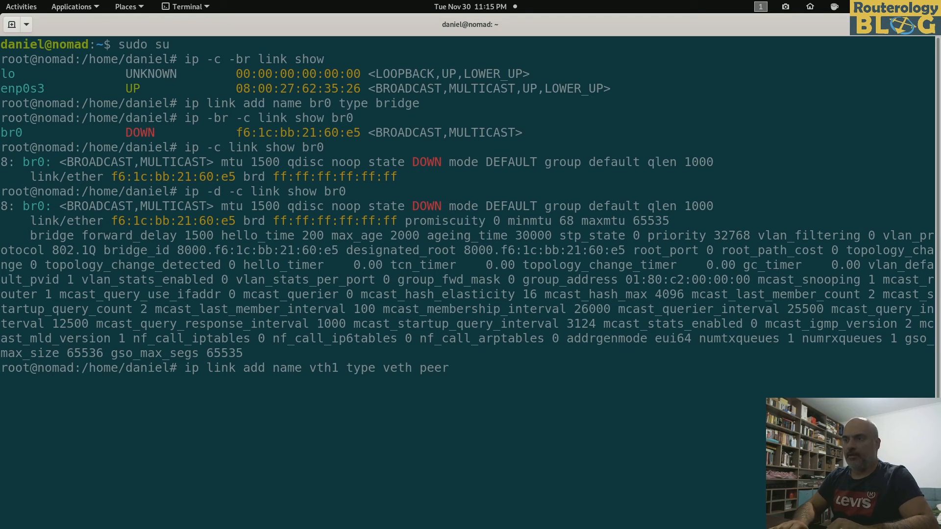
type("vth_1")
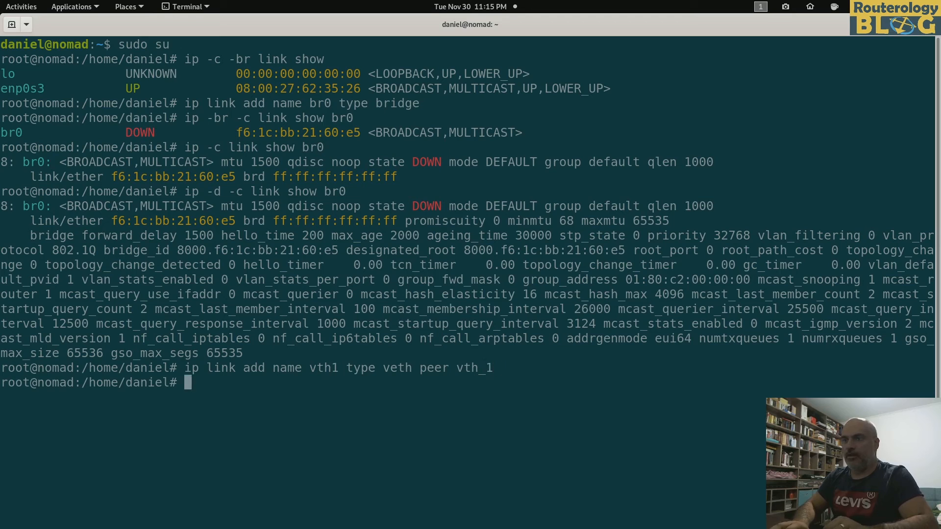
Create the veth pair vth2 with peer vth_2.
type("ip link add")
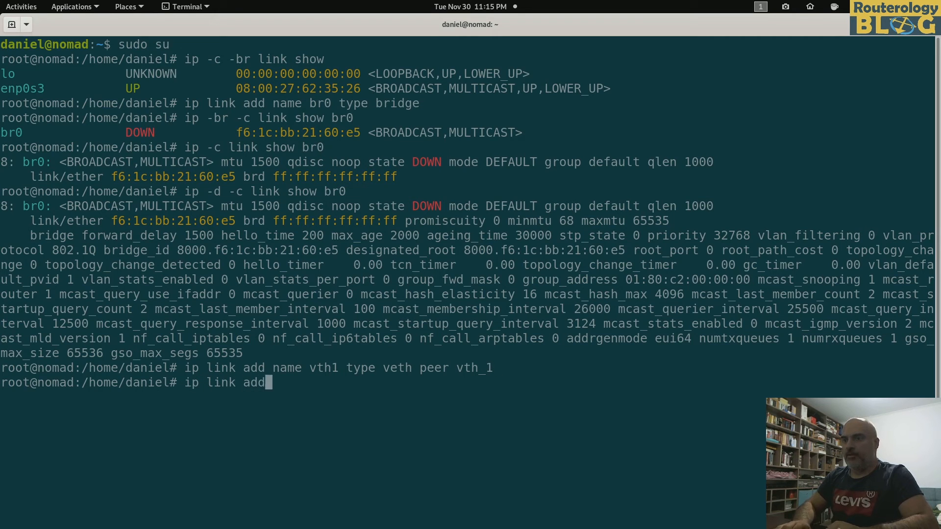
type("name vth1")
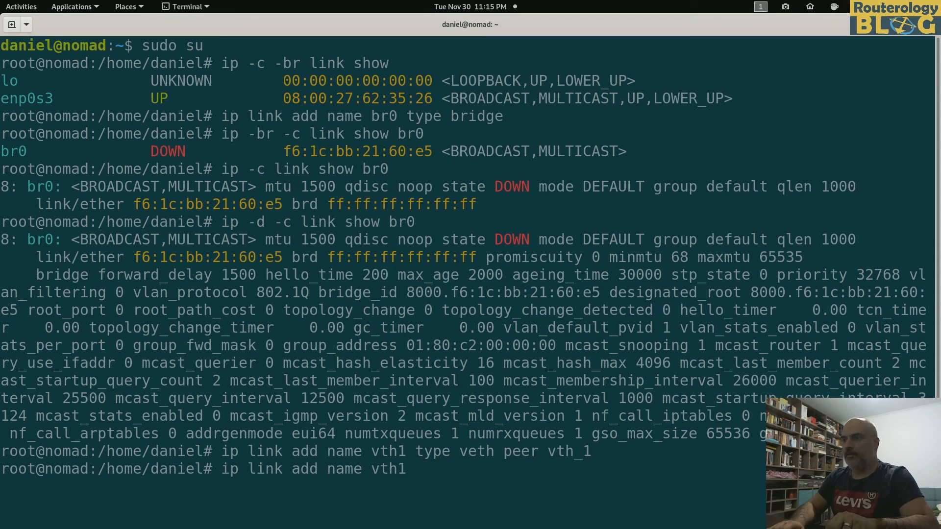
type("type")
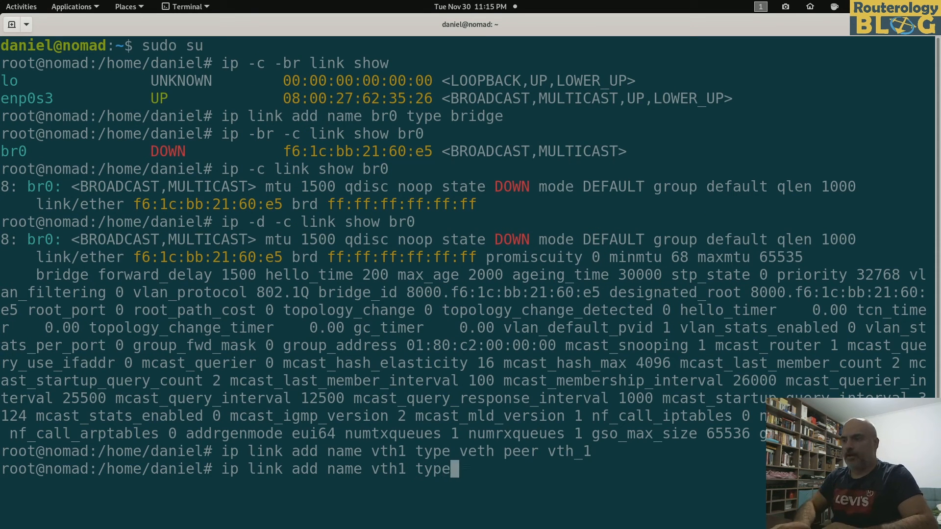
type("veth peer vth_2")
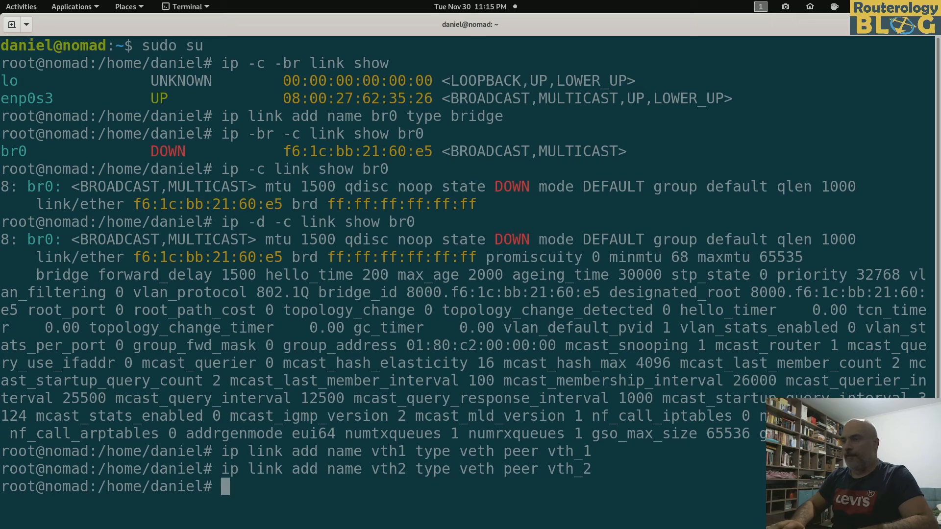
List veth interfaces briefly, showing both pairs DOWN, and highlight vth_1.
type("ip -")
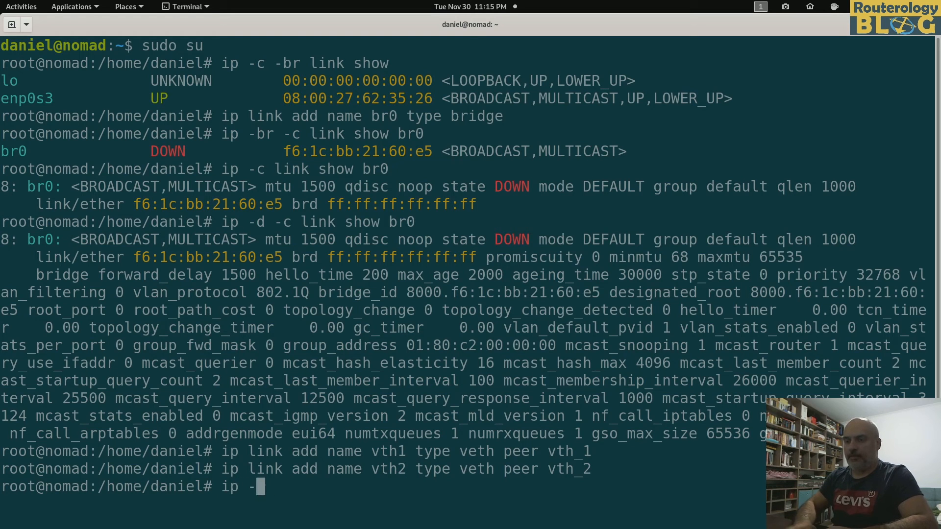
type("br -c link show type veth")
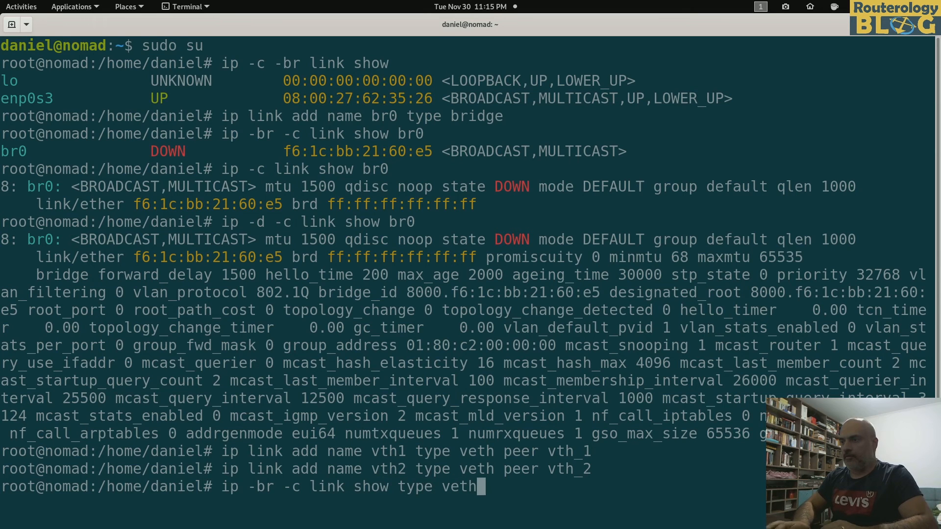
key("Return")
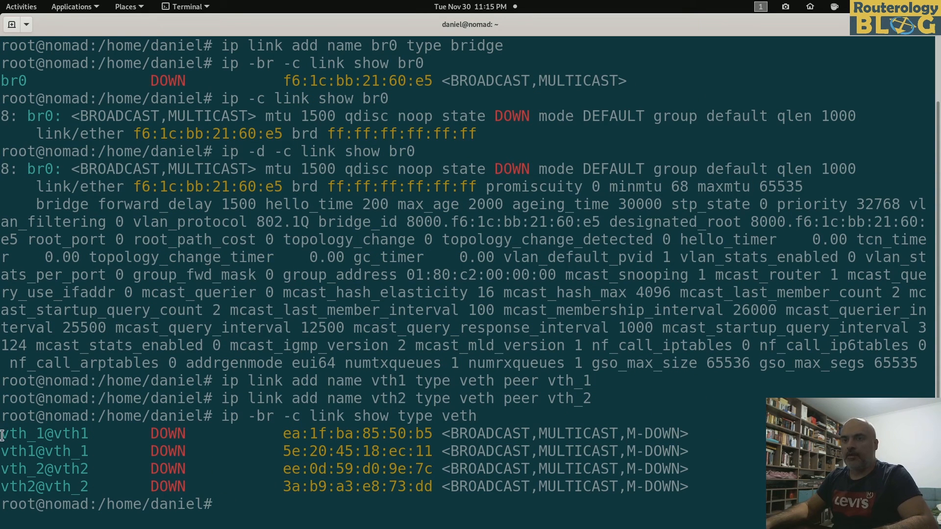
left_click_drag(3, 434, 666, 451)
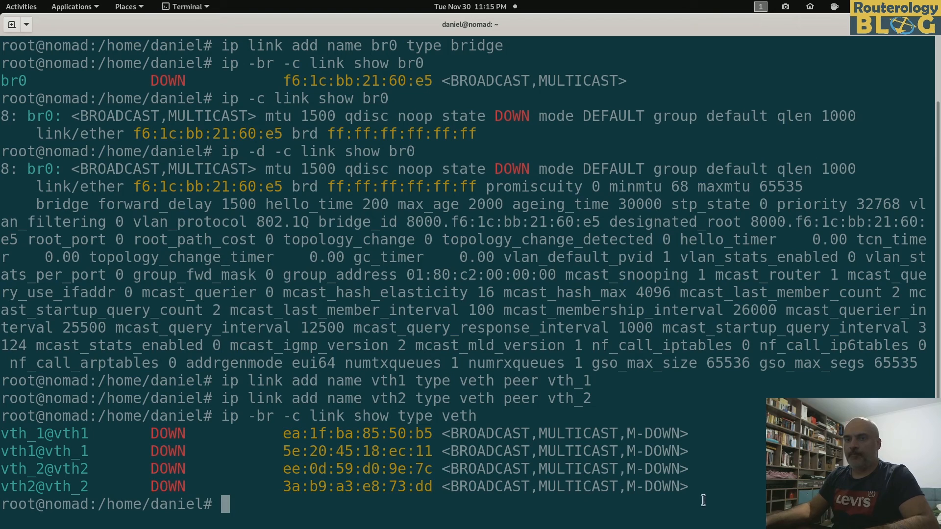
double_click(68, 450)
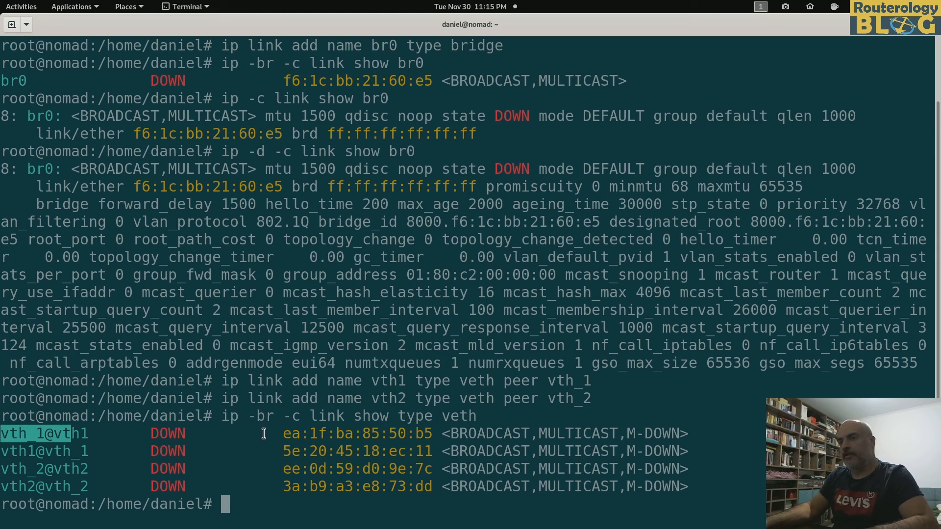
Create namespaces ns1 and ns2 with ip netns add and list them.
type("ip n")
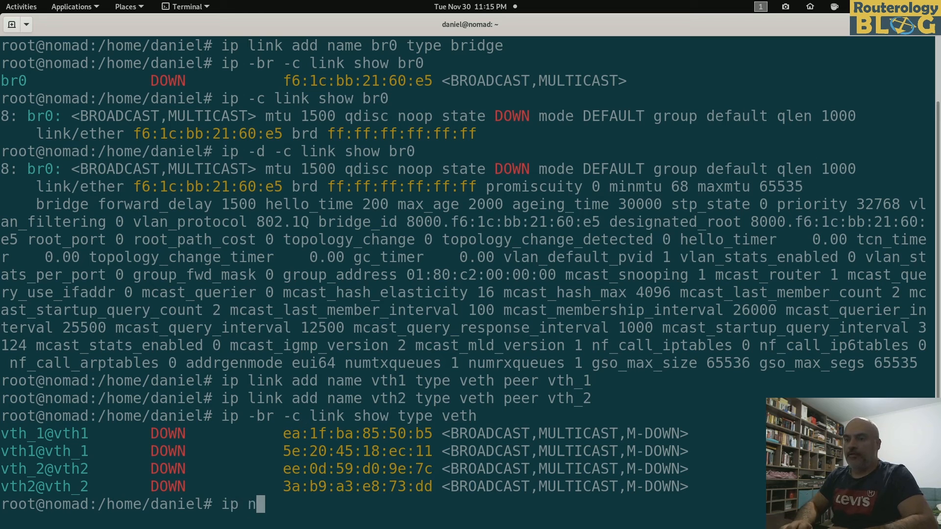
type("etns ls")
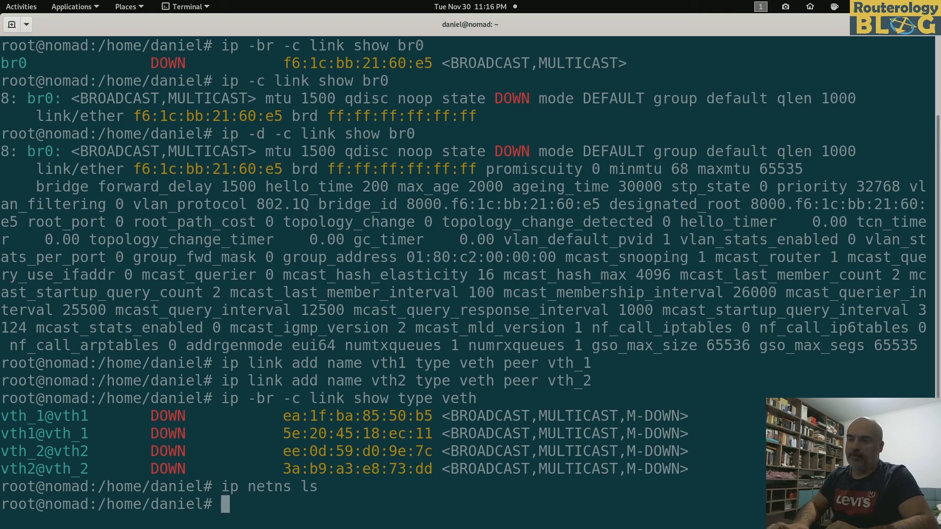
type("ip netns add ns2")
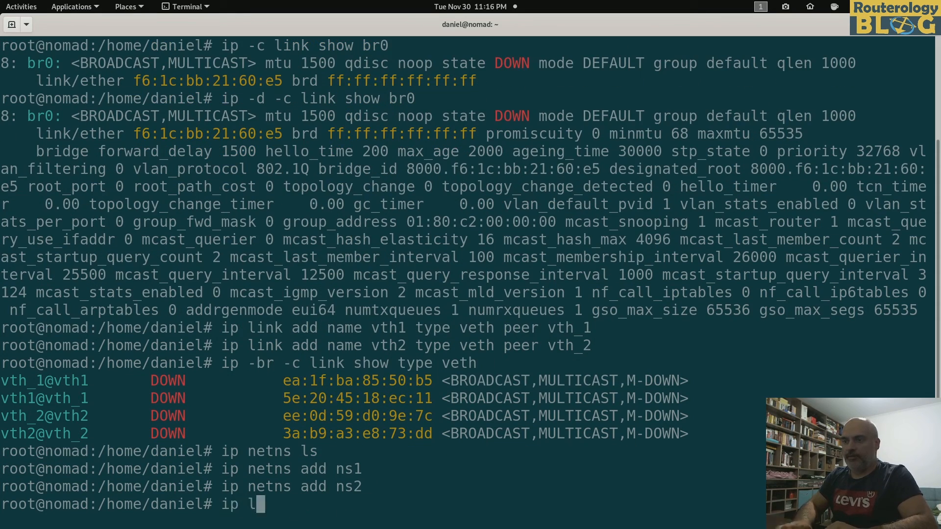
type("netns ls")
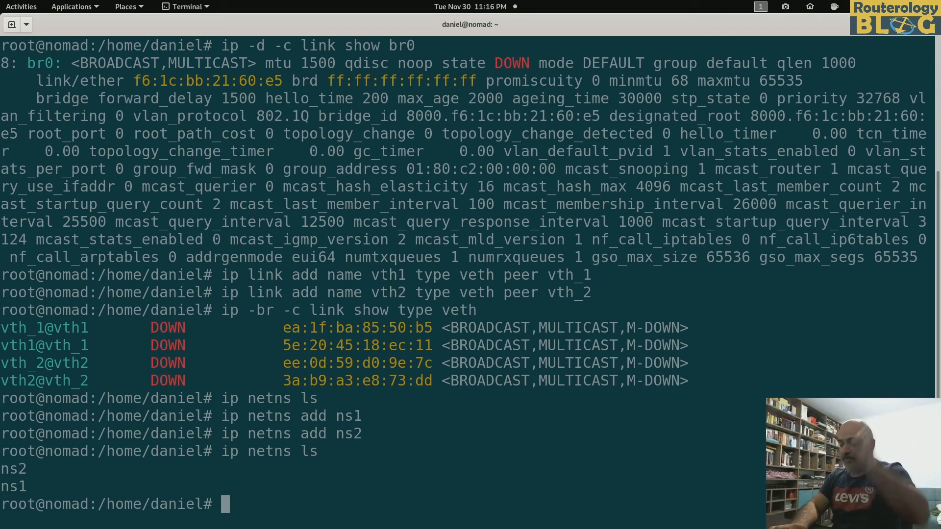
type("ip link")
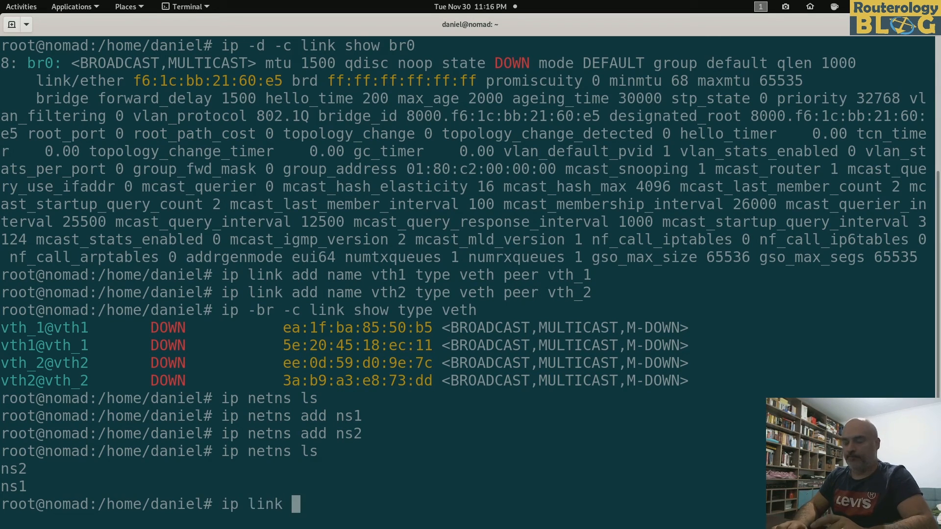
Move vth_1 into namespace ns1 with ip link set dev vth_1 netns ns1.
type("set")
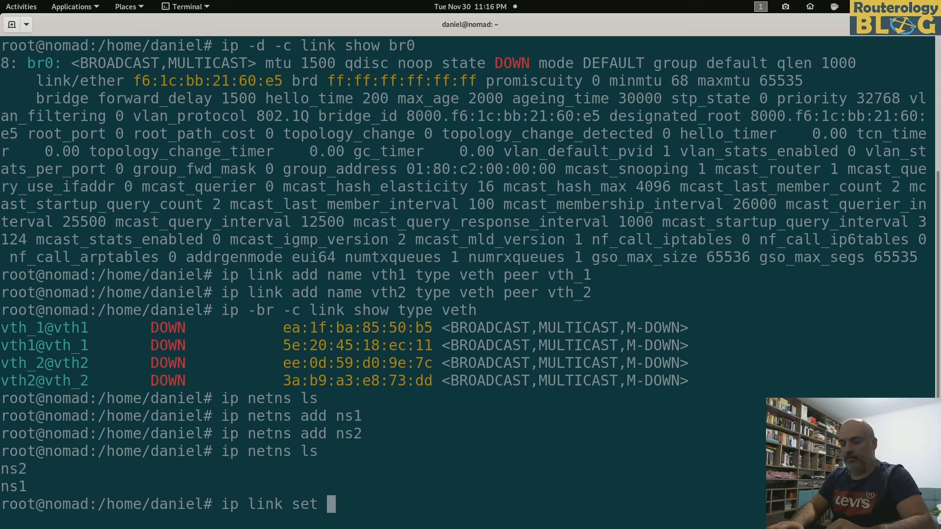
type("dev veth")
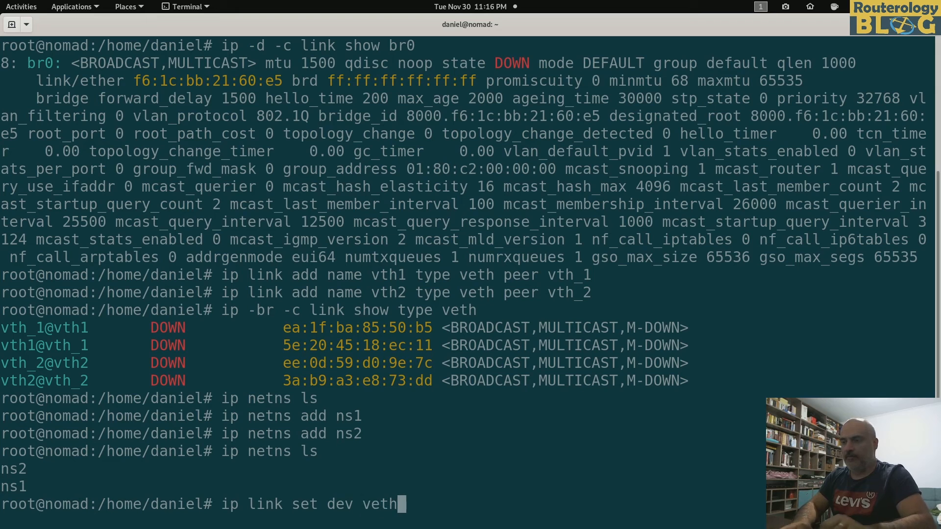
type("_1")
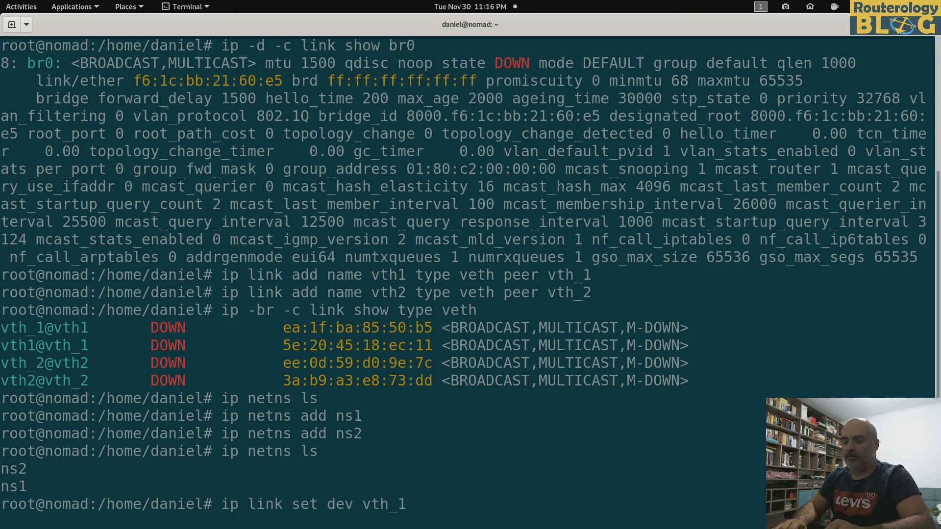
type("netn")
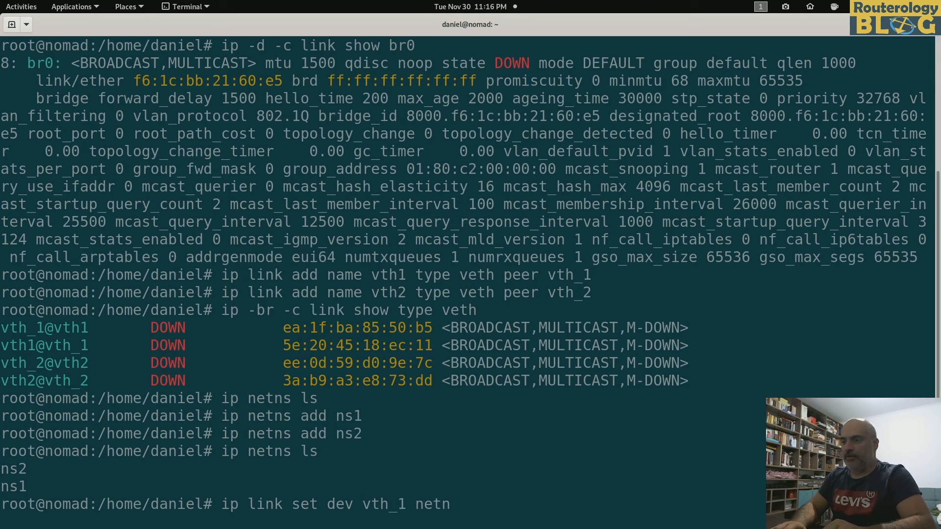
type("s ns1")
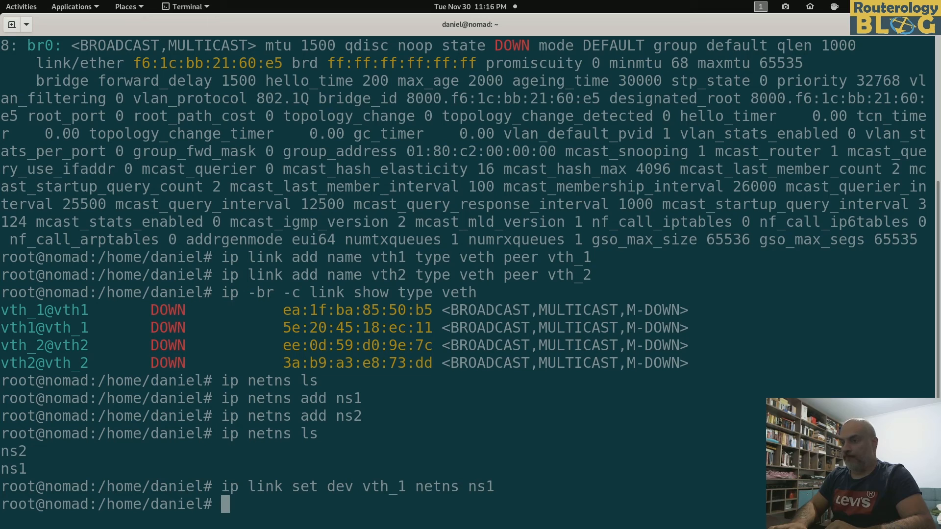
List ns1's links briefly in colour, showing lo and vth_1 DOWN.
type("ip")
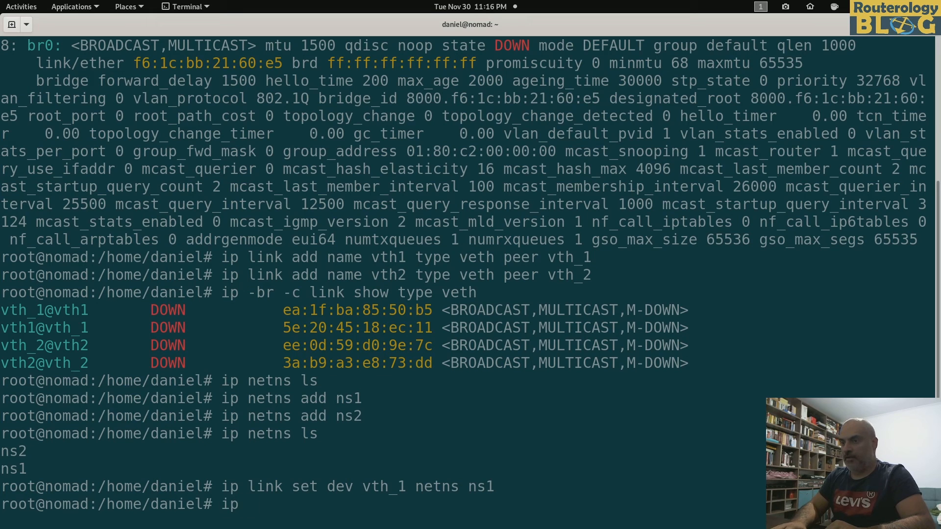
type("-")
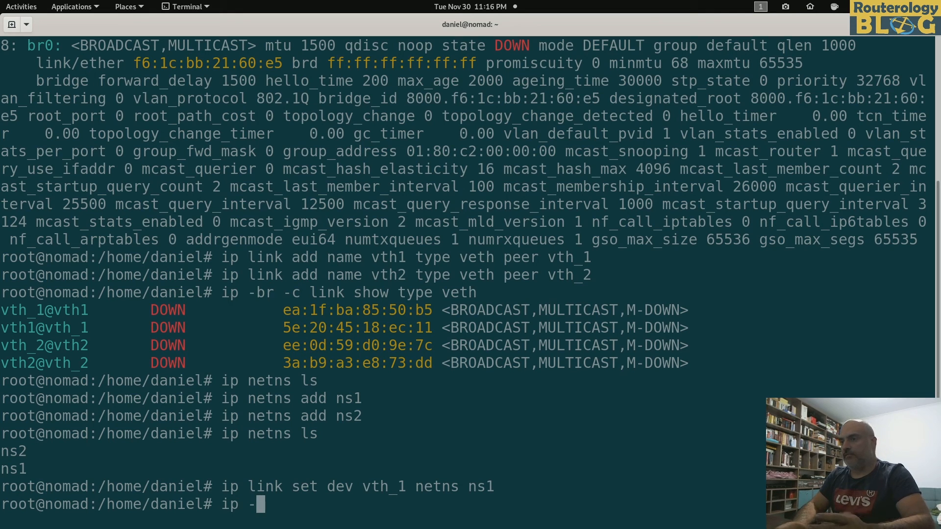
key("BackSpace")
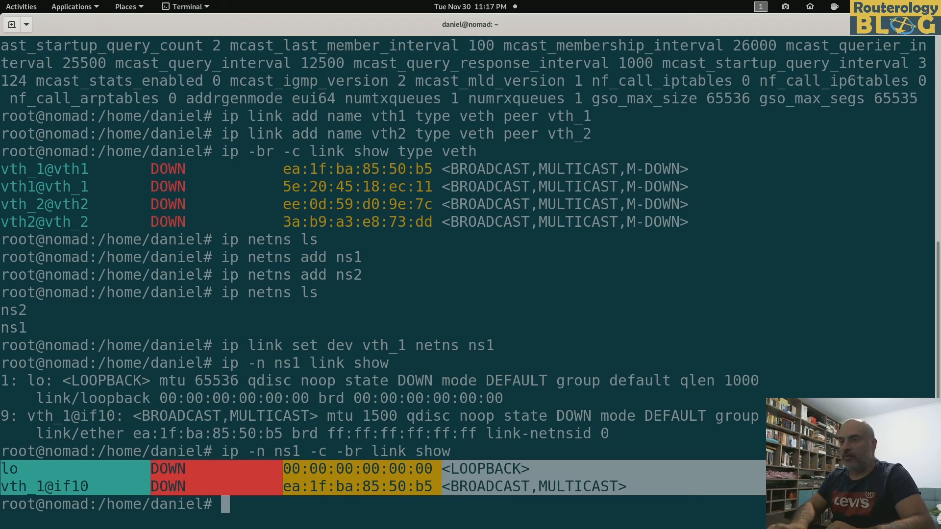
type("ip")
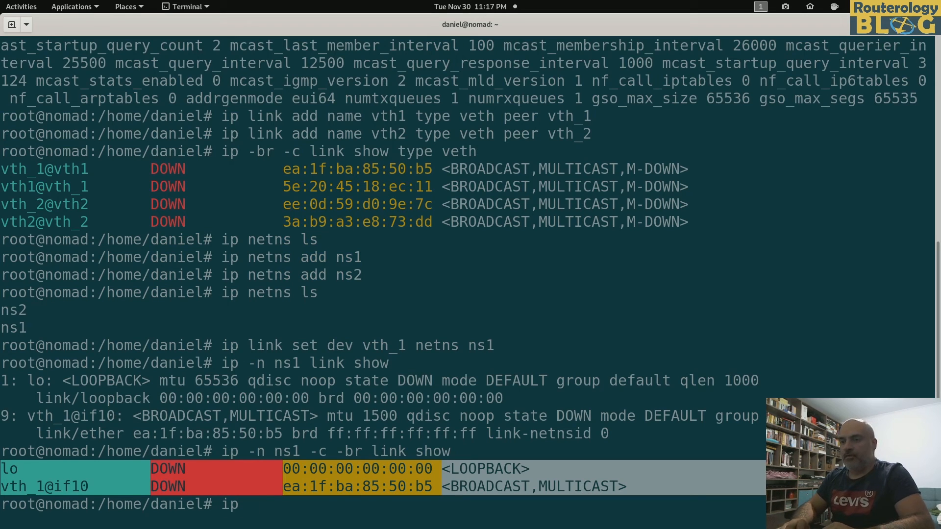
Run 'ip netns exec ns1 ip -br link show', listing lo and vth_1 both DOWN.
type("netns ex")
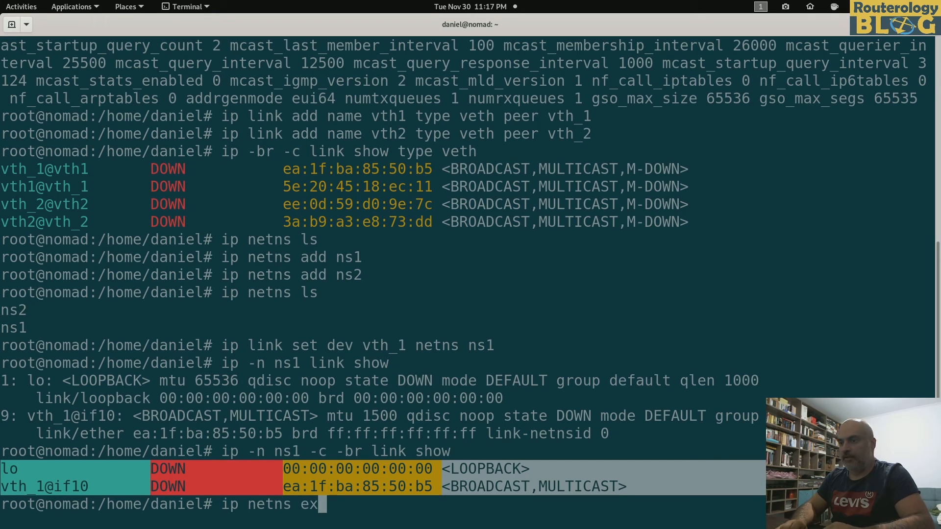
type("ec")
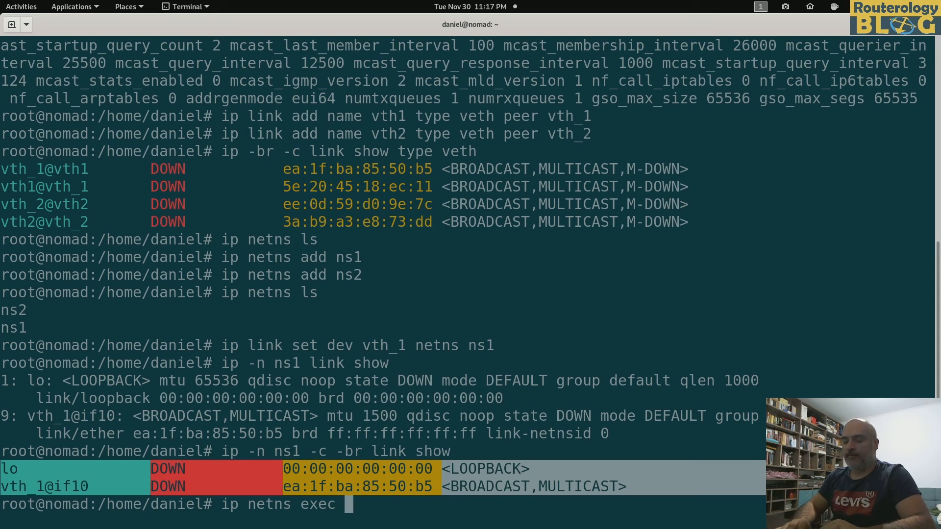
type("ns1")
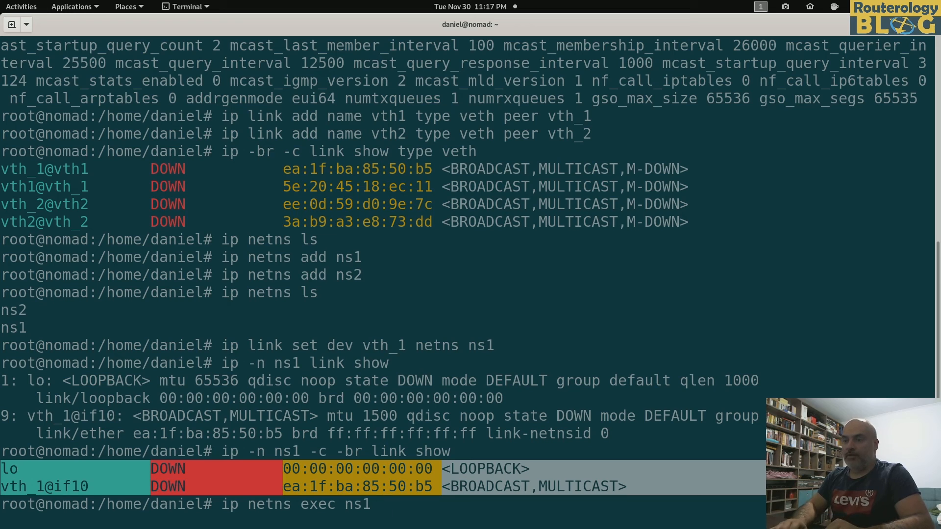
type("ip -nbr -c l")
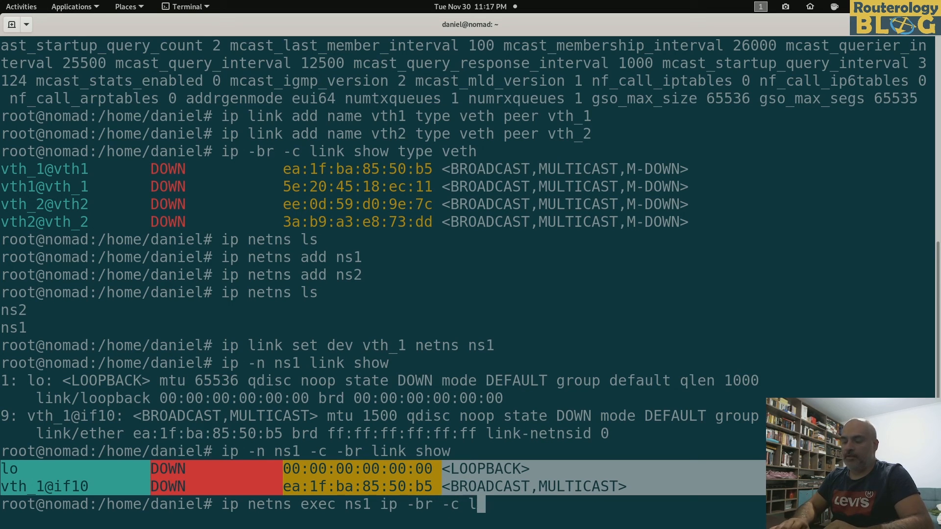
type("ink show")
key("Return")
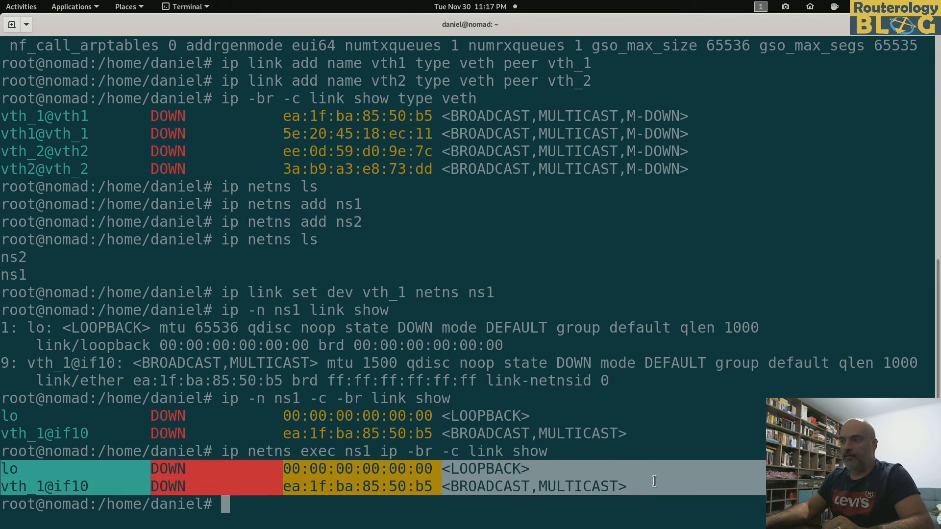
double_click(38, 433)
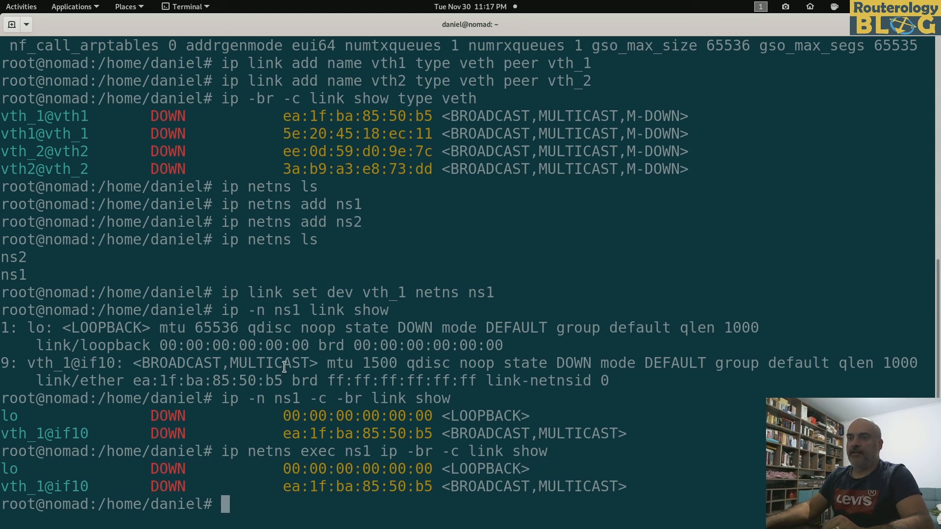
Bring interface vth_1 up inside namespace ns1 with 'ip -n ns1 link set dev vth_1 up'.
type("ip -")
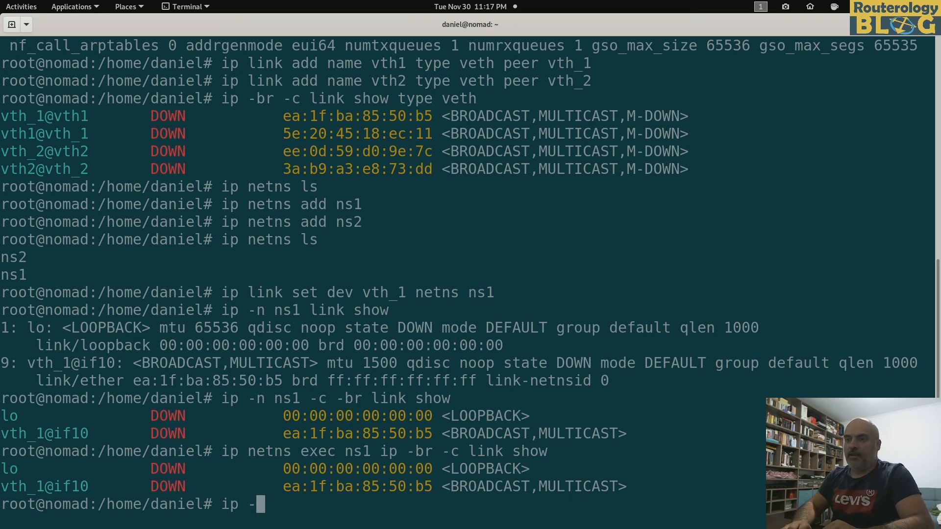
type("n")
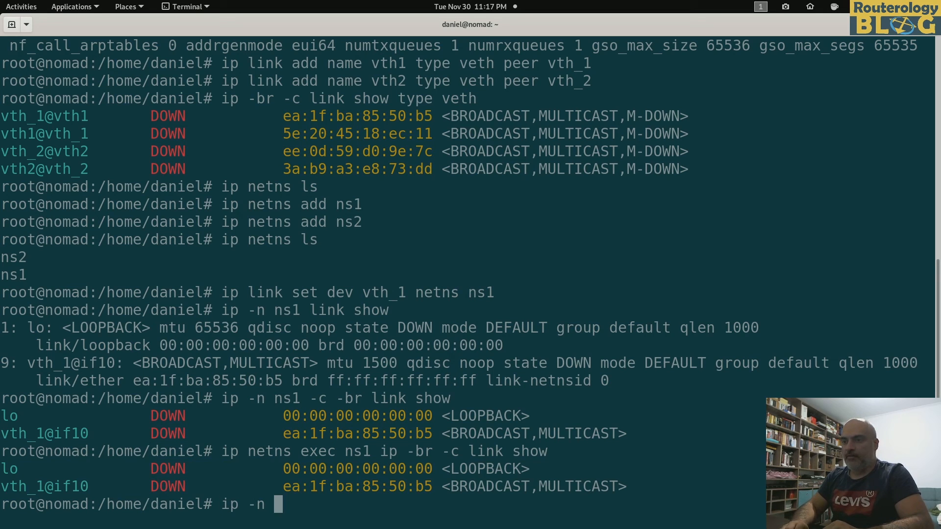
type("ns1")
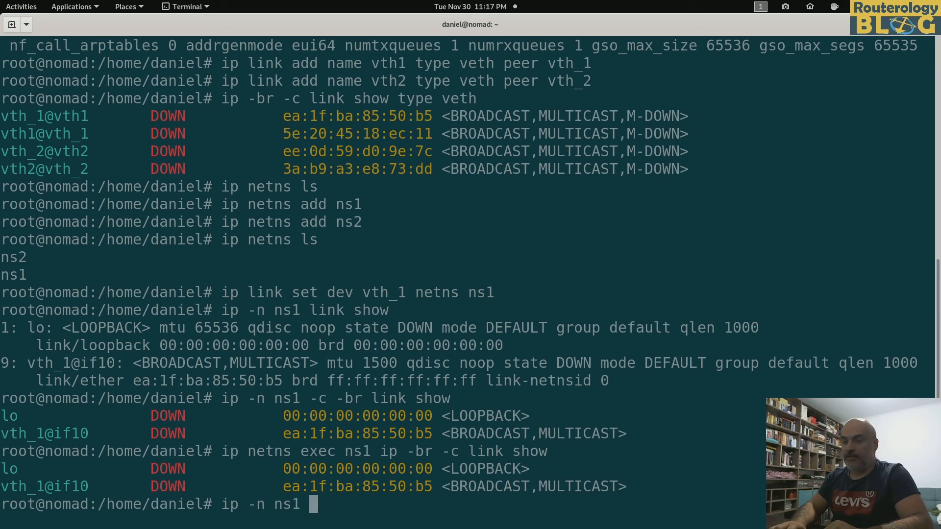
type("link")
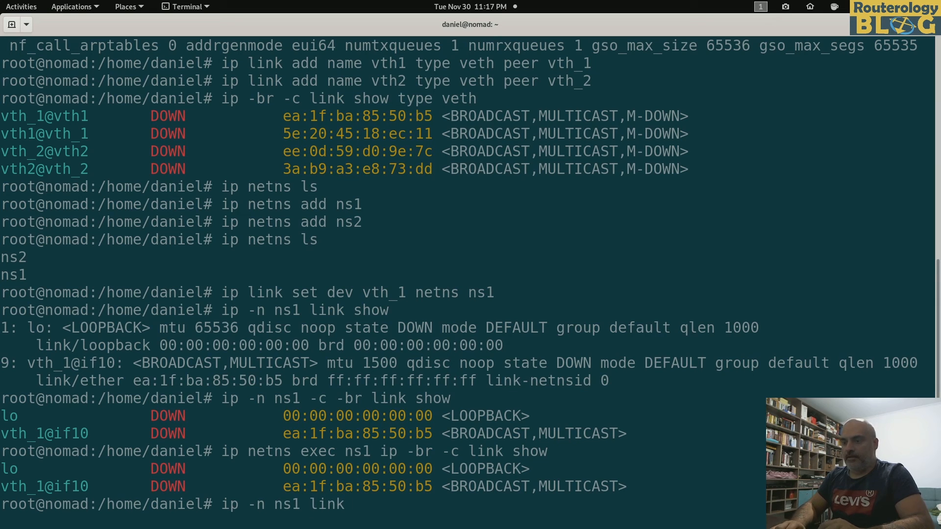
type("set dev")
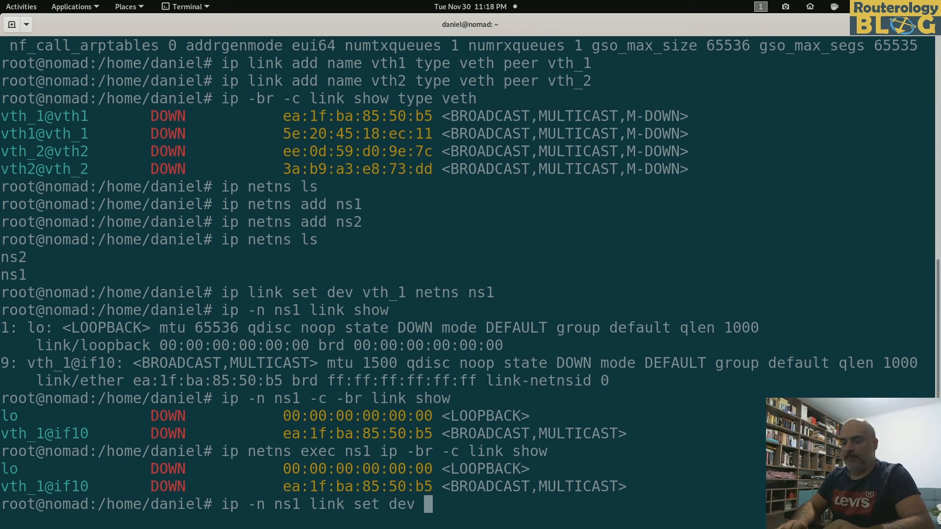
type("vth_1 up")
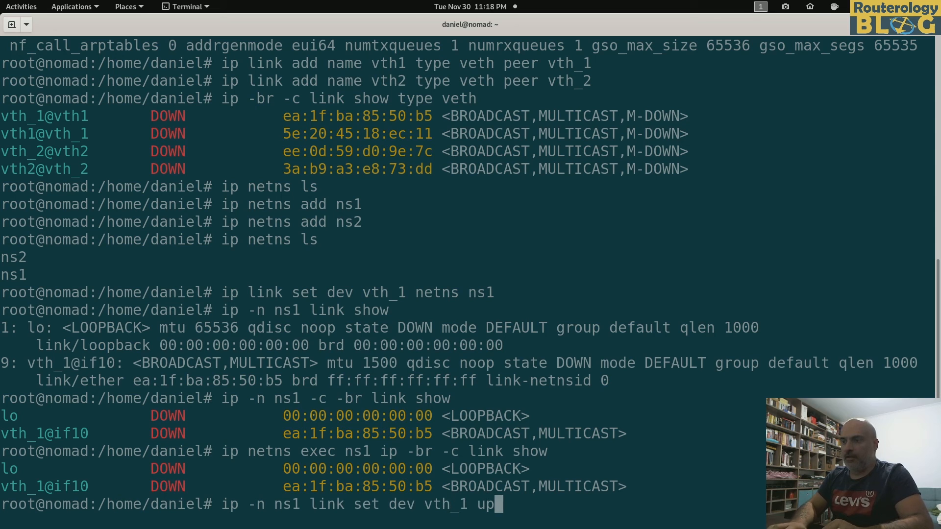
key("Return")
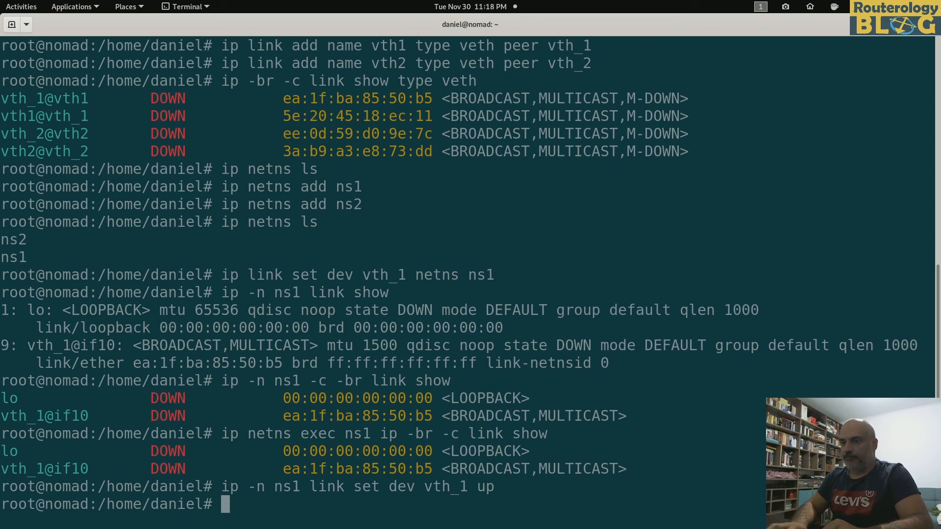
Assign 192.168.10.1/24 to vth_1 in ns1 and list ns1's addresses to verify it.
type("ip -n")
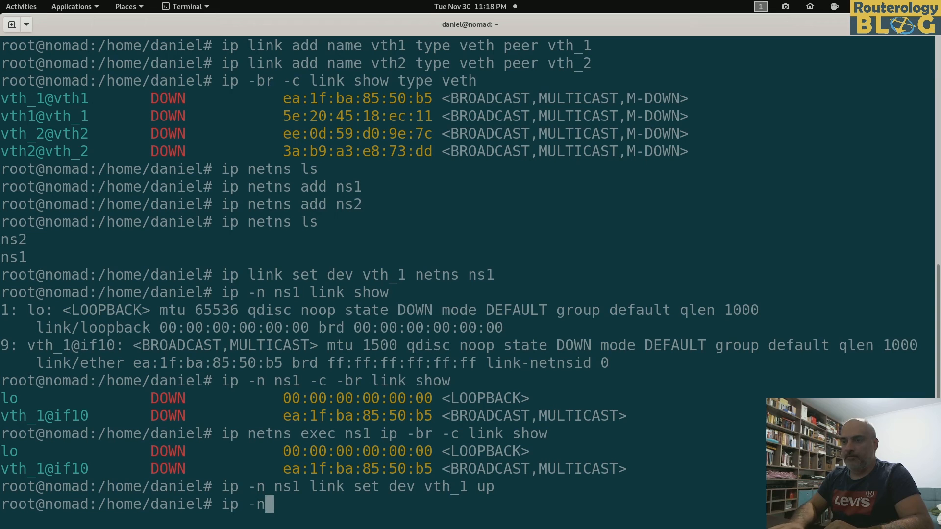
type("ns1")
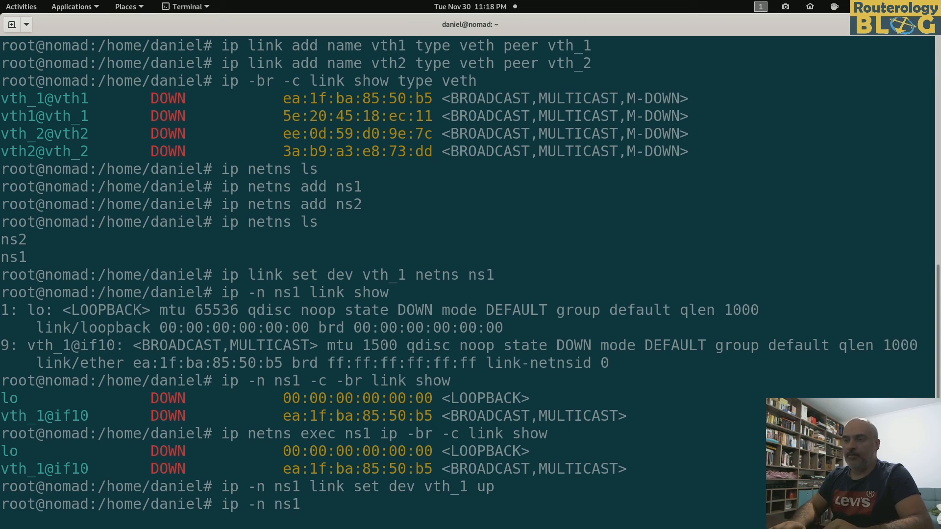
type("add")
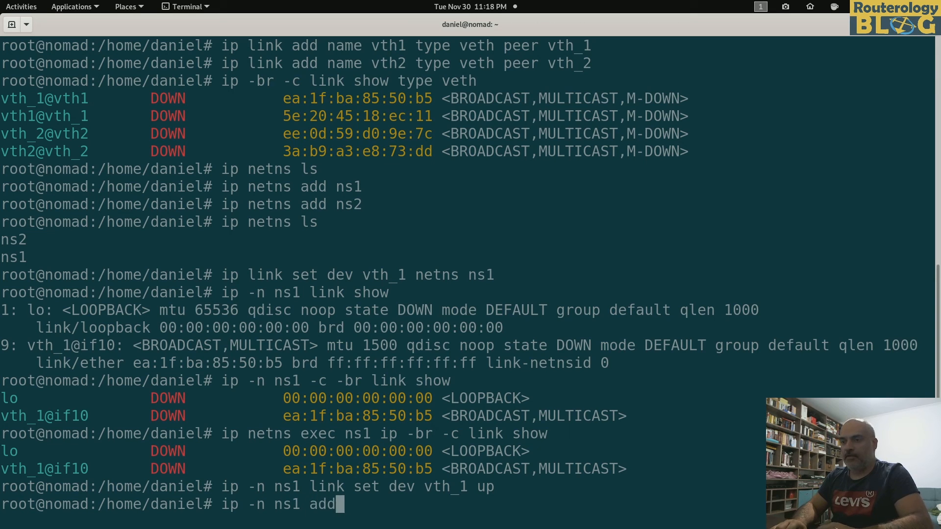
type("ress add 192.")
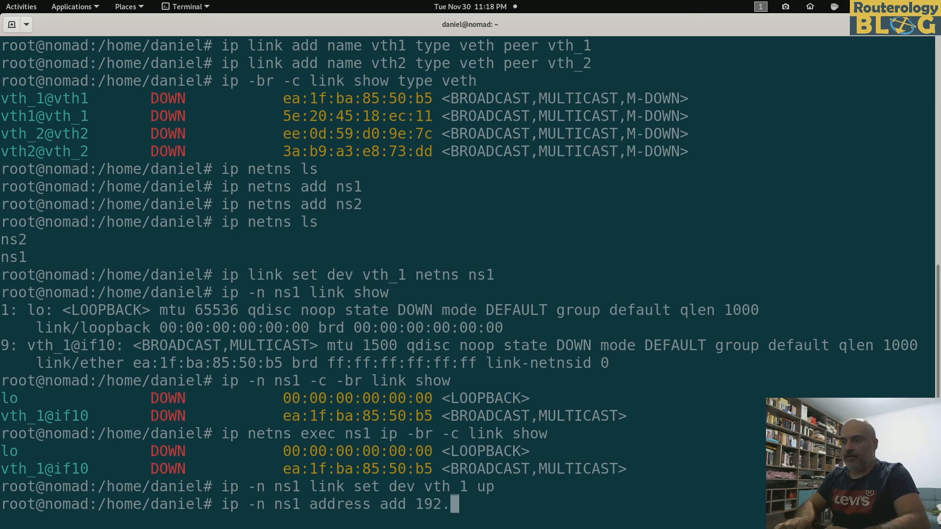
type("168.10.1")
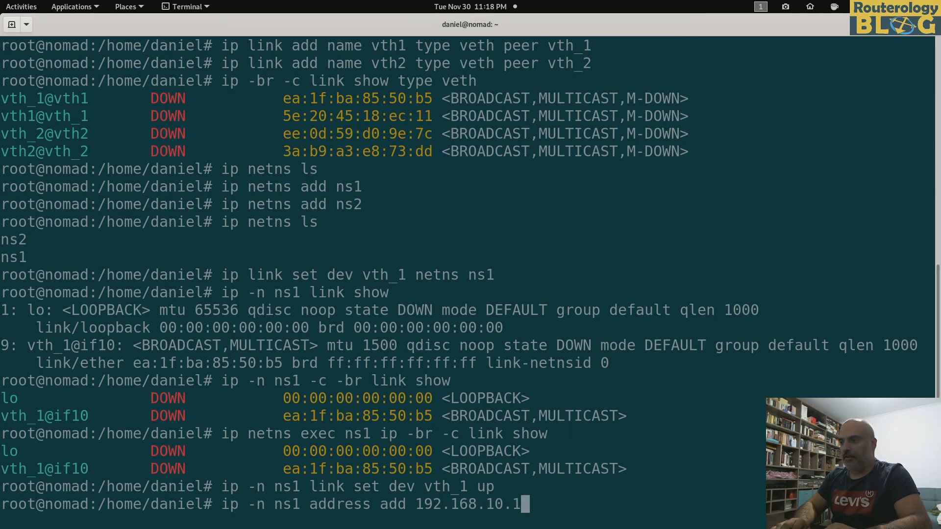
type("/24")
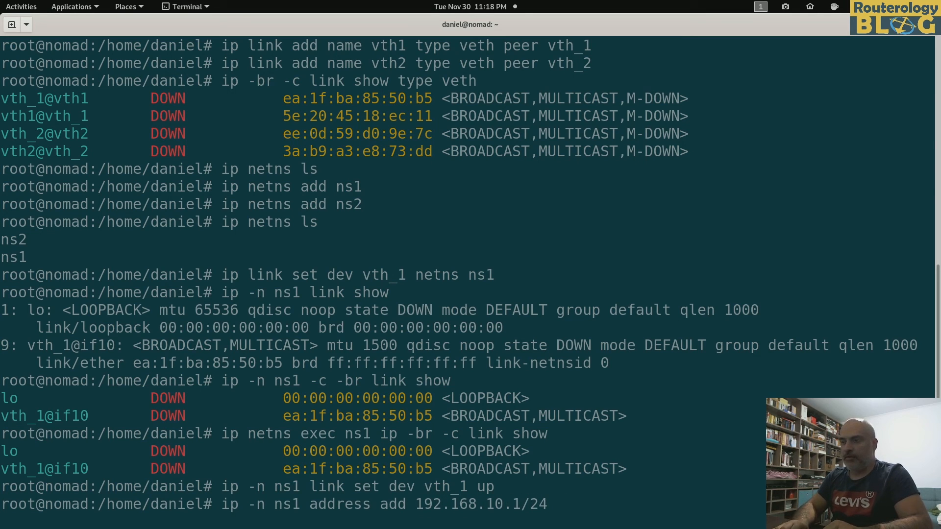
type("dev vth_1")
type("ip -n ")
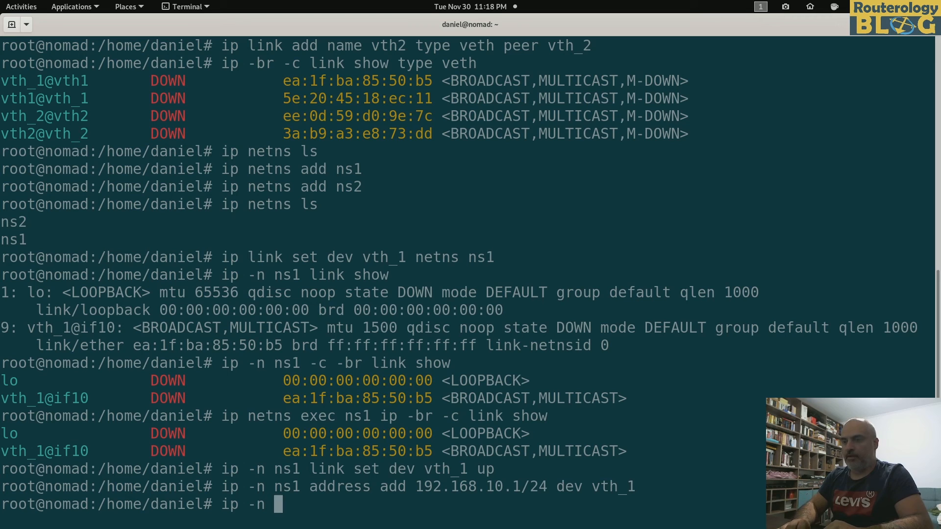
type("ns1 -br -c")
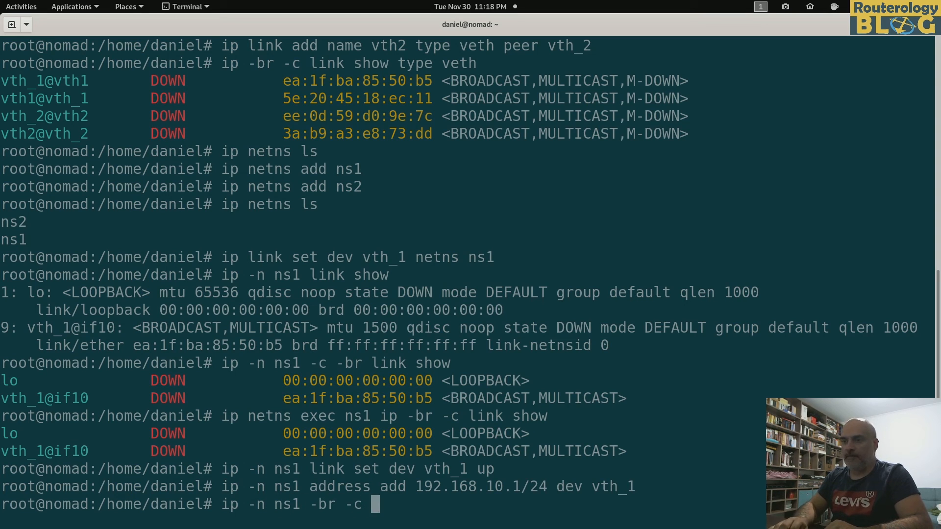
type("address")
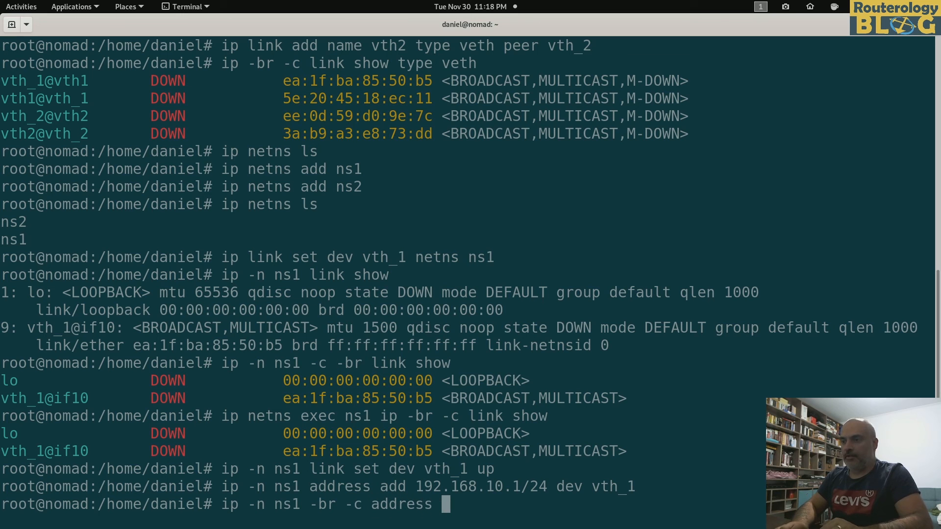
key("Return")
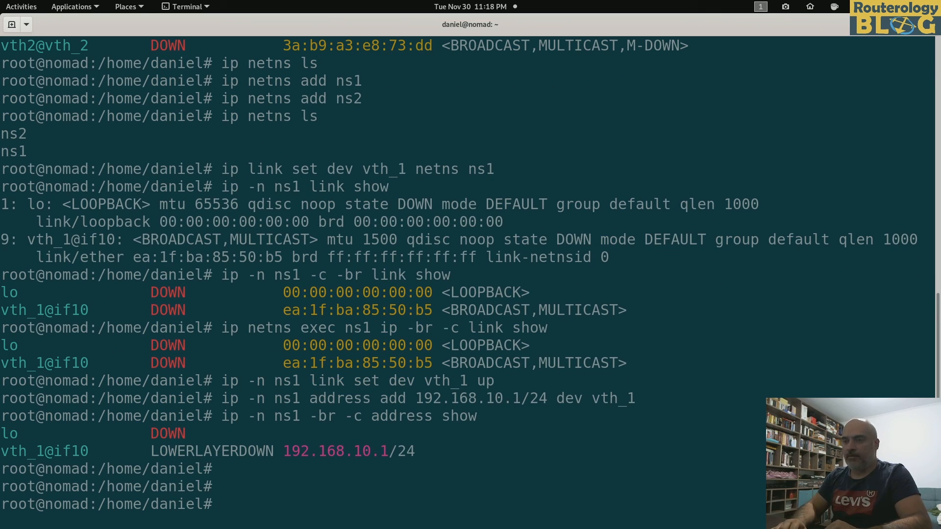
List ns2's links, then move vth_2 into namespace ns2 with 'ip link set dev vth_2 netns ns2'.
type("ip -n")
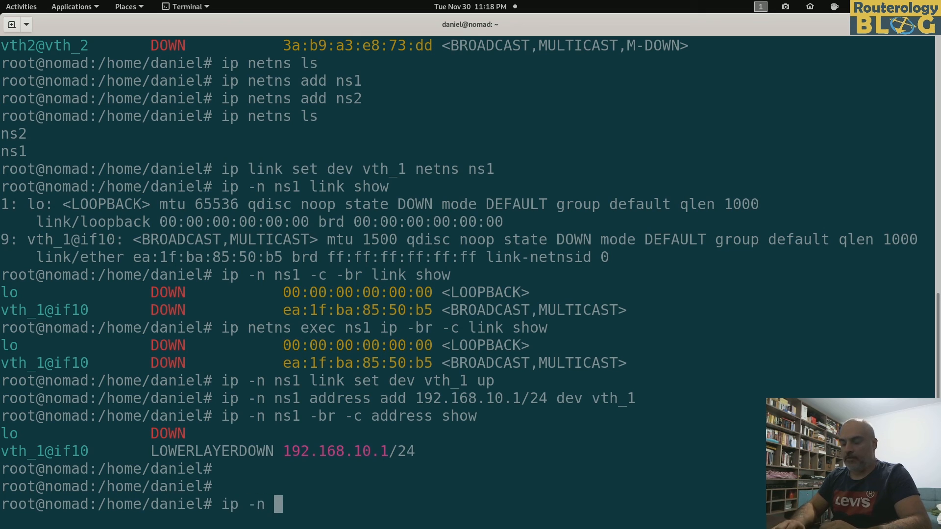
type("ns2 link show")
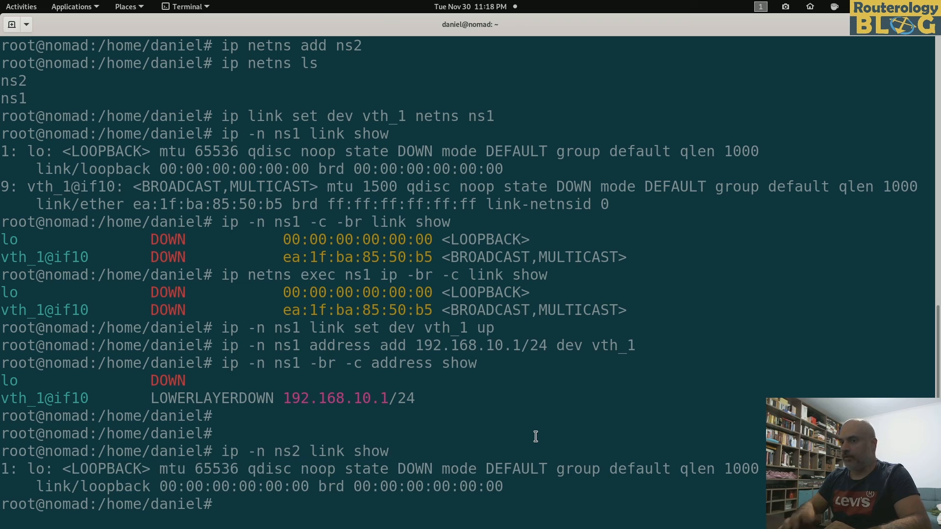
type("ip")
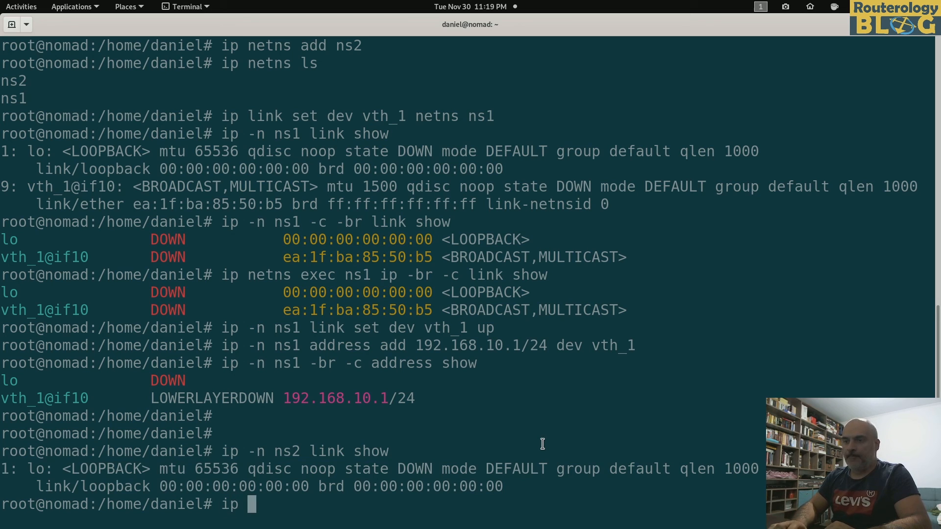
type("link set")
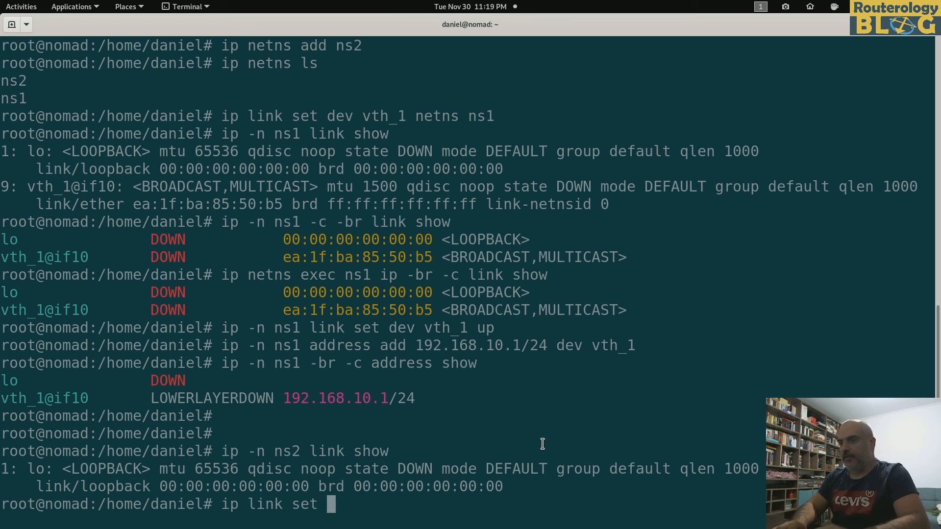
type("dev")
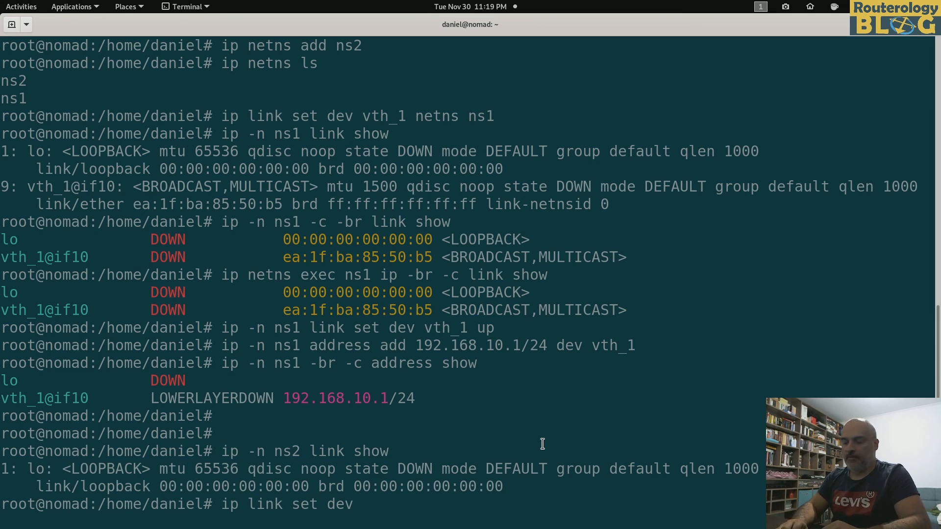
type("vth_2 netns ns2")
type("ip")
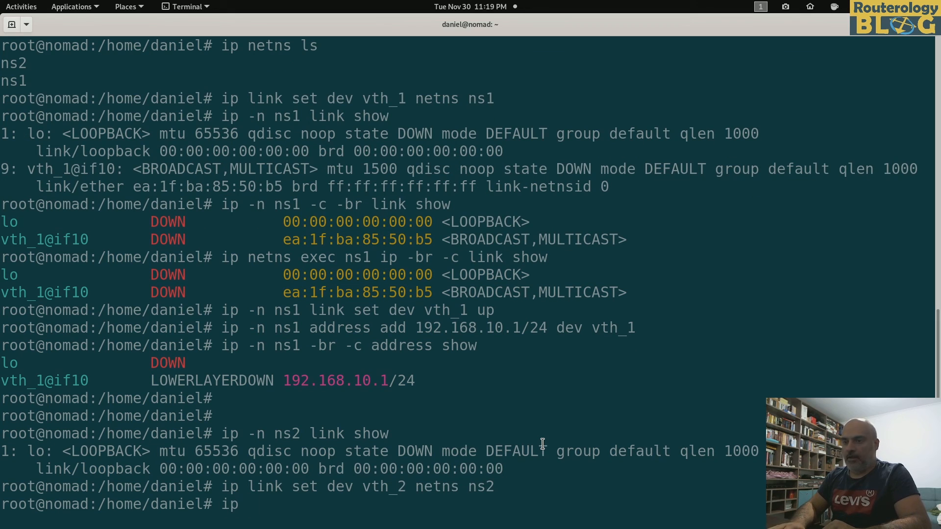
List ns2's interfaces again, confirming lo and vth_2 are present and both DOWN.
type("-n ns2 -")
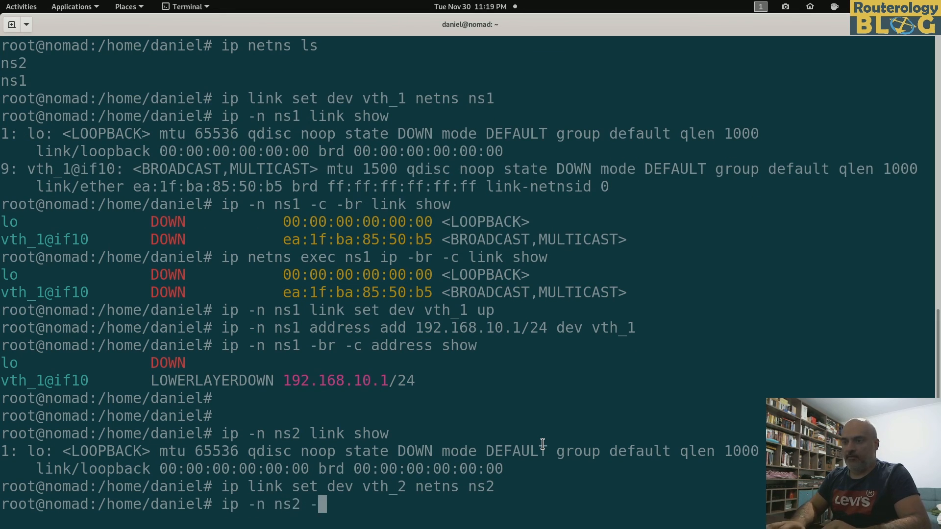
type("c -br l")
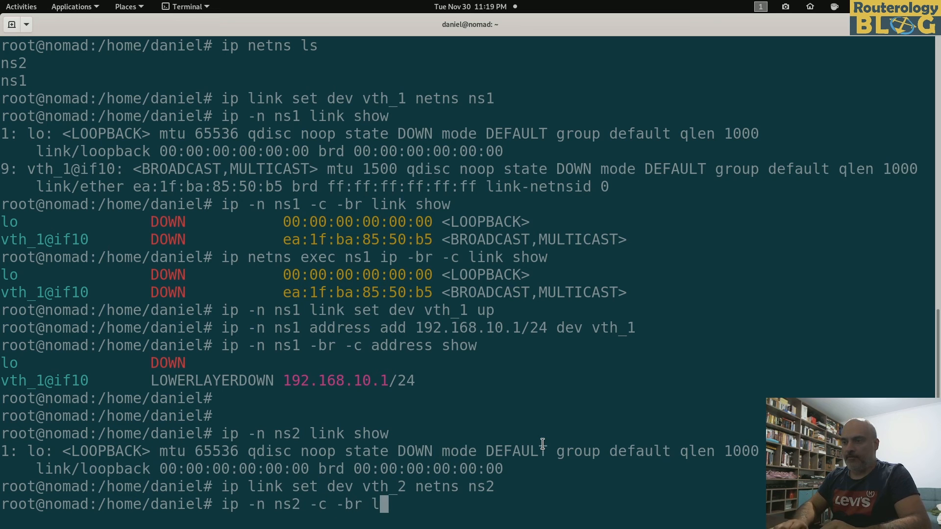
key("Return")
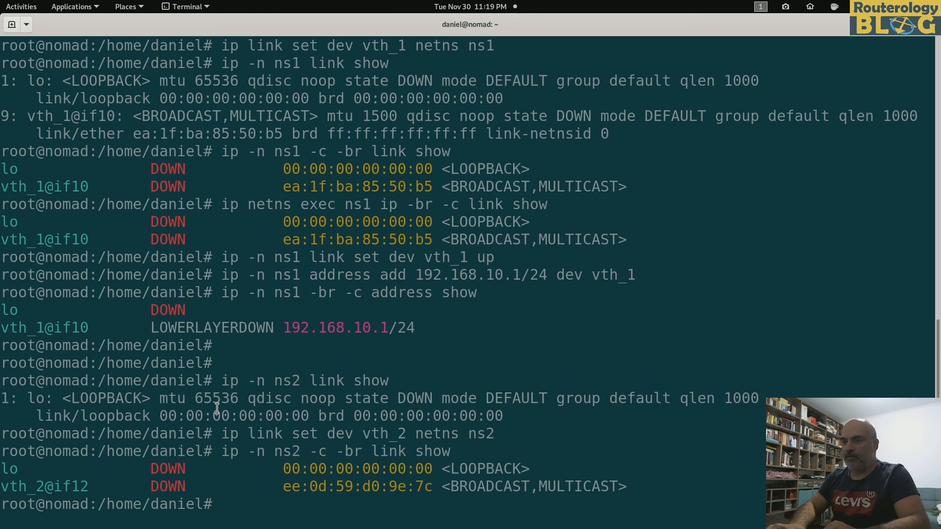
Bring vth_2 up inside namespace ns2 with 'ip -n ns2 link set dev vth_2 up'.
type("ip -n ns2 link")
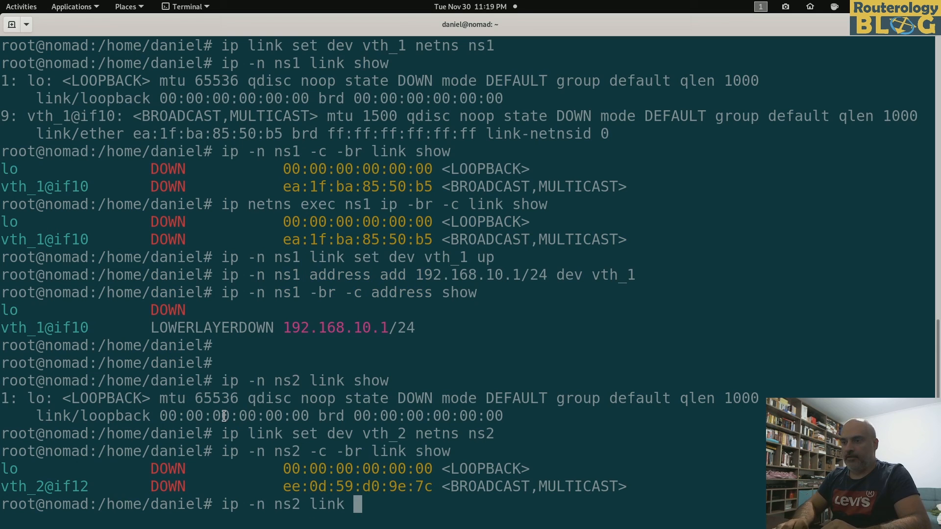
type("set dev")
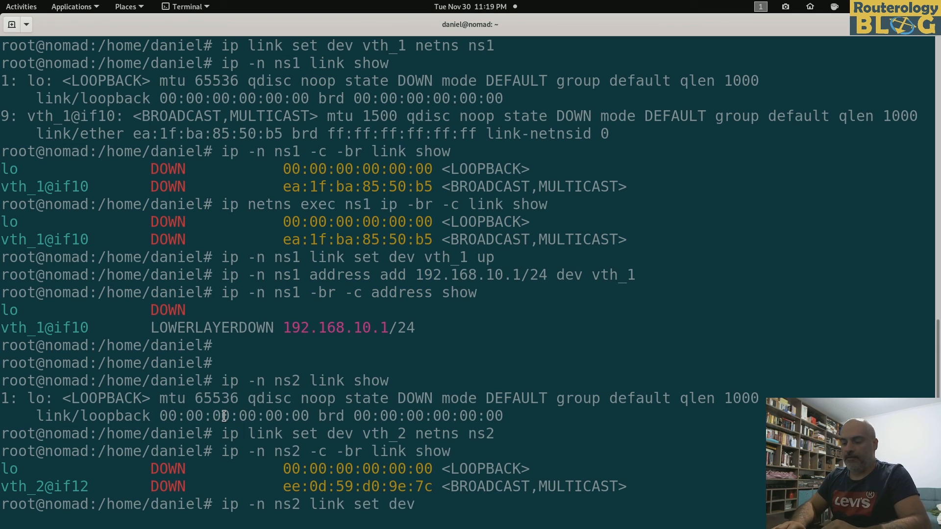
type("vth_2 up")
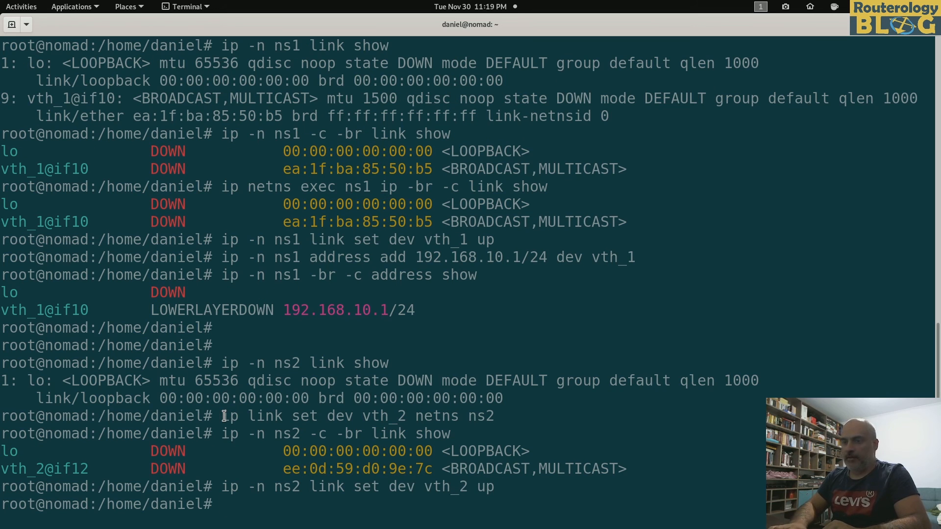
Assign 192.168.10.2/24 to vth_2 in ns2 and show ns2's addresses to confirm.
type("ip -")
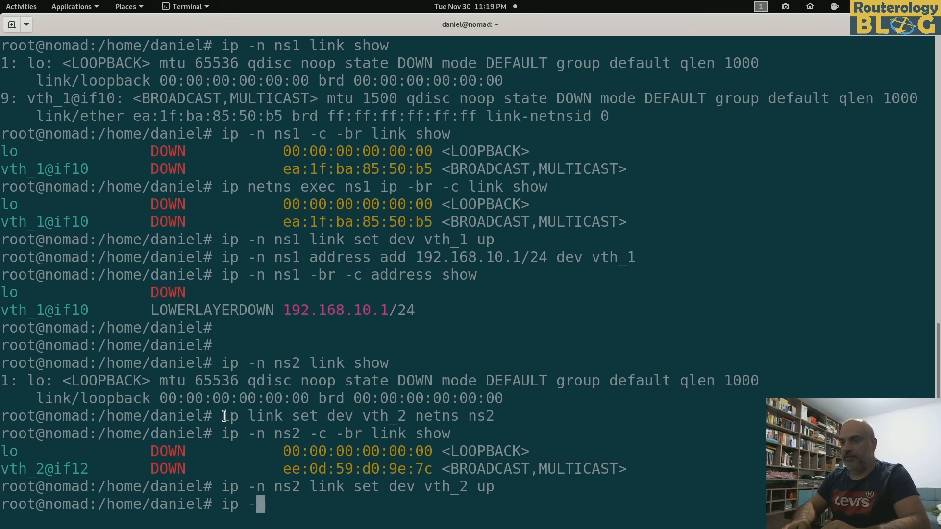
type("n")
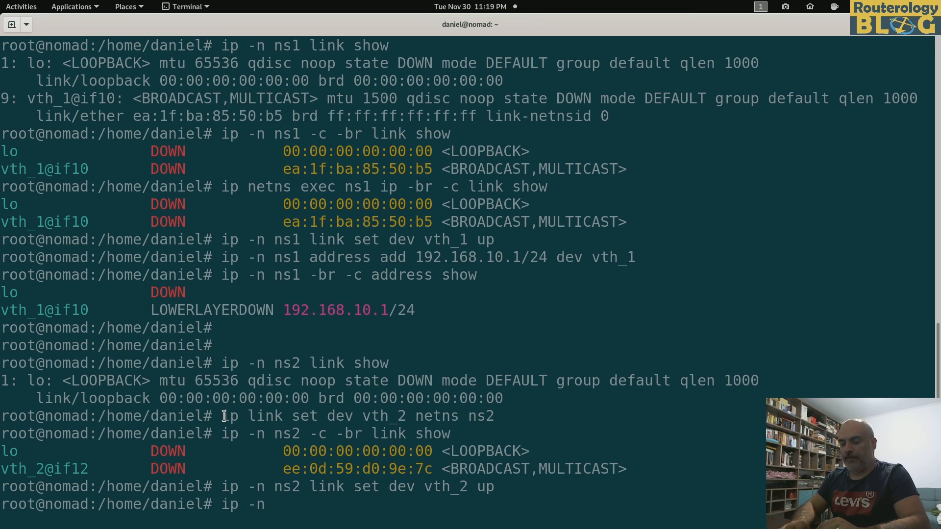
type("ns2")
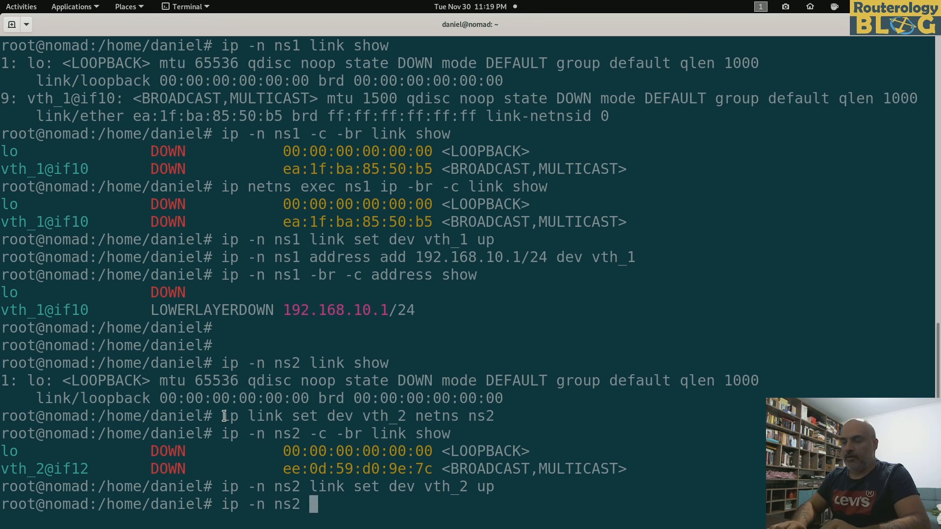
type("address add 1")
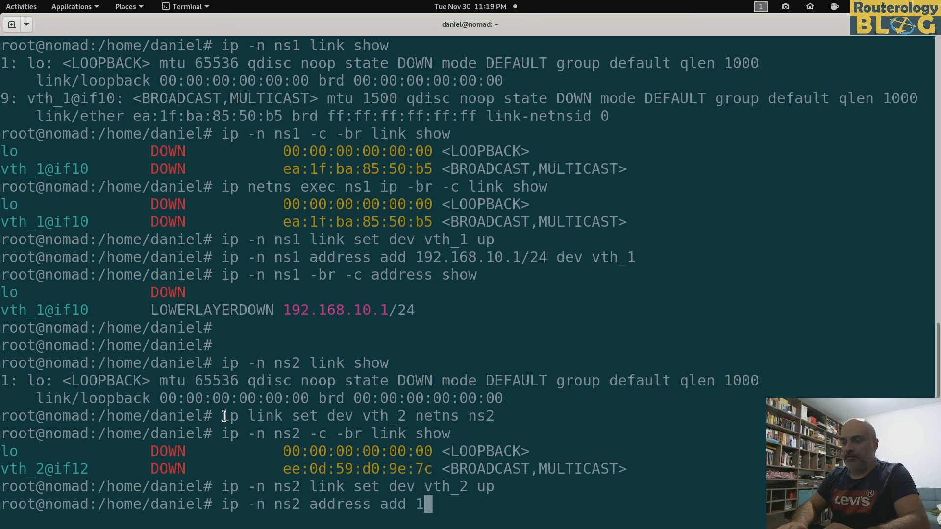
type("92.168.10.2")
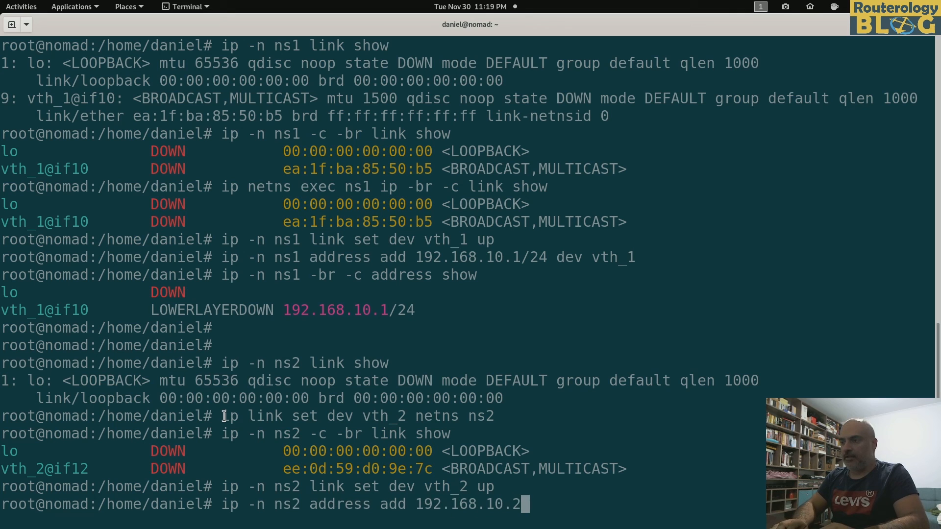
type("/24 dev")
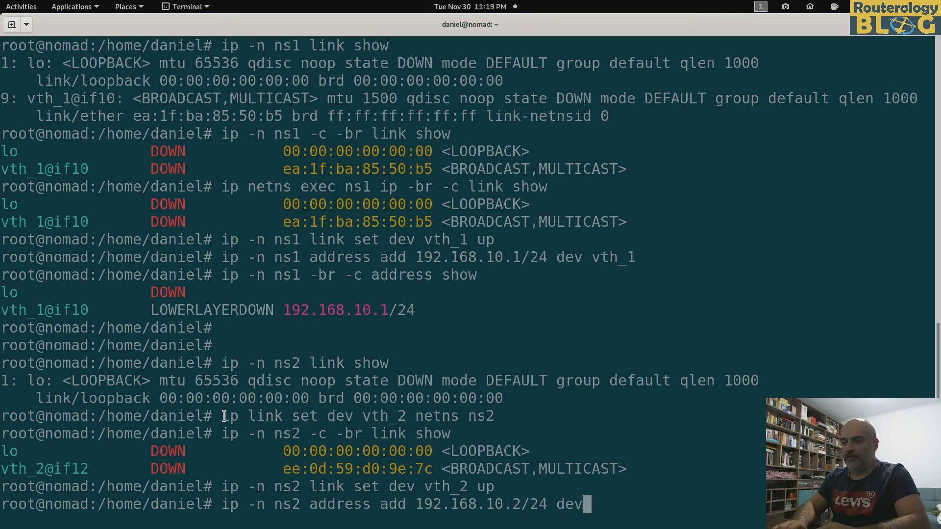
type("vth2")
type("ip")
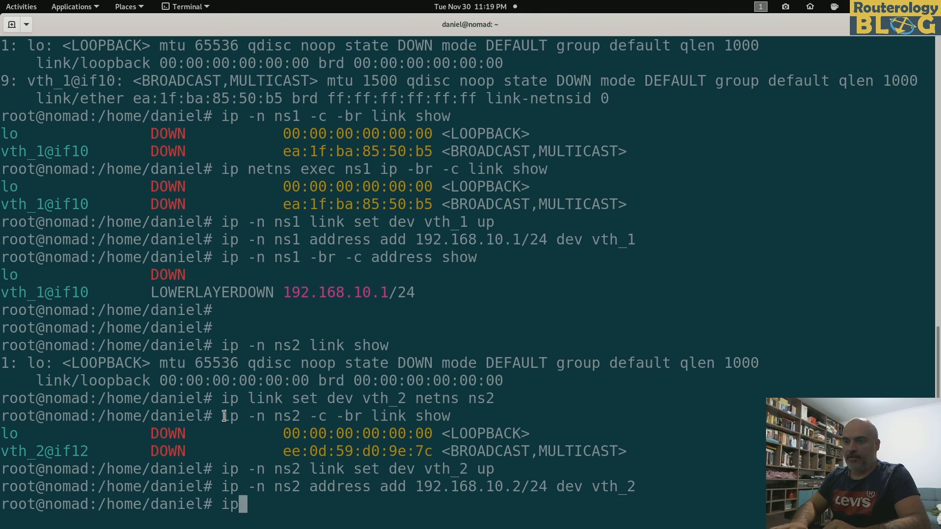
type("-n ns2")
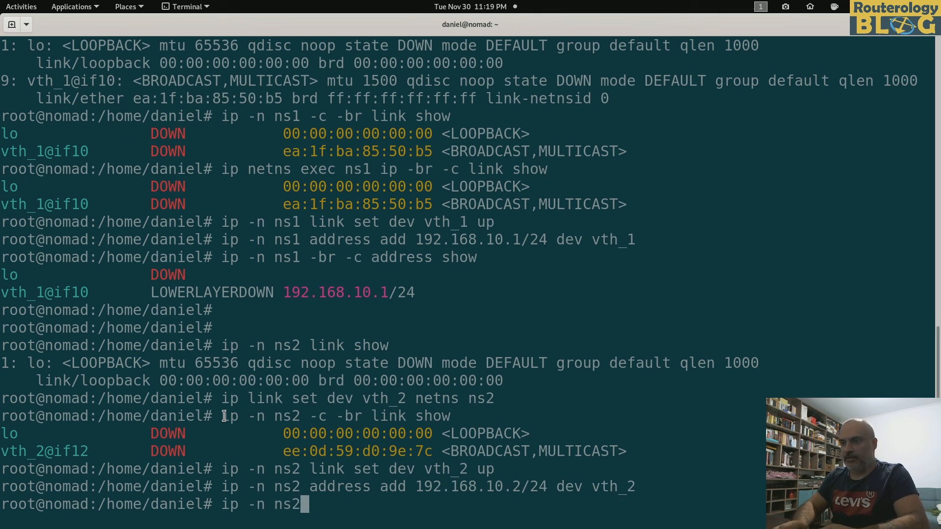
type("-br -c")
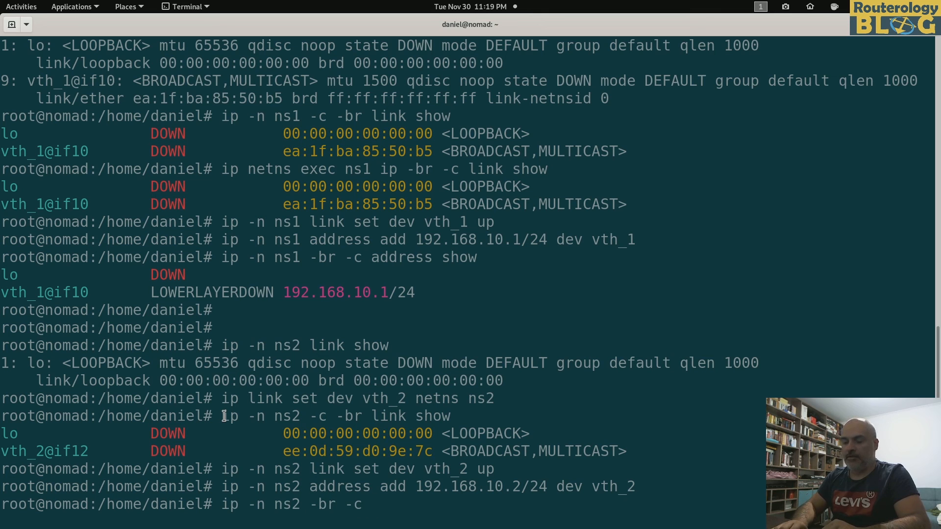
type("address show")
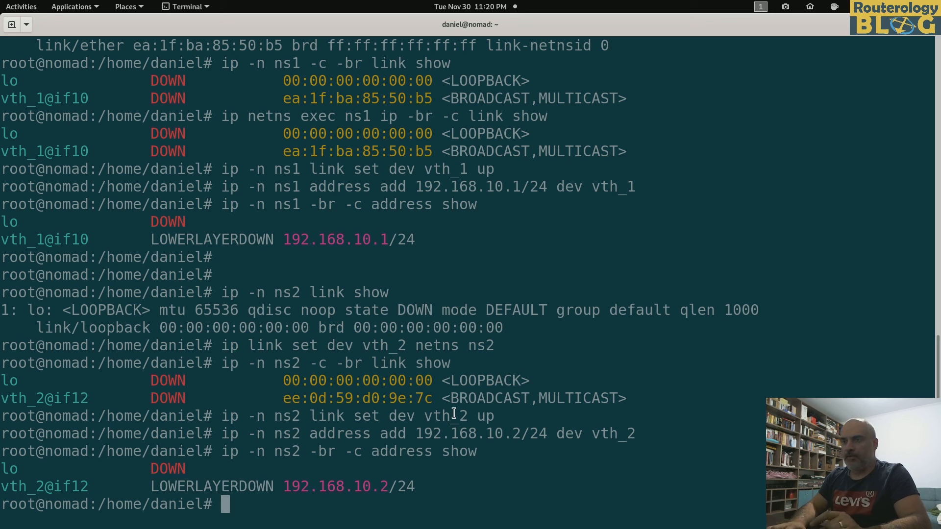
type("ip -")
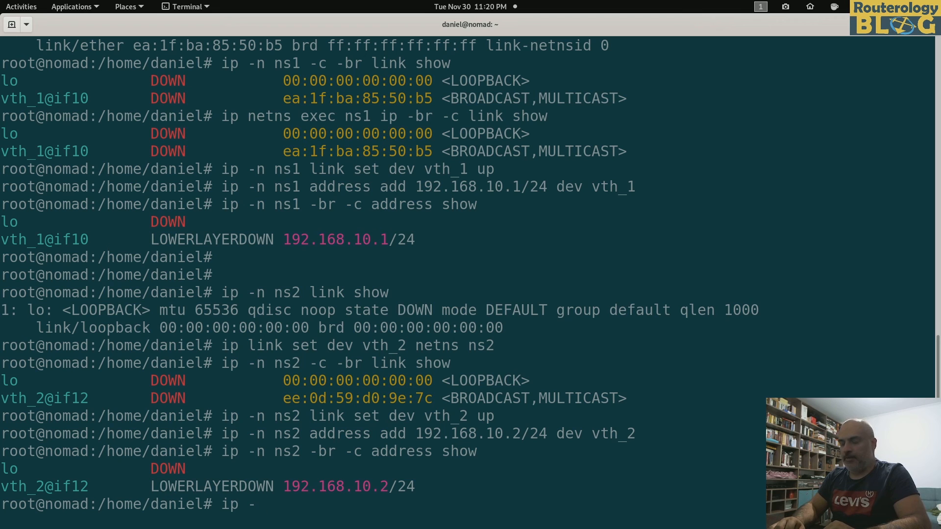
List bridge-type links with 'ip -c -br link show type bridge', showing br0 still DOWN.
type("c -")
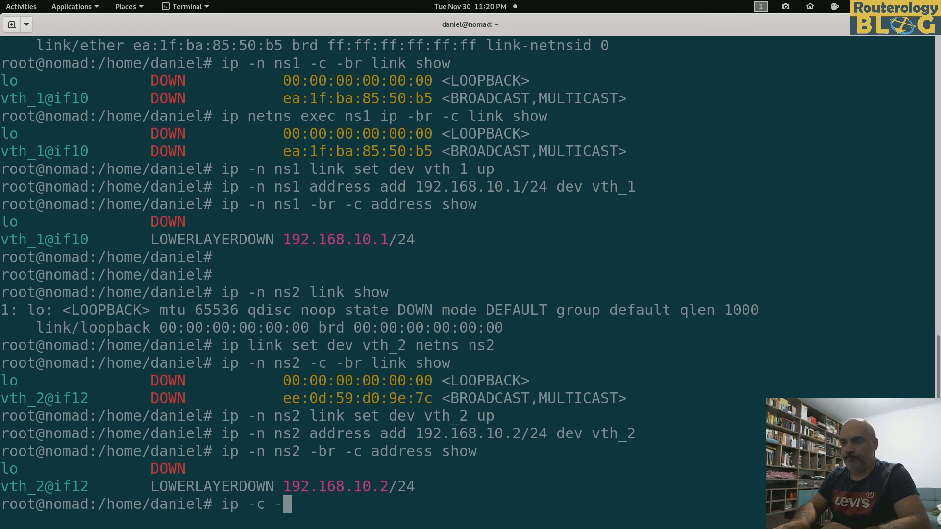
type("-br link show type bridge")
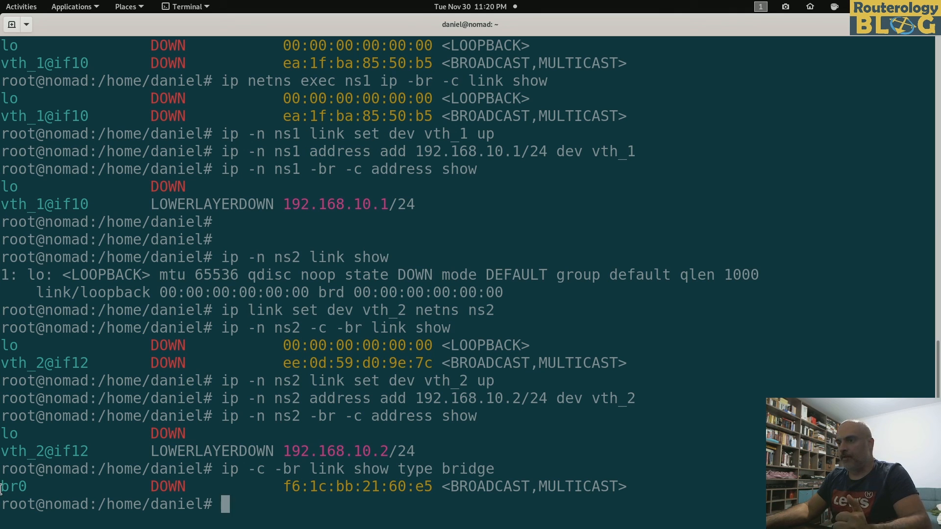
mouse_move(96, 451)
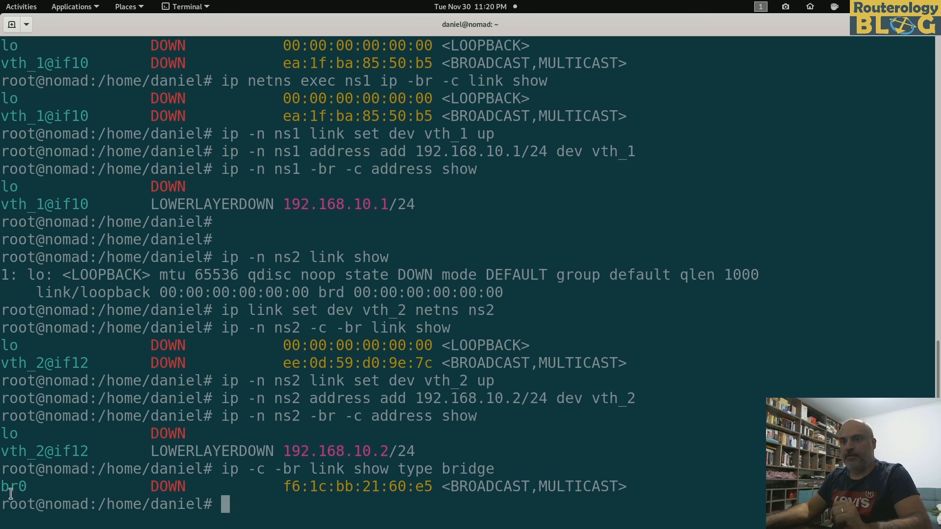
mouse_move(149, 425)
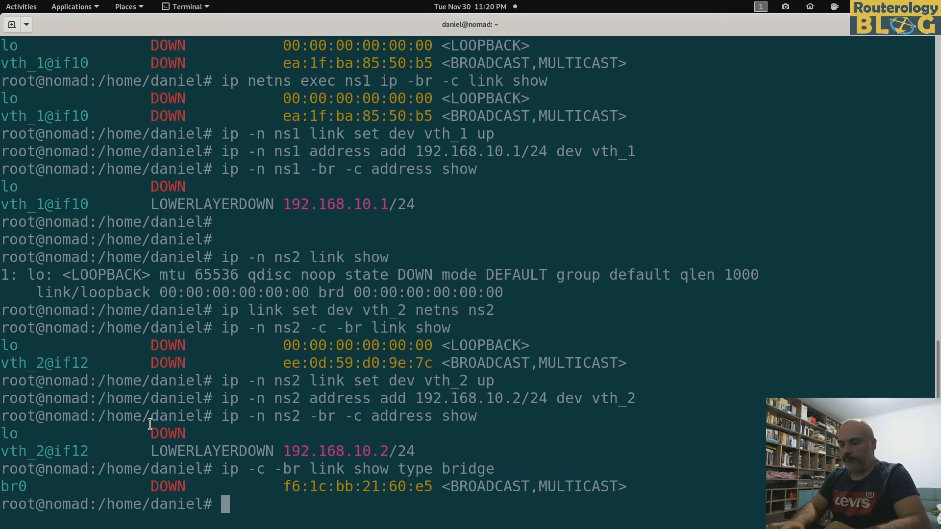
type("ip")
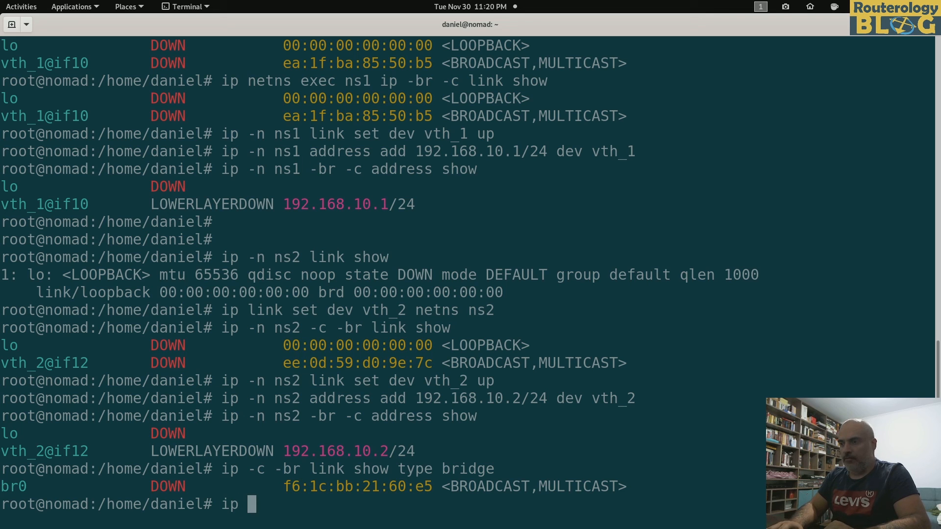
Attach vth1 and vth2 to bridge br0 with 'ip link set dev ... master br0'.
type("link set")
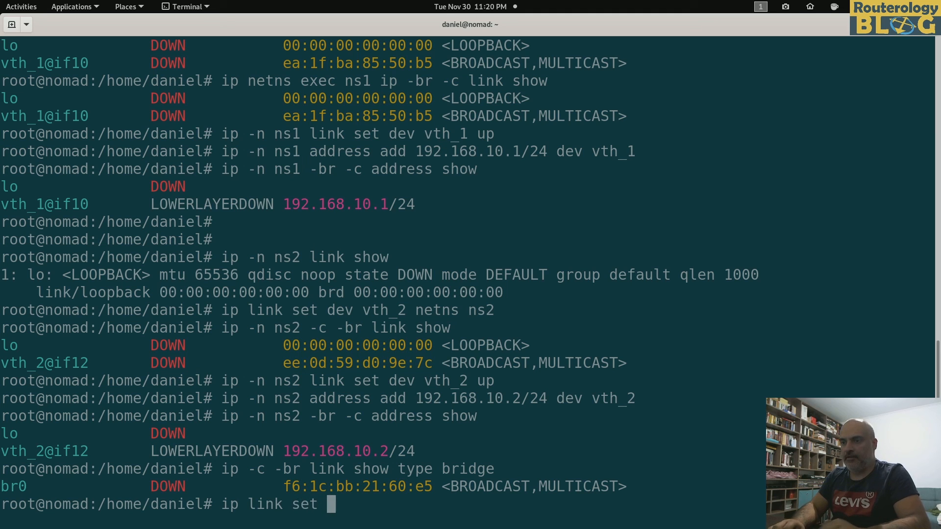
type("dev")
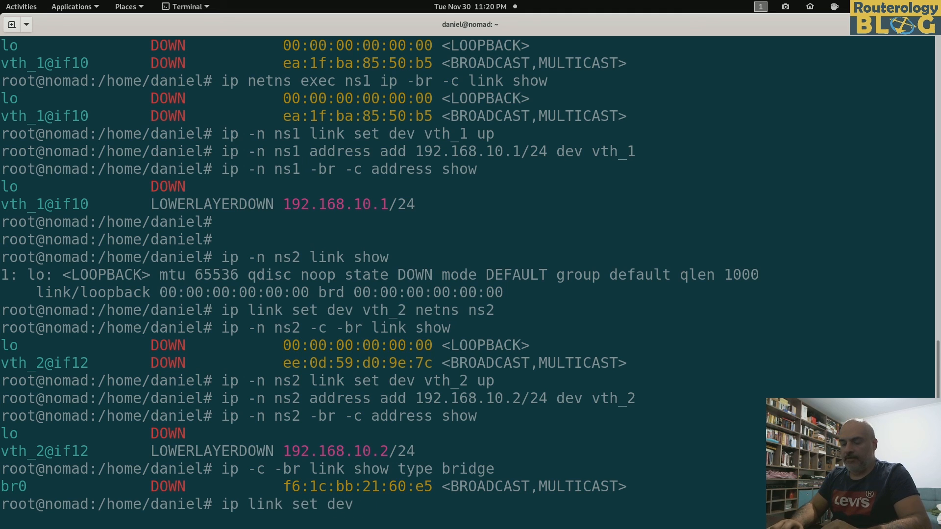
type("vth1")
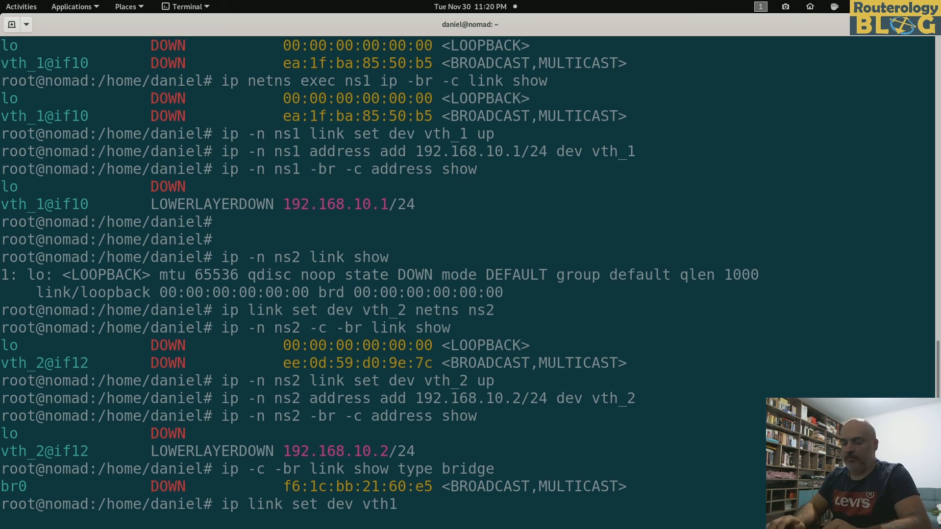
type("master br0")
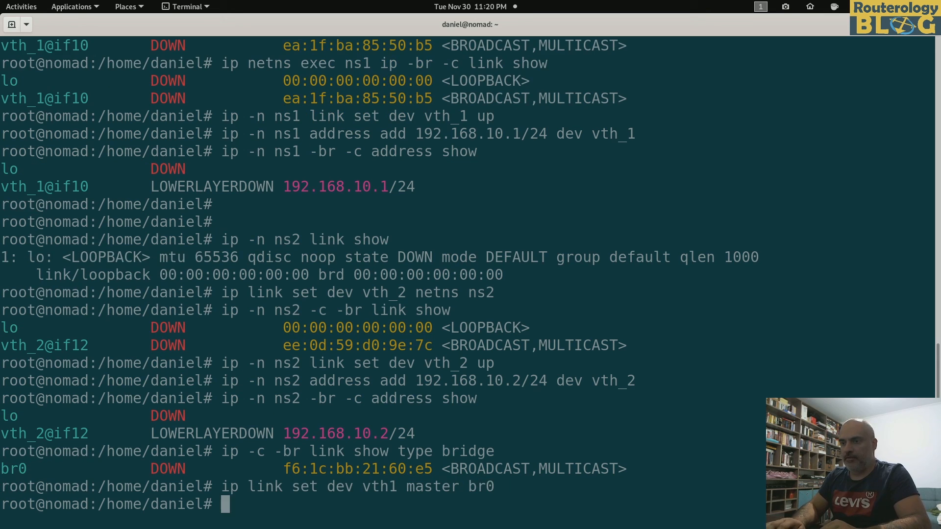
type("ip link")
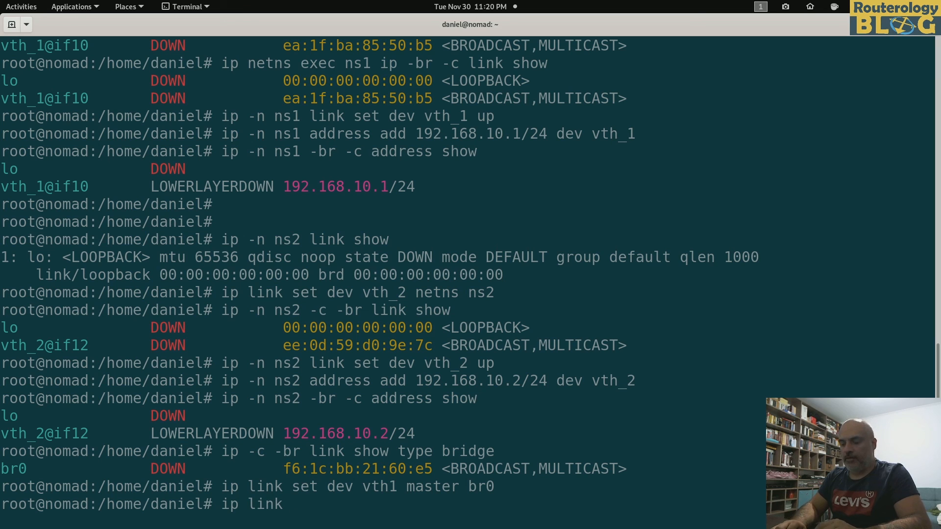
type("ip link set dev v")
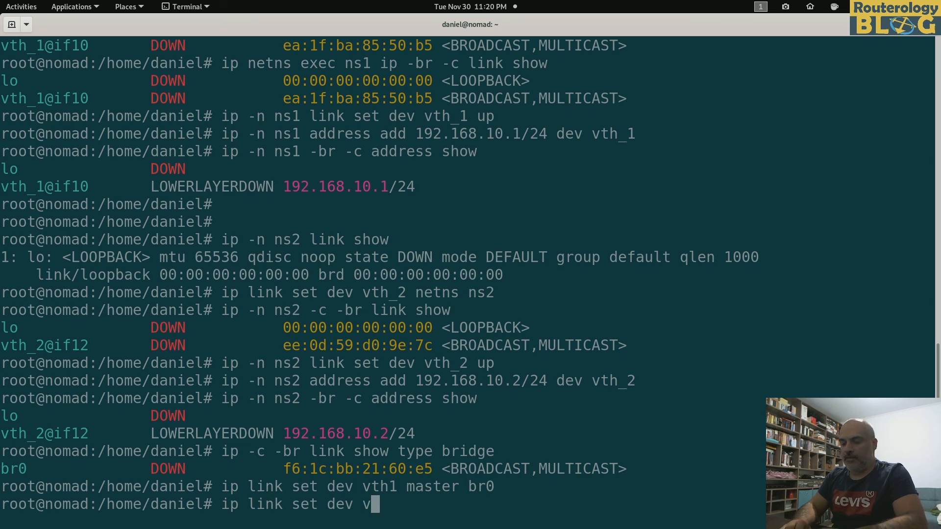
type("th2 master br0")
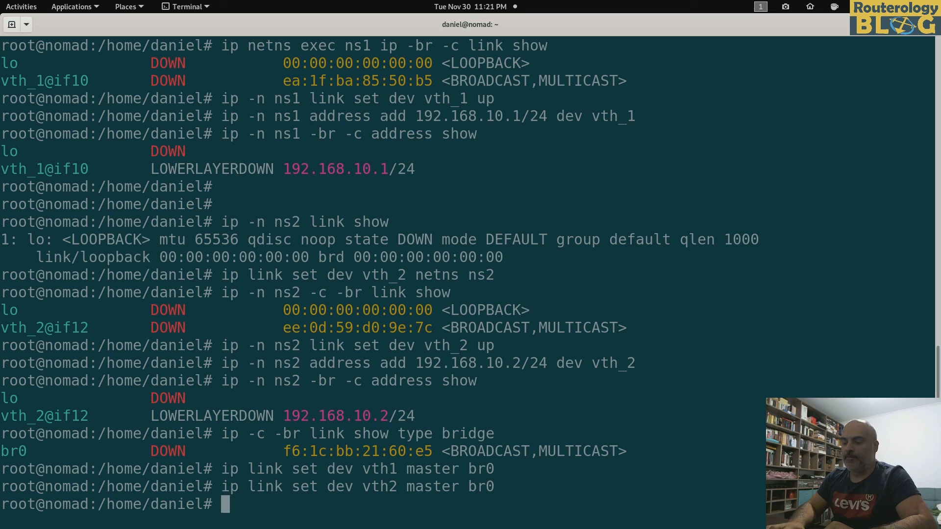
Bring vth1 and vth2 up and list all links, showing both UP while br0 stays DOWN.
type("ip link set de")
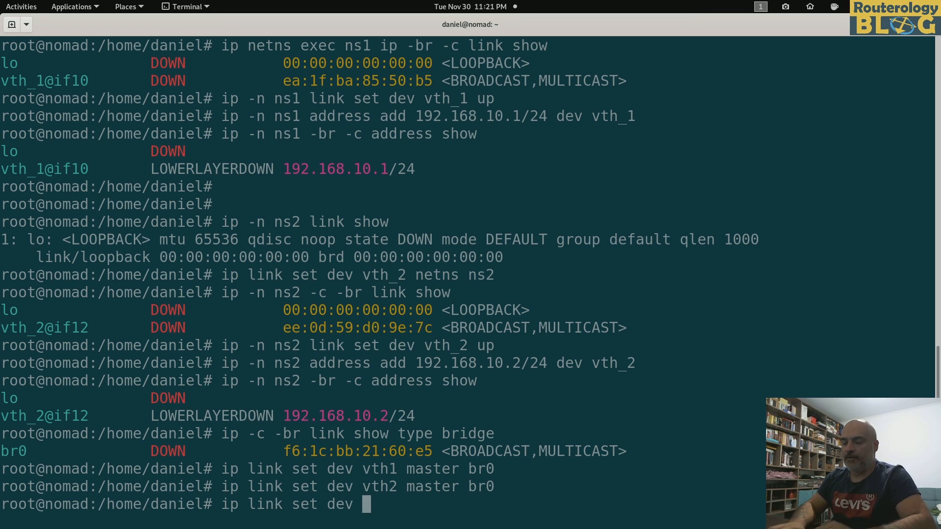
type("vth1")
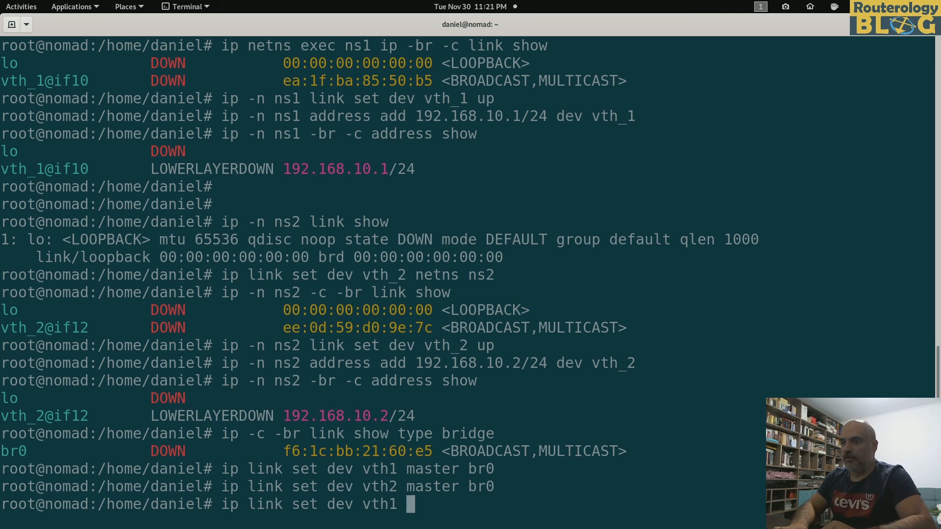
key("Return")
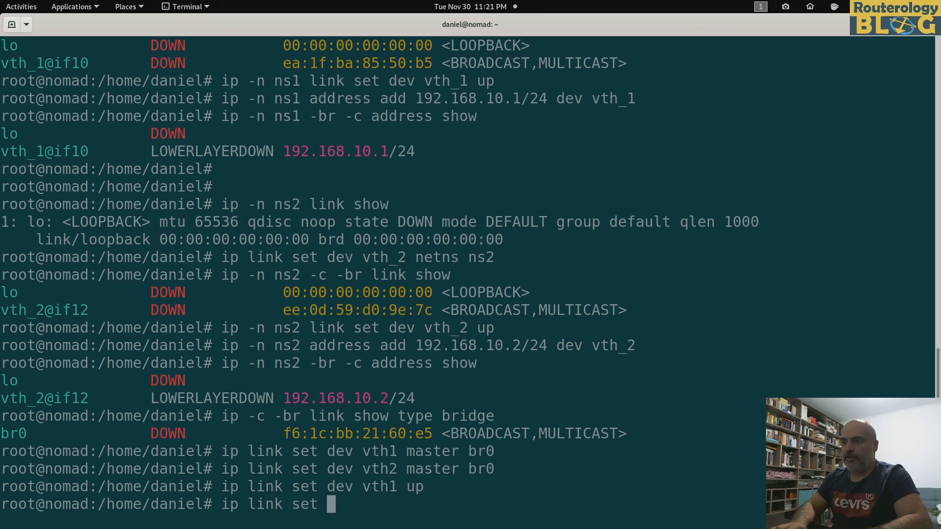
type("dev vth2 up")
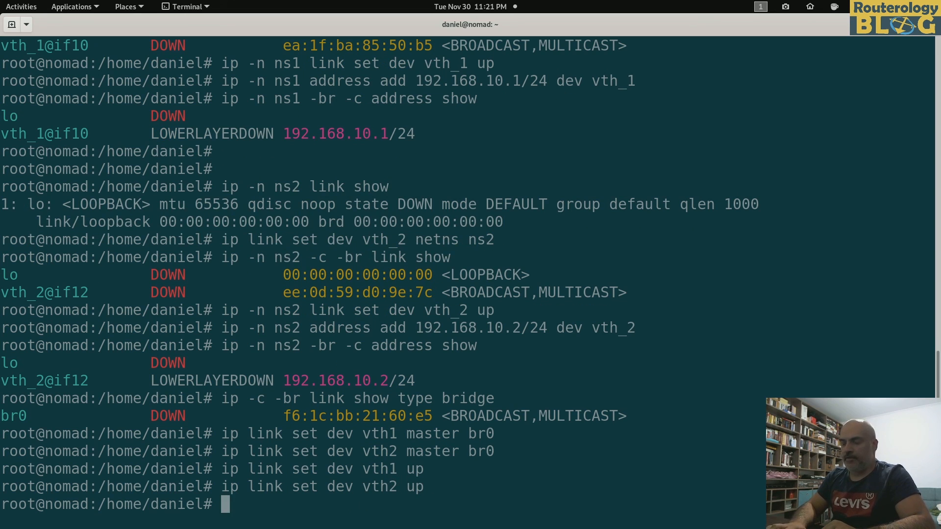
type("ip -br -c")
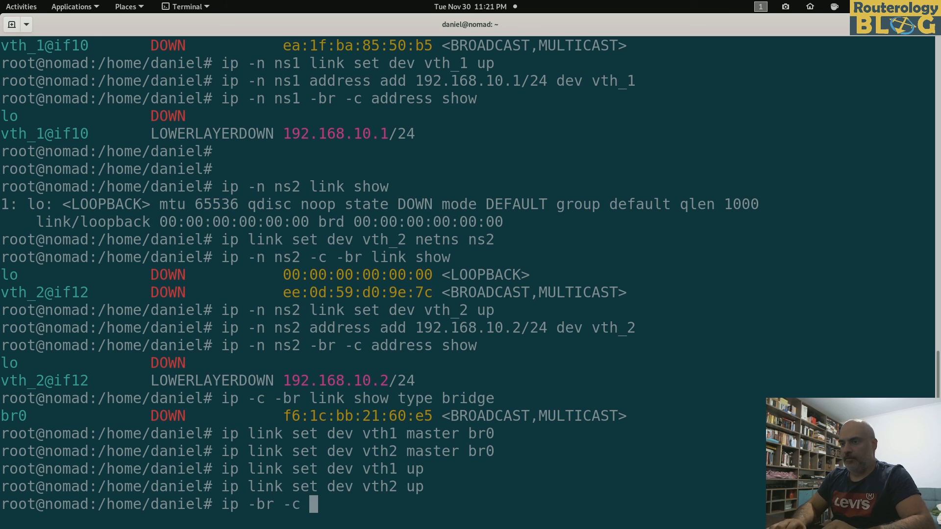
key("Return")
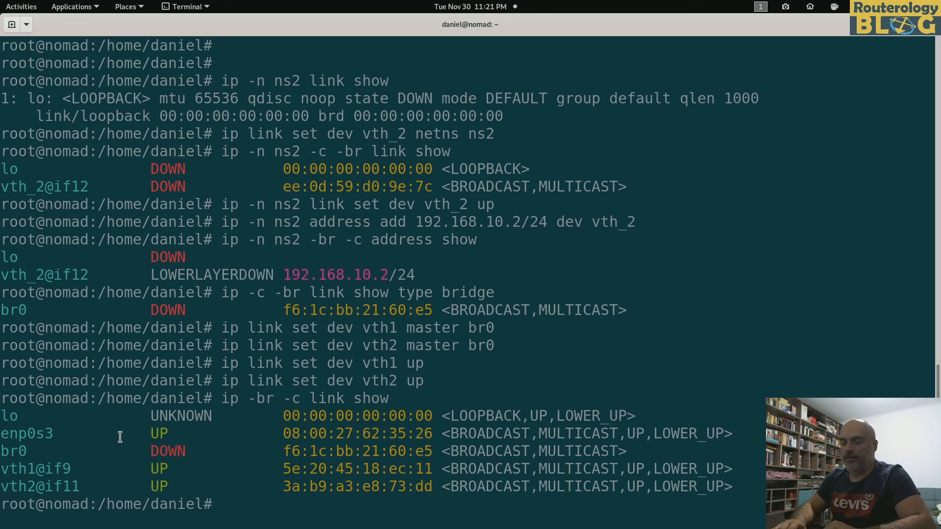
Bring br0 up with 'ip link set dev br0 up' and list links showing br0, vth1, vth2 UP.
type("ip link")
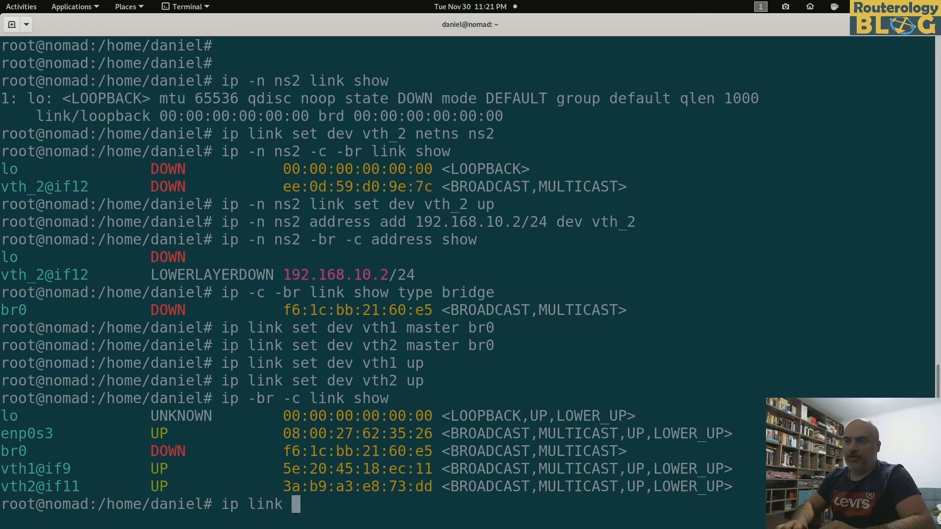
type("set dev br0 up")
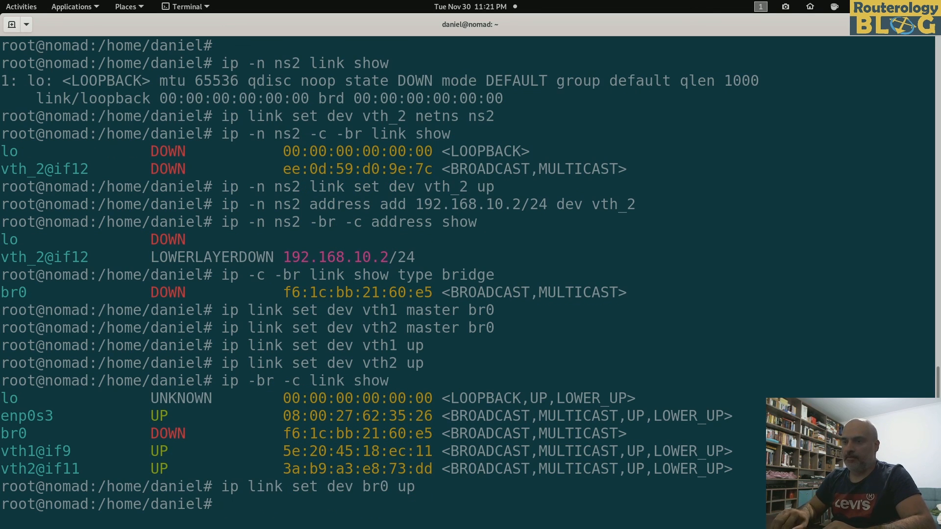
key("Return")
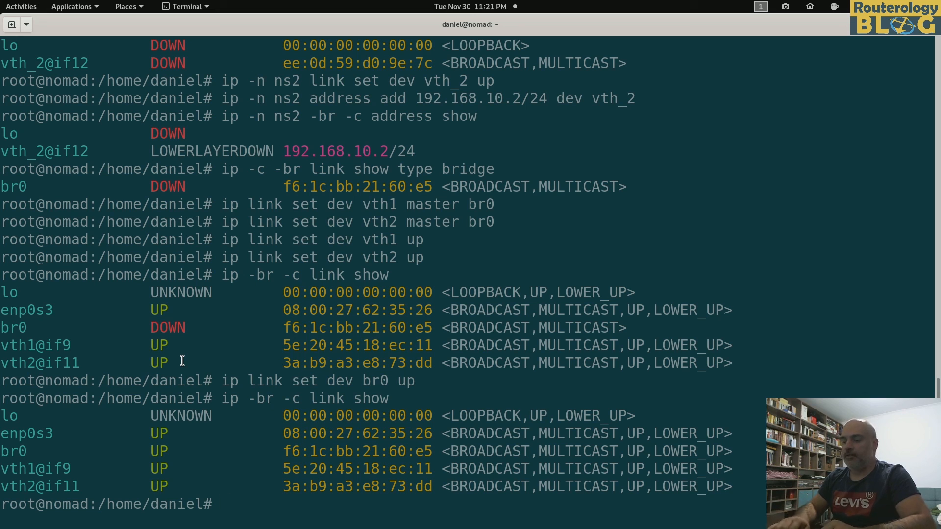
Ping 192.168.10.2 from ns1 via 'ip netns exec', stopping after three replies with 0% loss.
type("ip")
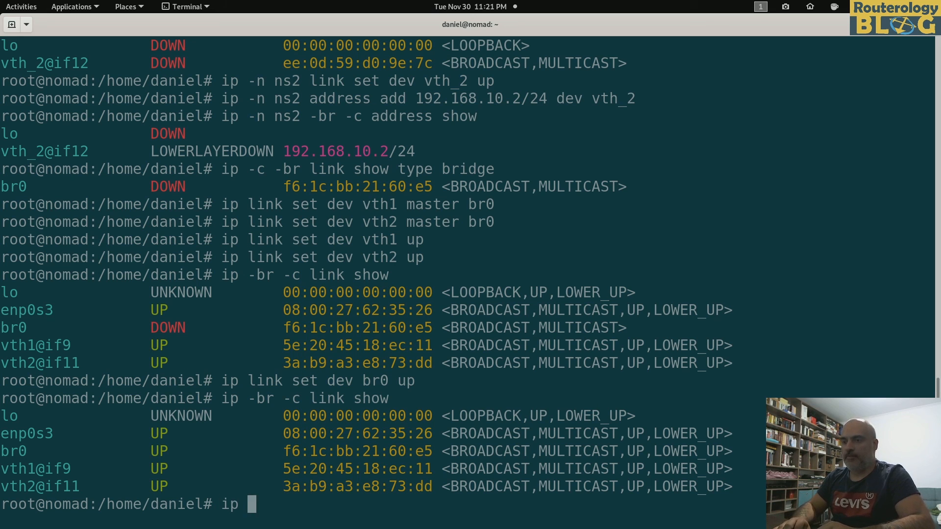
type("netns exec")
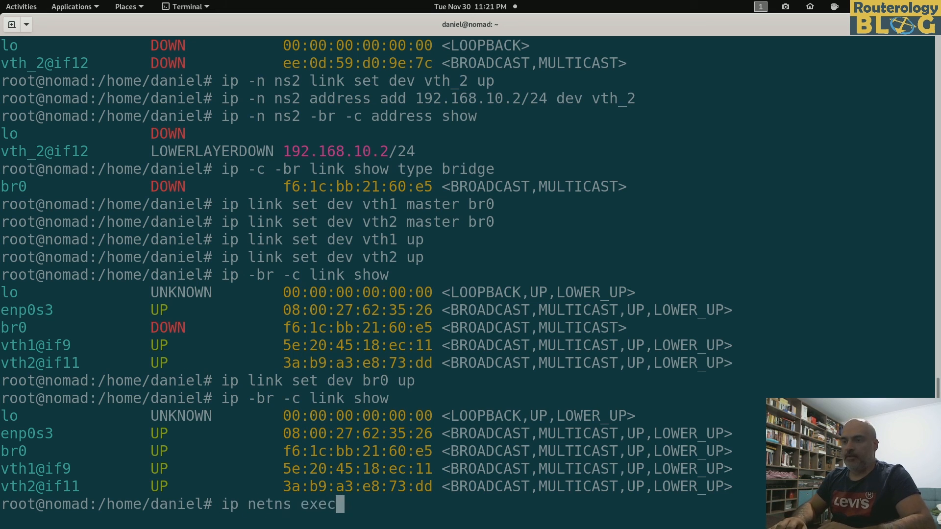
type("ns1")
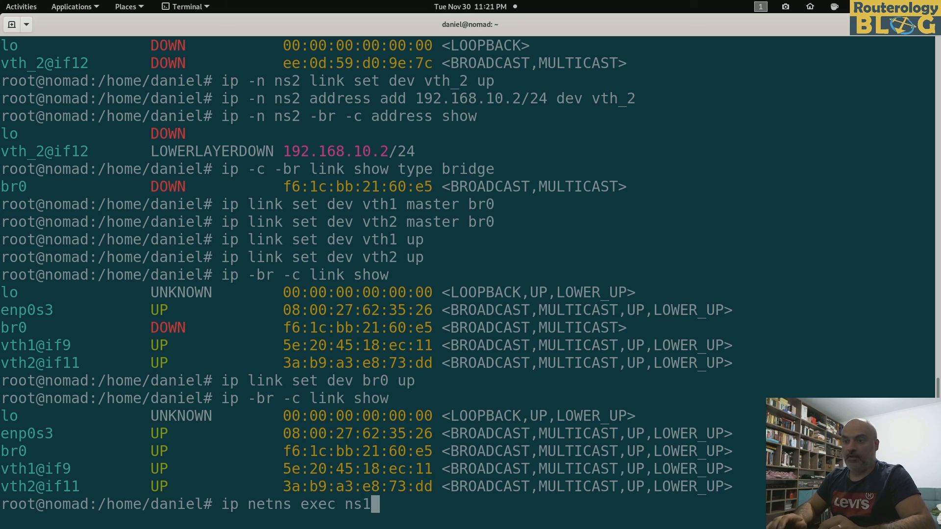
type("ping 192.168.10.2")
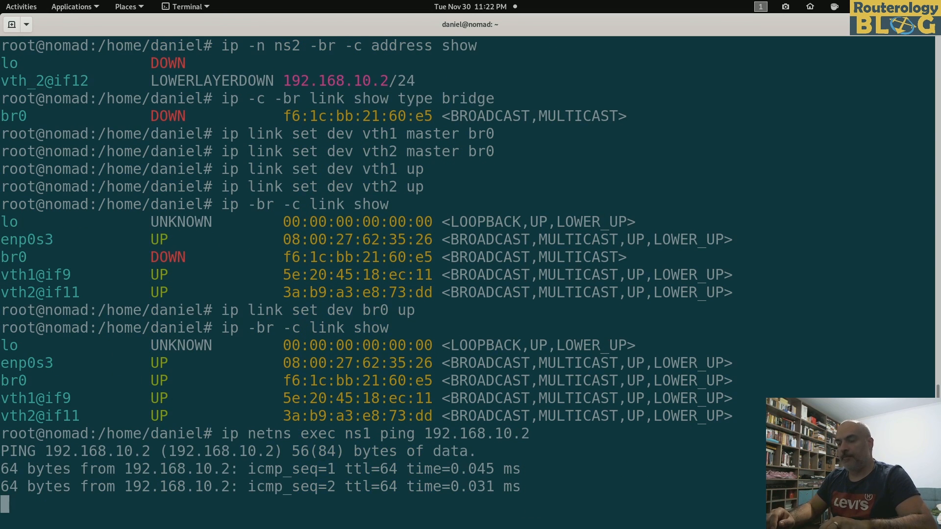
key("ctrl+c")
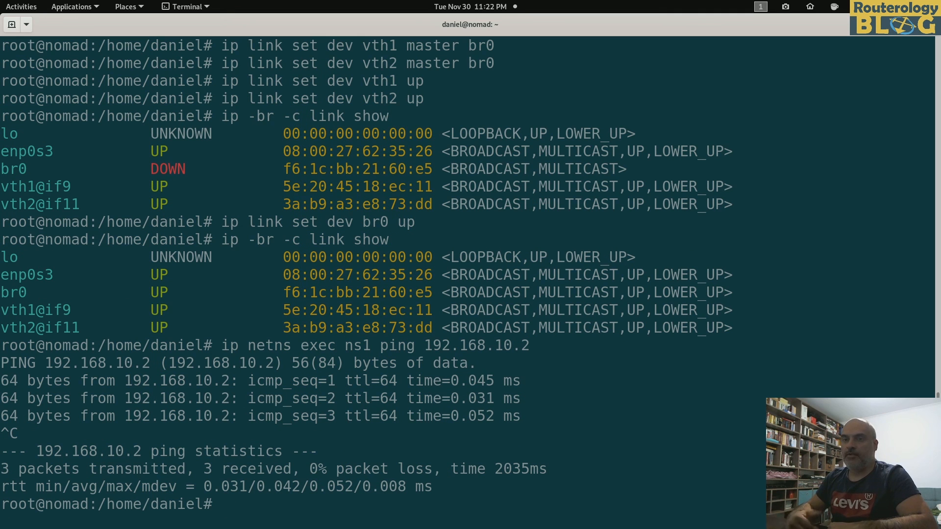